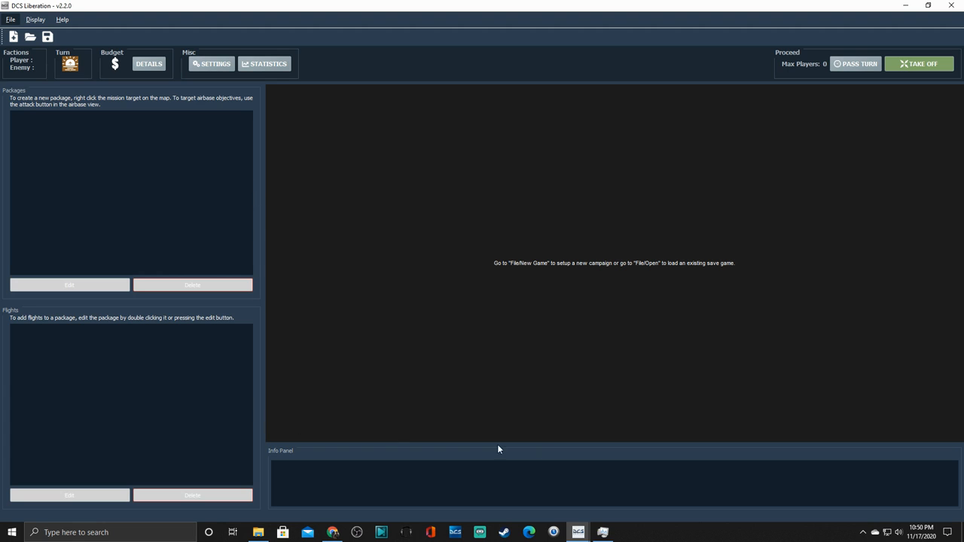
mouse_move(262, 213)
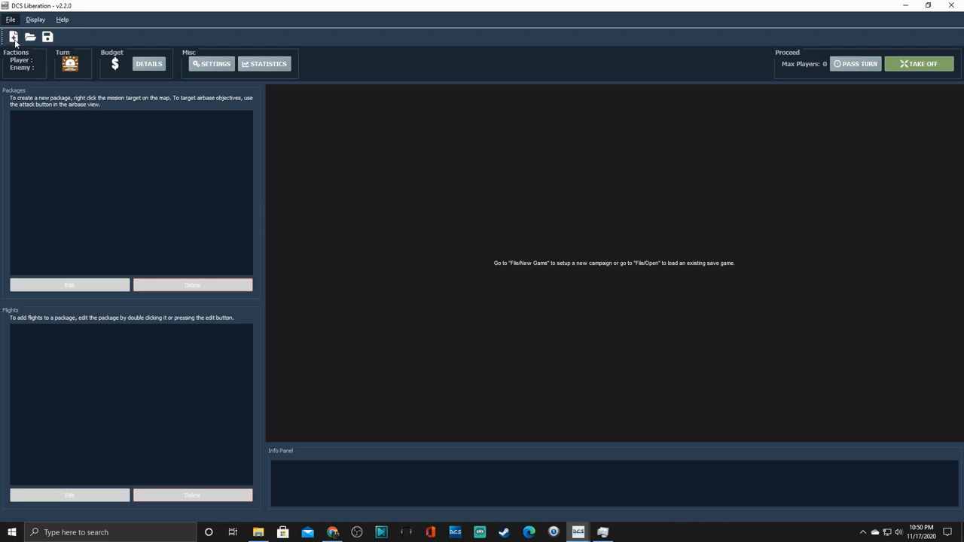
Step: Start a new campaign from the toolbar's New Game icon
click(13, 37)
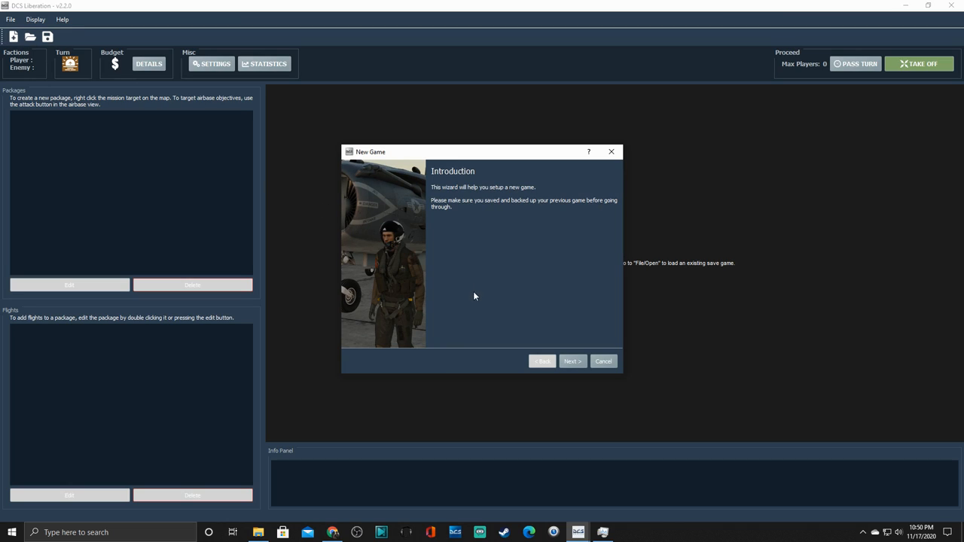
mouse_move(573, 372)
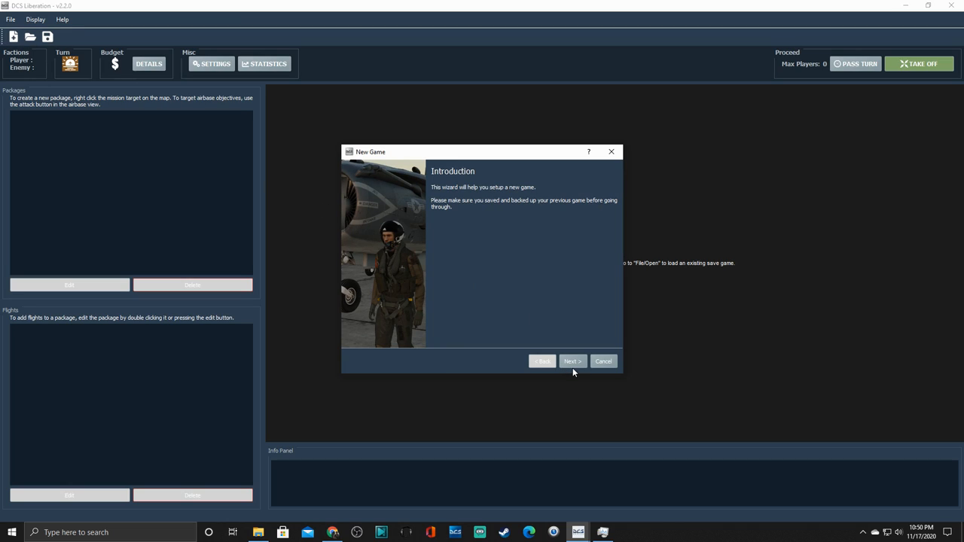
Step: Choose Bluefor Modern as the player faction
click(572, 361)
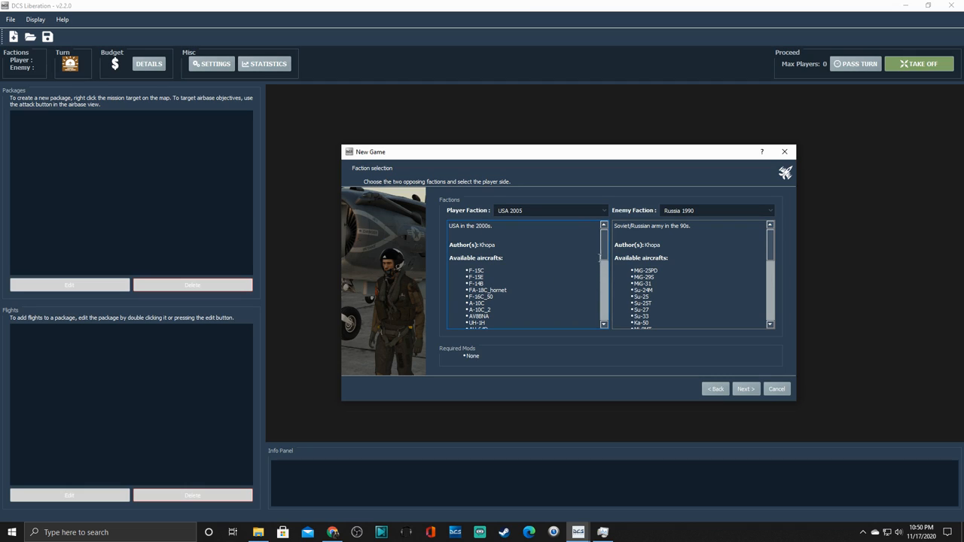
scroll(down, 3)
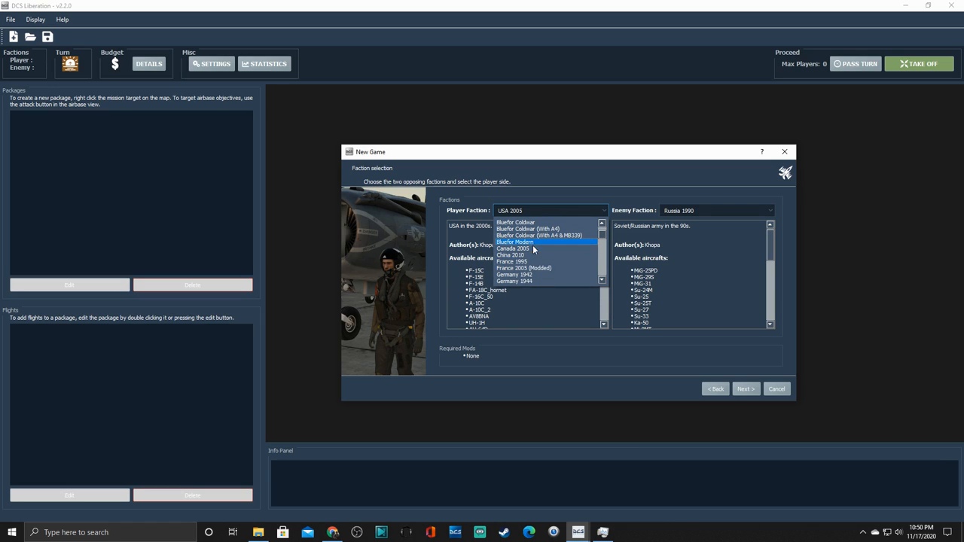
click(515, 241)
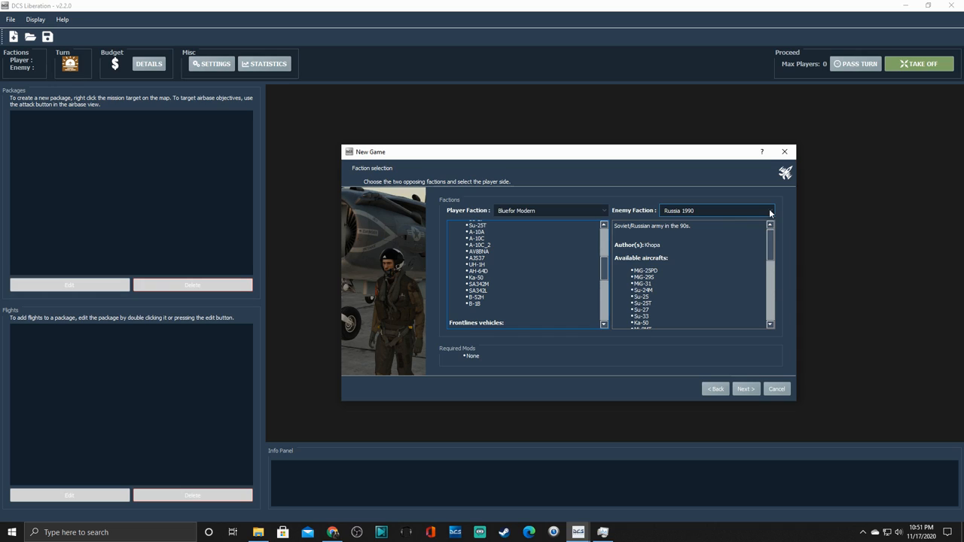
Step: Choose Russia 2010 as the enemy faction, after briefly picking Russia 2020 (Modded)
click(768, 211)
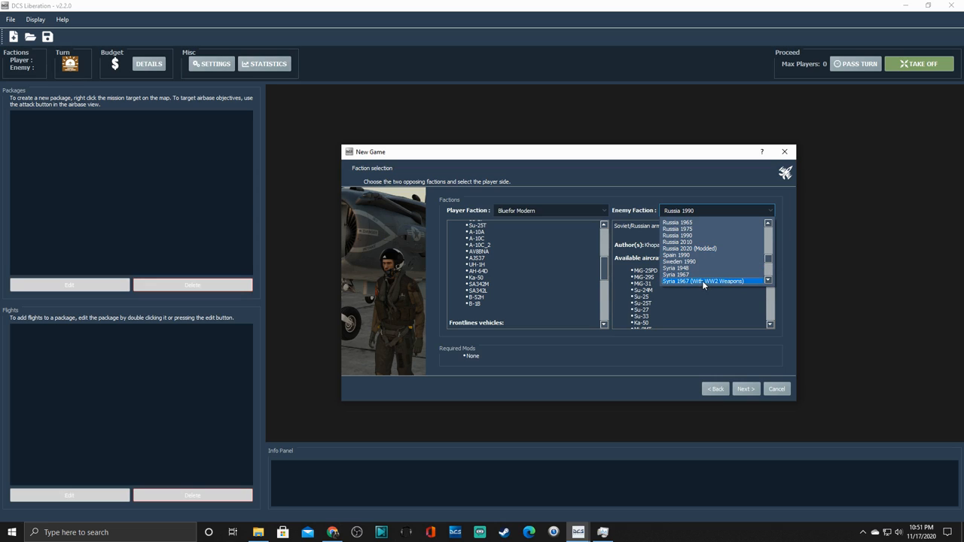
mouse_move(714, 268)
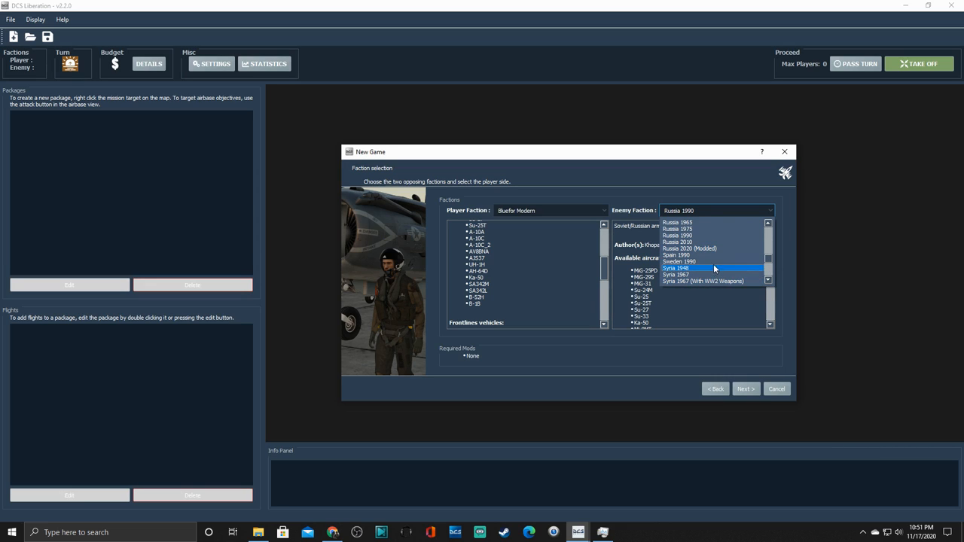
click(689, 248)
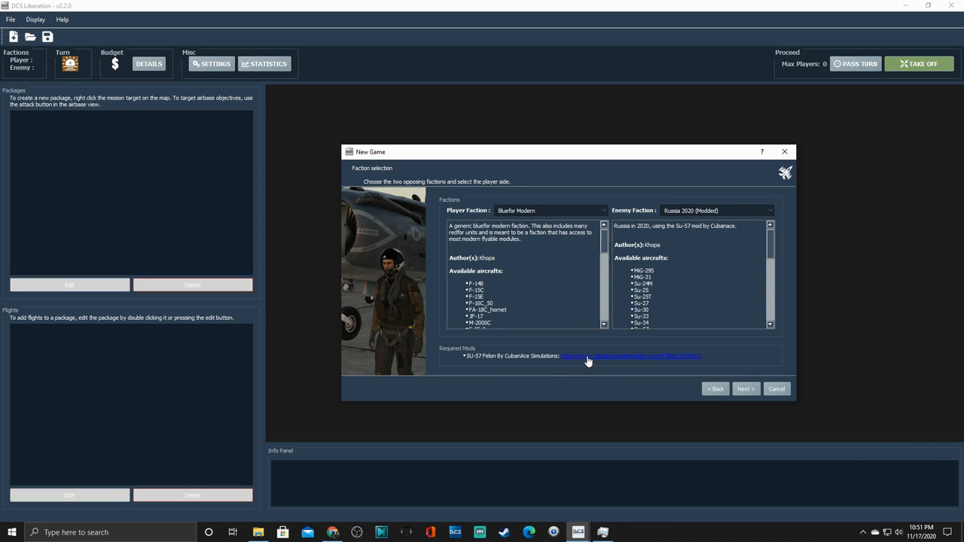
mouse_move(497, 367)
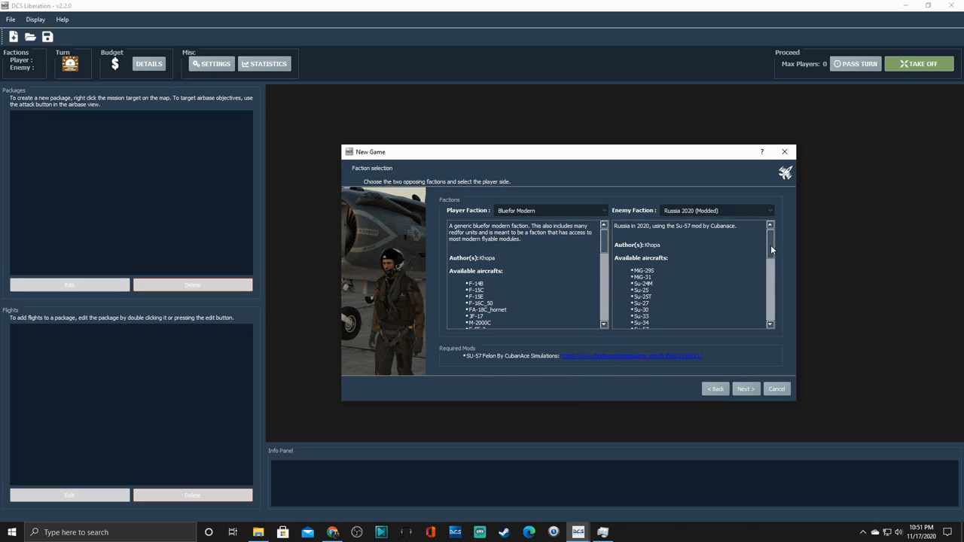
scroll(down, 3)
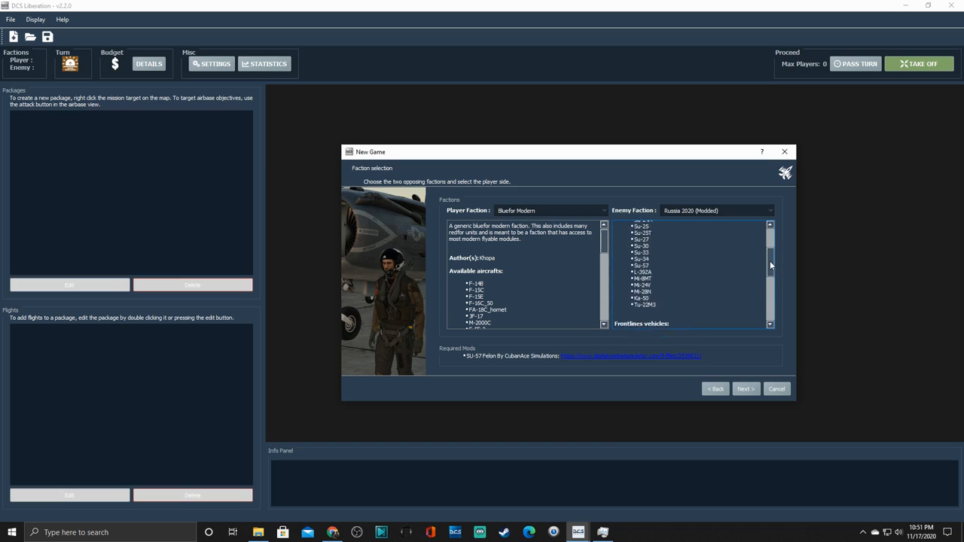
click(715, 210)
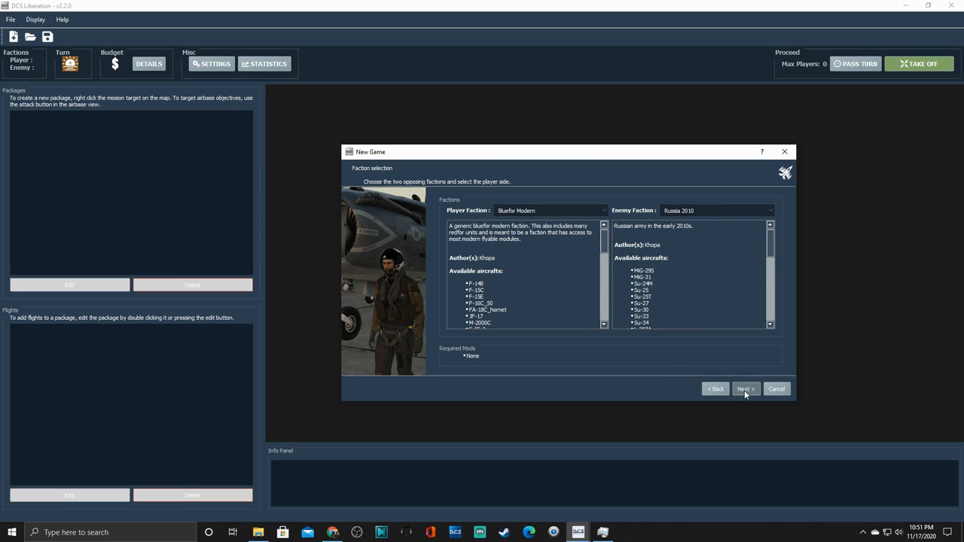
Step: Select the Syria - Inherent Resolve scenario, starting from Jordan, as the theater
click(744, 389)
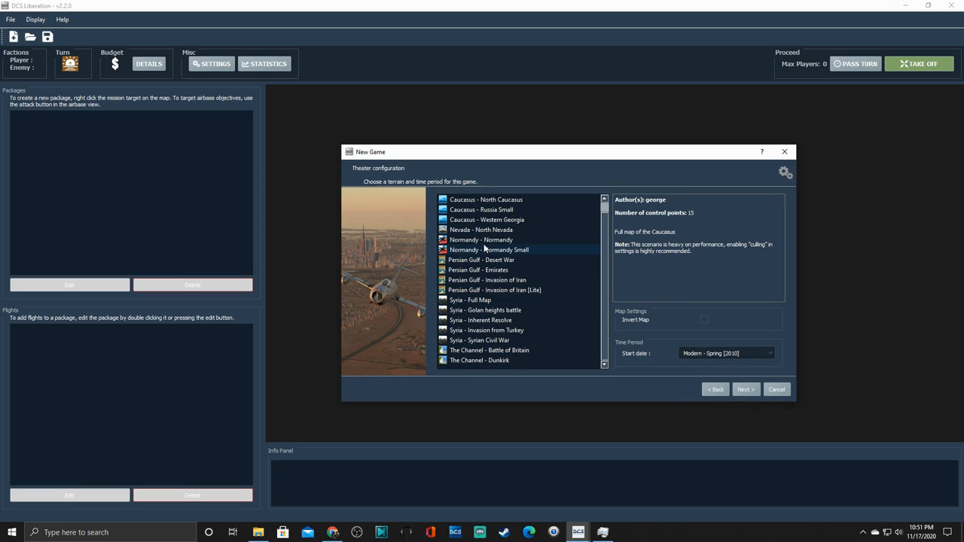
click(481, 320)
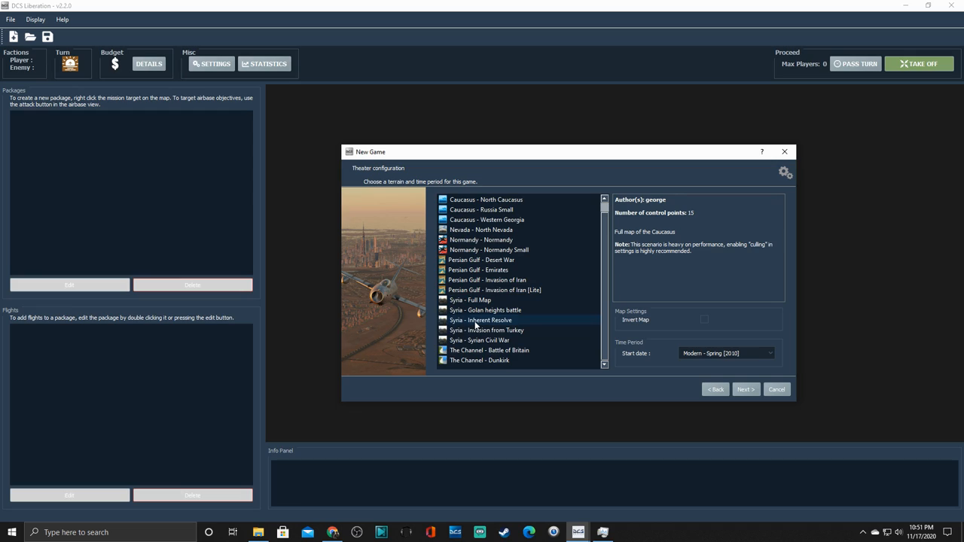
click(480, 320)
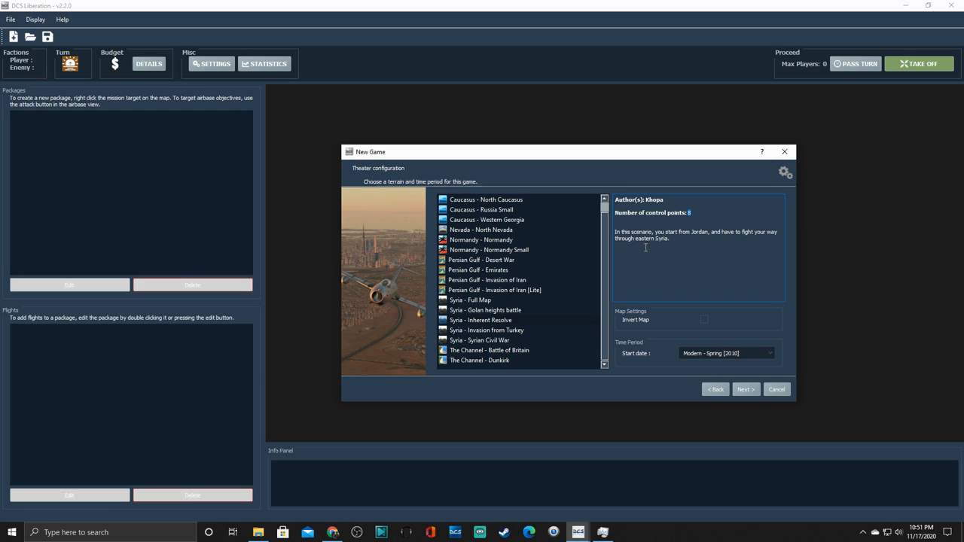
mouse_move(701, 314)
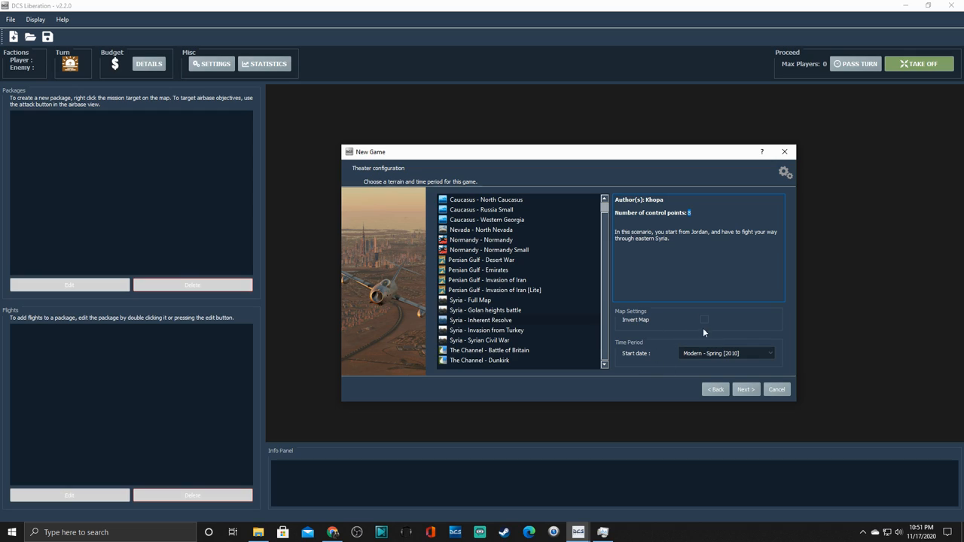
mouse_move(625, 363)
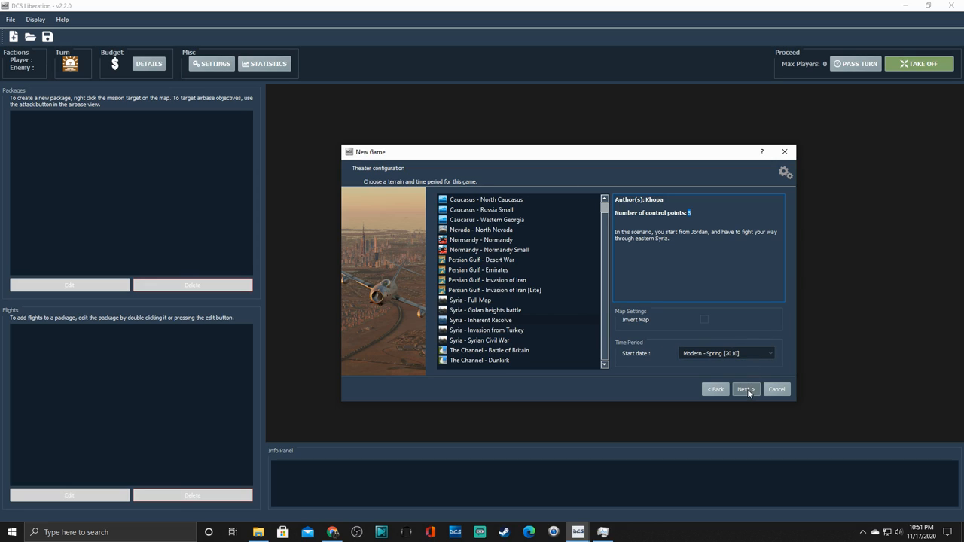
Step: Enable the Use Supercarrier module option and proceed to the Conclusion page
click(745, 389)
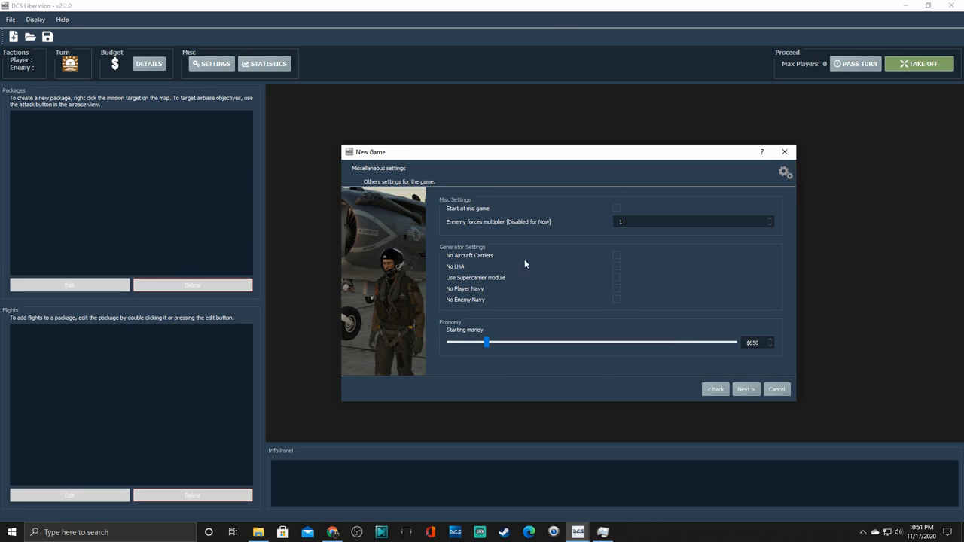
mouse_move(467, 279)
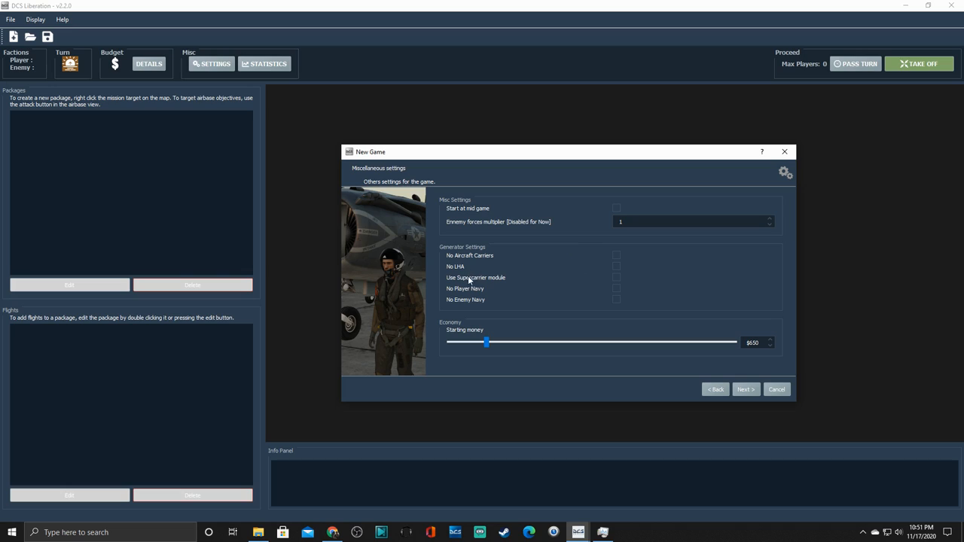
click(616, 277)
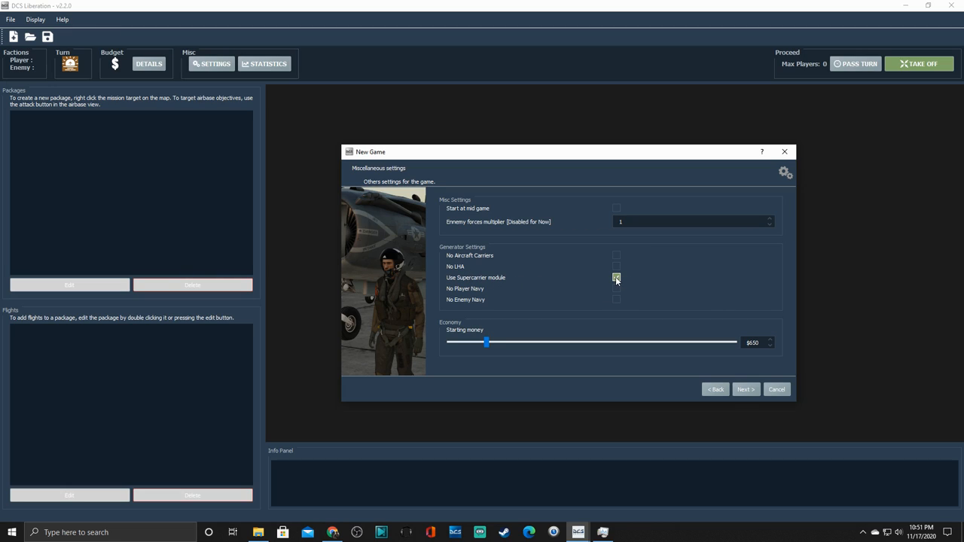
click(616, 277)
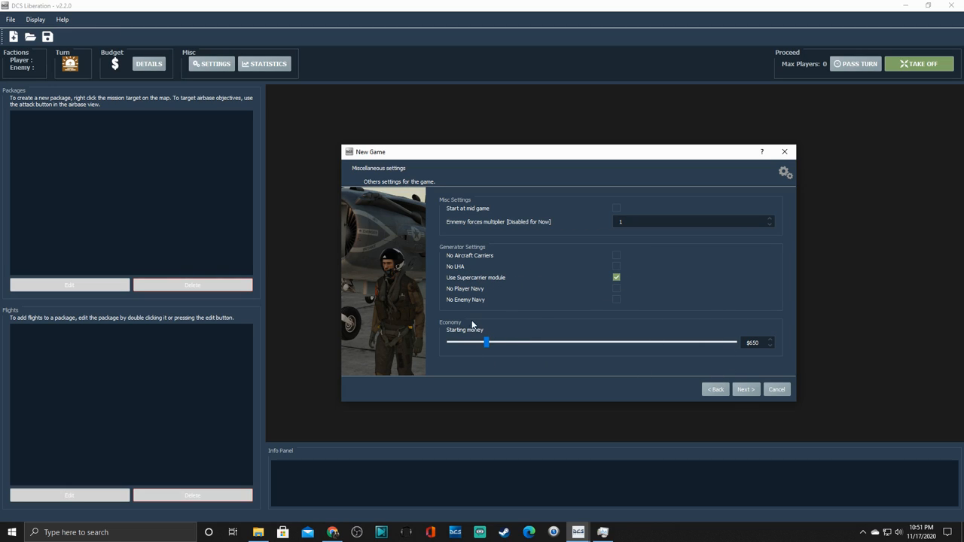
mouse_move(668, 359)
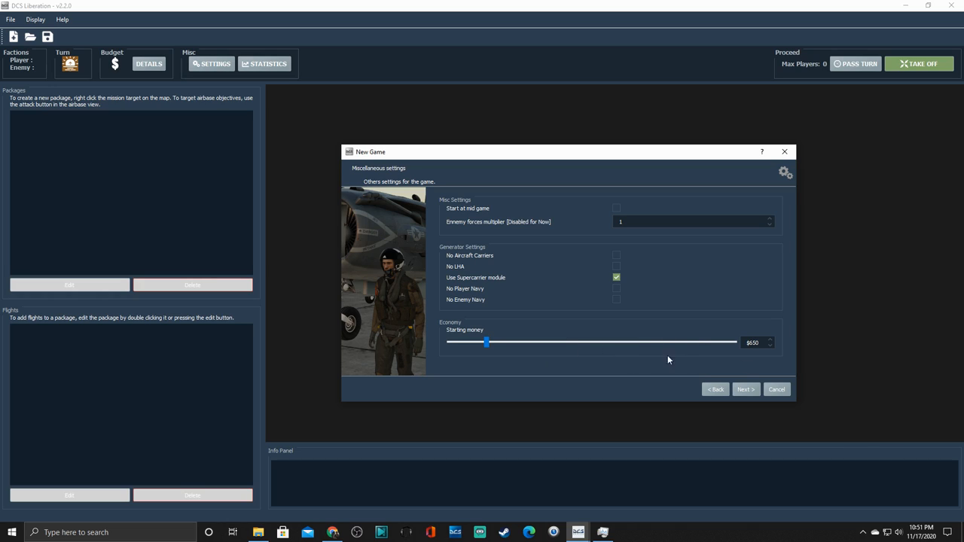
click(745, 388)
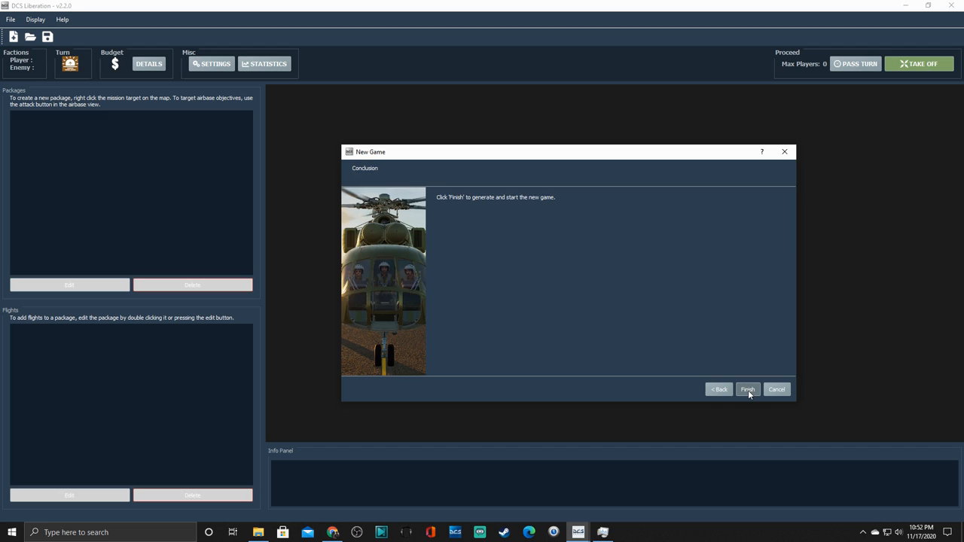
click(747, 390)
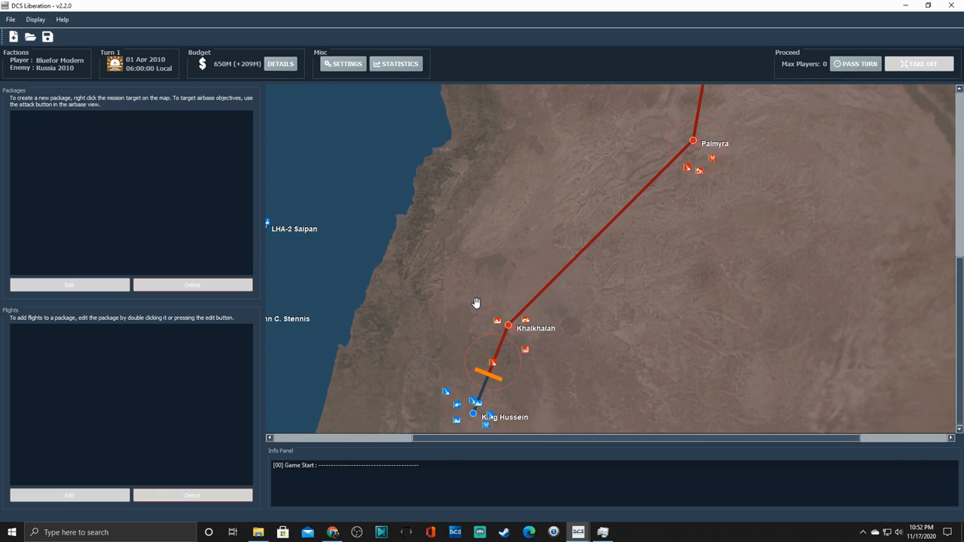
mouse_move(508, 332)
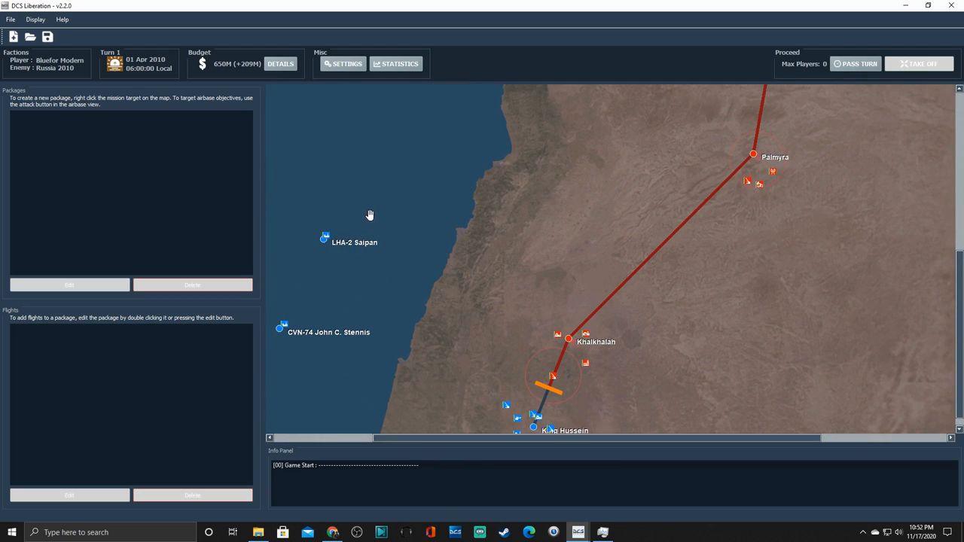
mouse_move(578, 388)
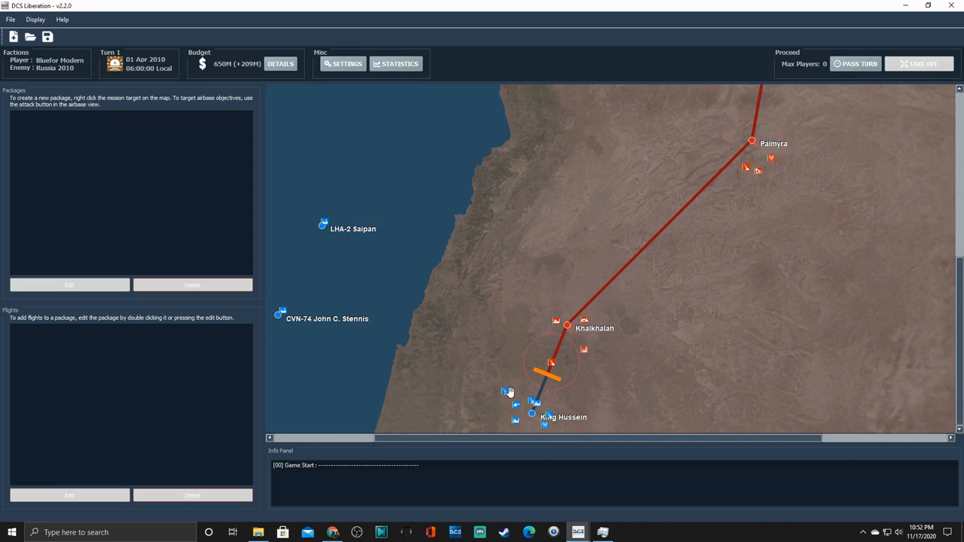
mouse_move(572, 325)
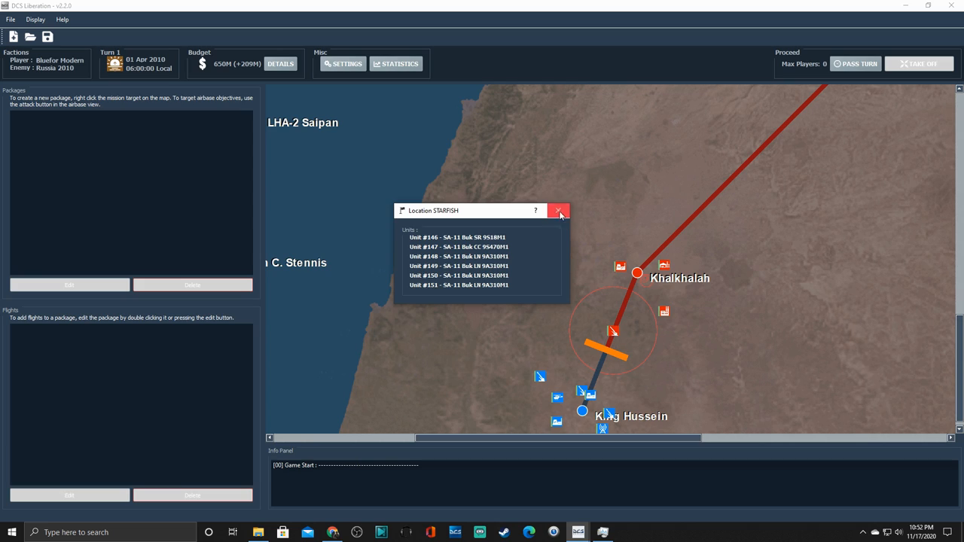
click(559, 211)
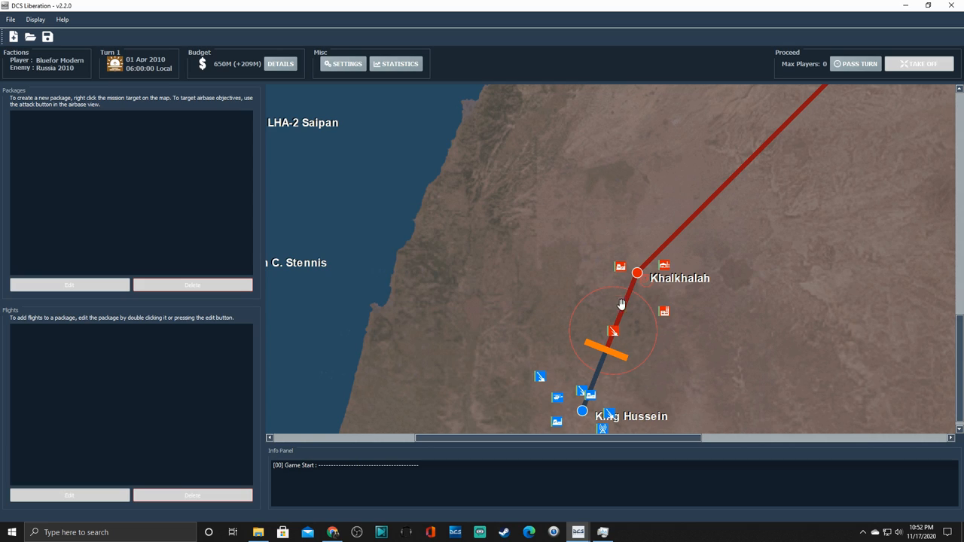
mouse_move(255, 85)
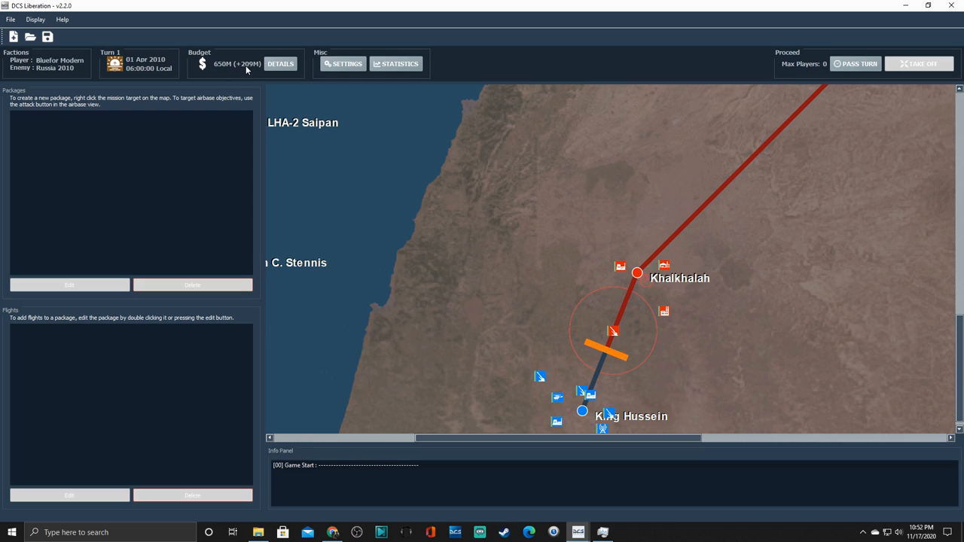
mouse_move(234, 100)
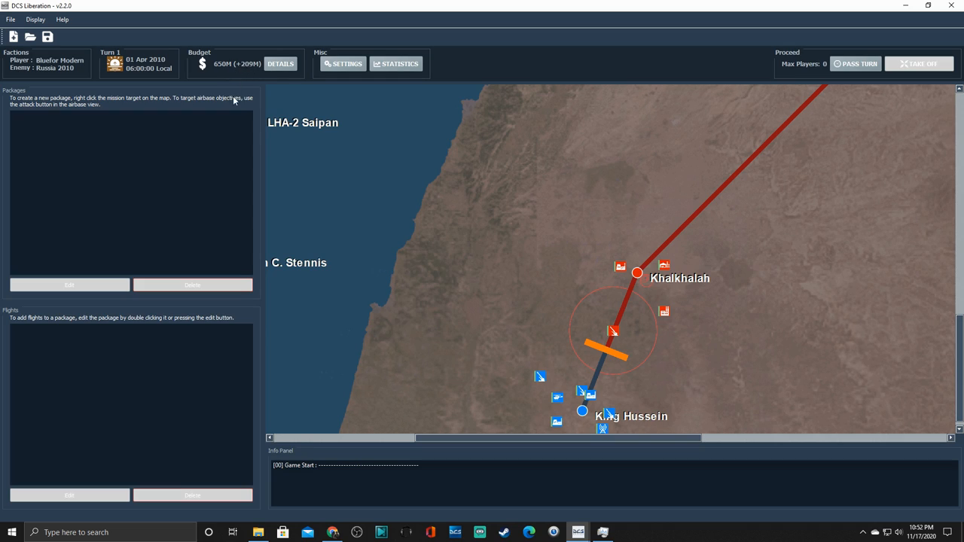
mouse_move(104, 55)
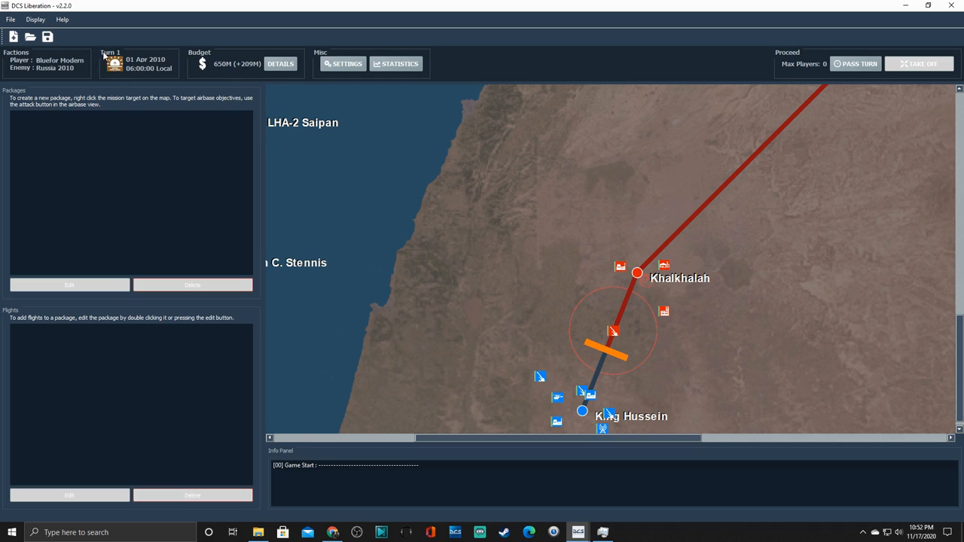
mouse_move(253, 142)
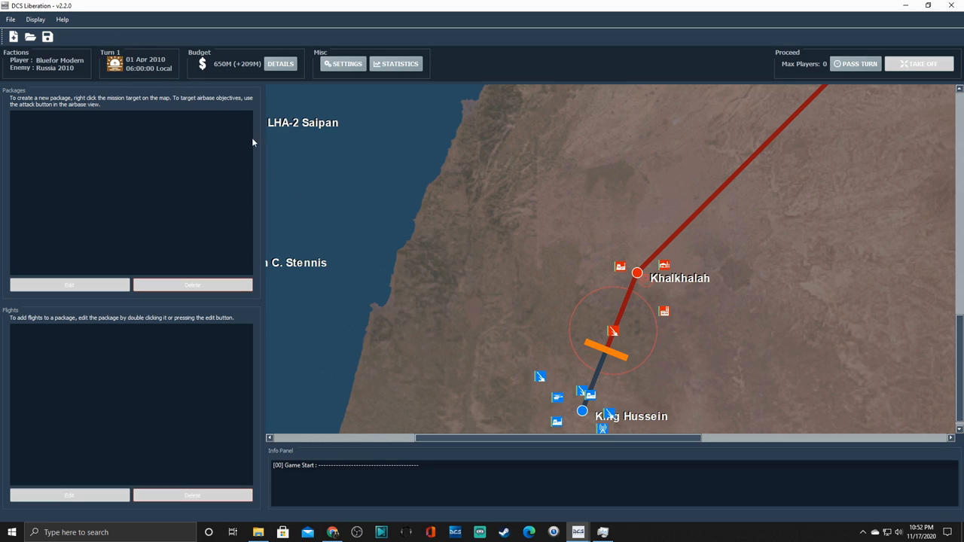
mouse_move(564, 408)
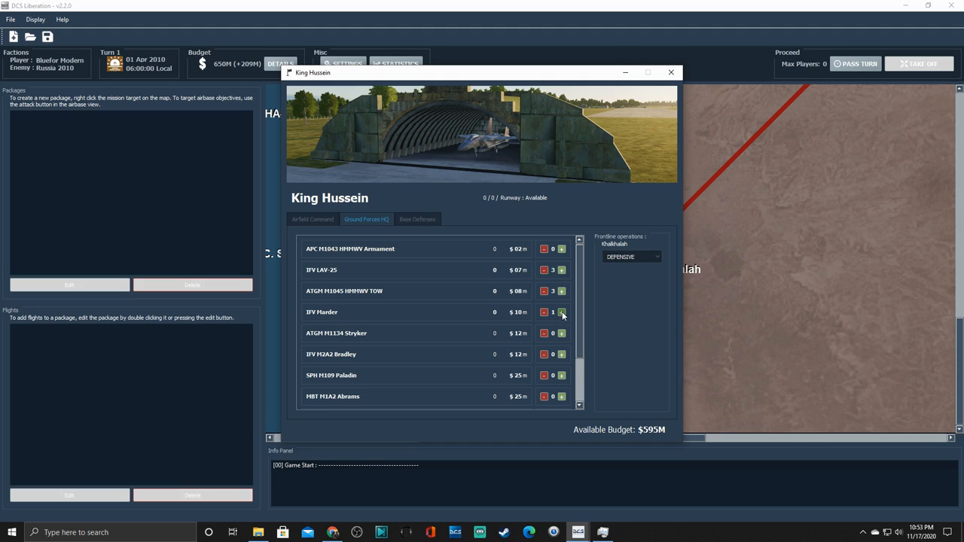
Step: Add another armoured vehicle and an M2A2 Bradley to King Hussein's ground forces
click(561, 332)
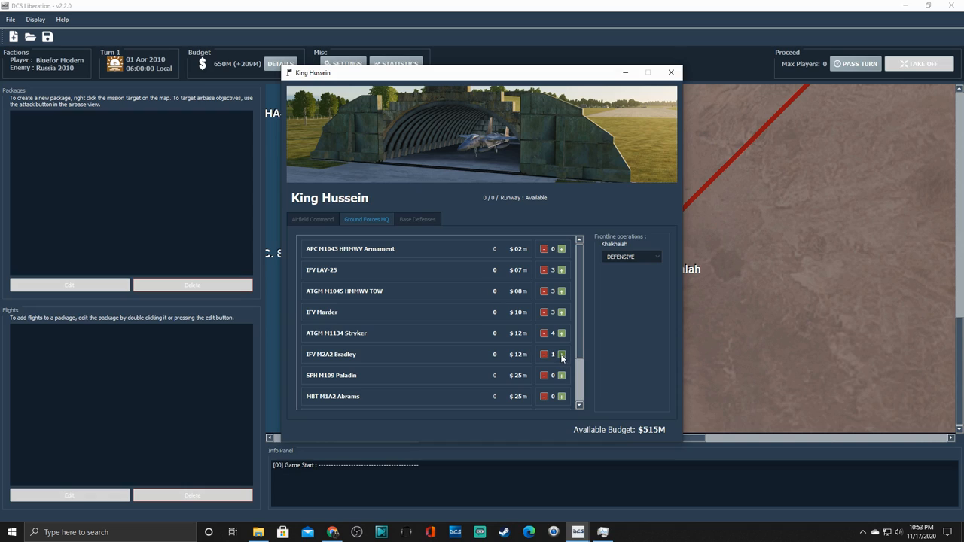
click(312, 219)
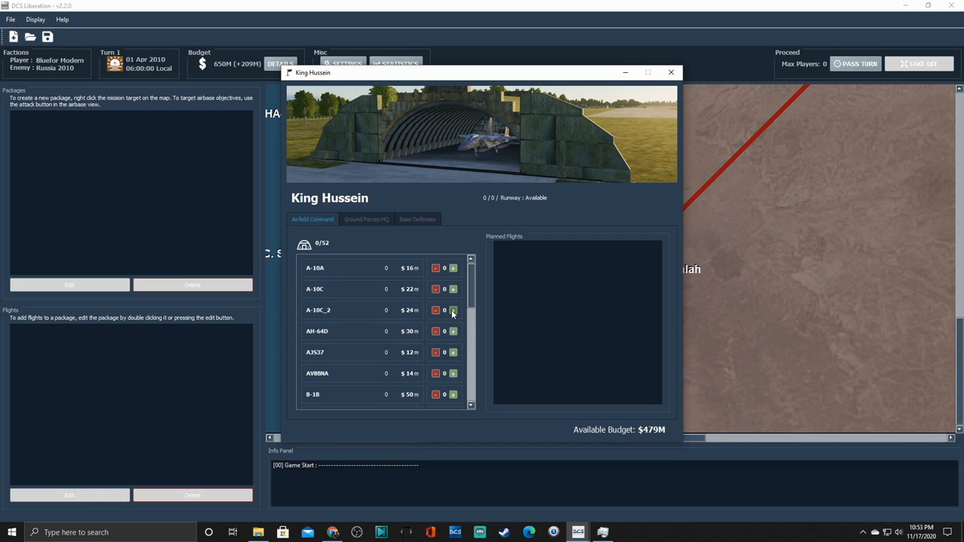
Step: Buy an A-10C_2 and two F-15Es for King Hussein
click(454, 309)
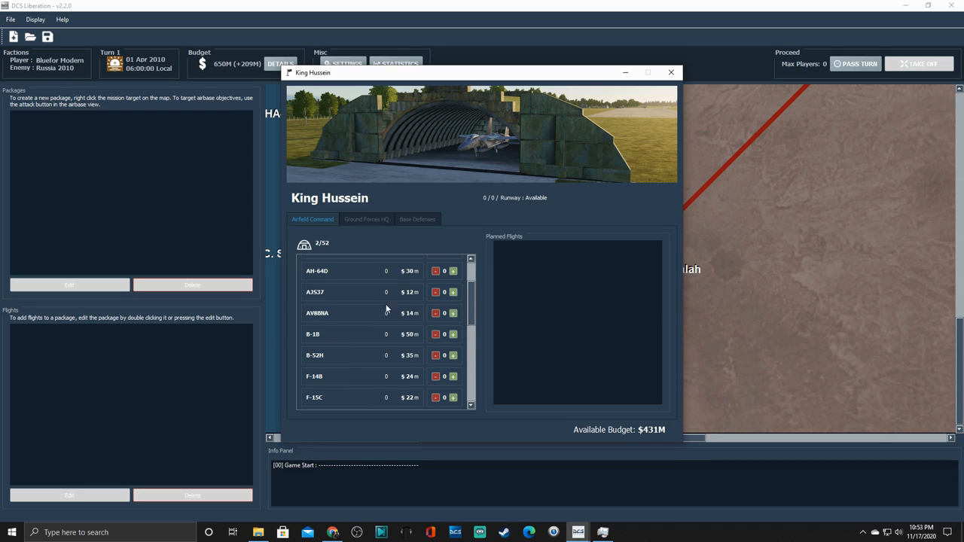
click(452, 357)
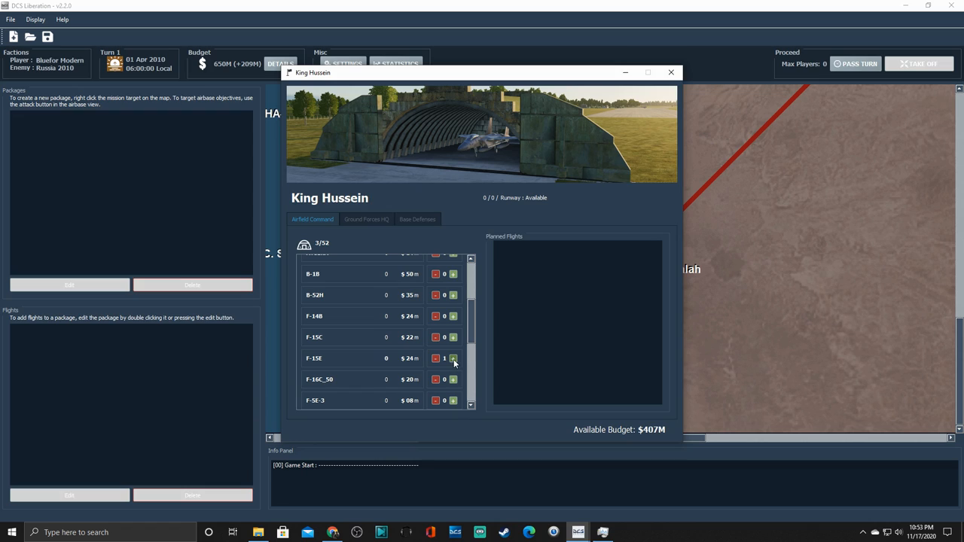
click(452, 379)
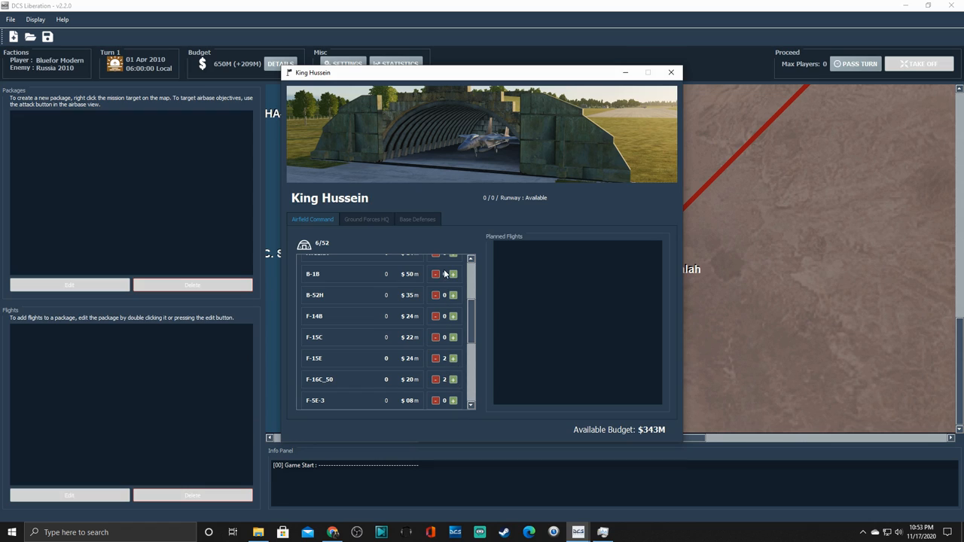
mouse_move(368, 369)
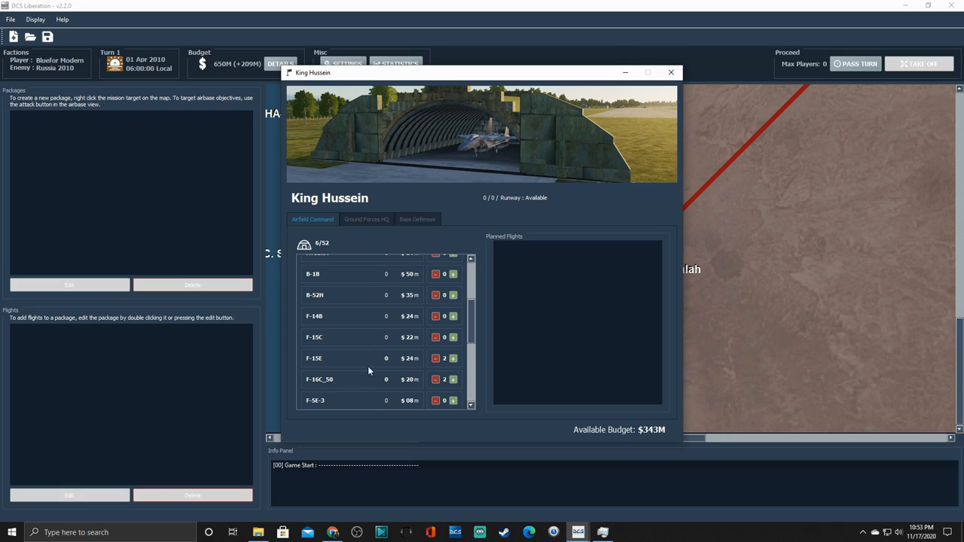
mouse_move(471, 400)
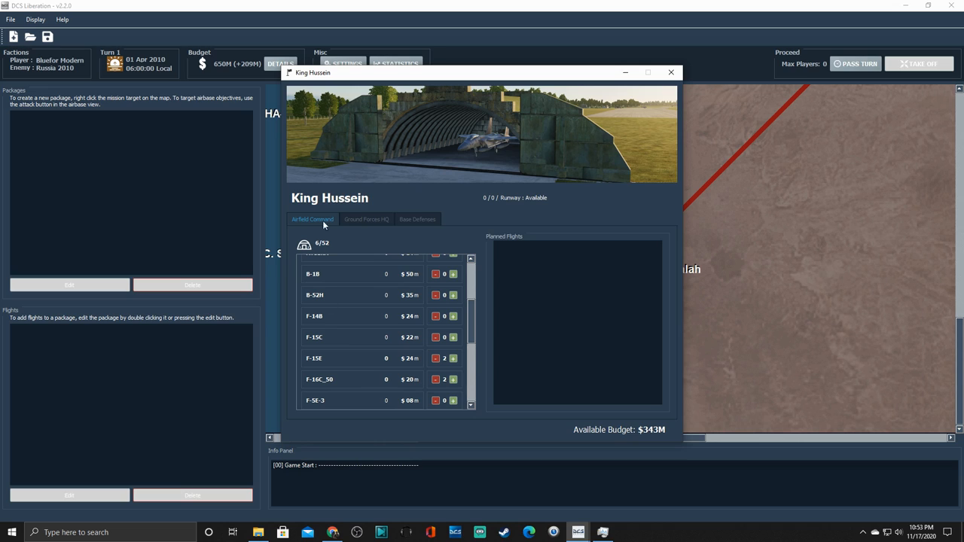
mouse_move(542, 356)
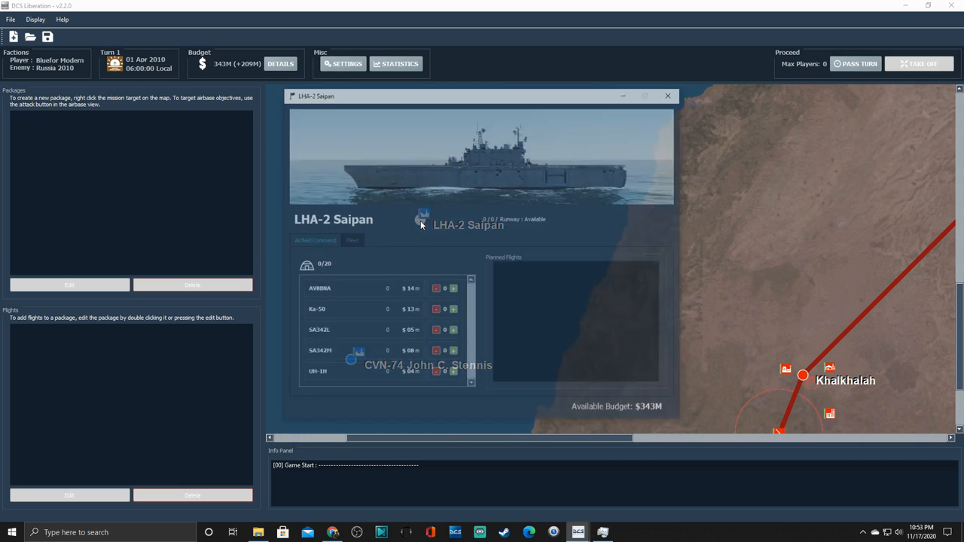
Step: Buy AV8BNA Harriers for LHA-2 Saipan
click(453, 288)
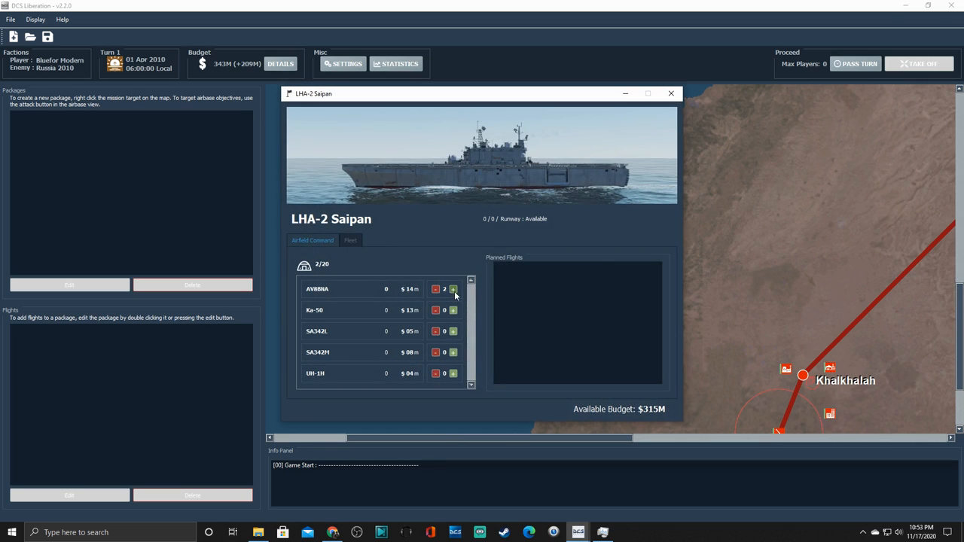
click(452, 288)
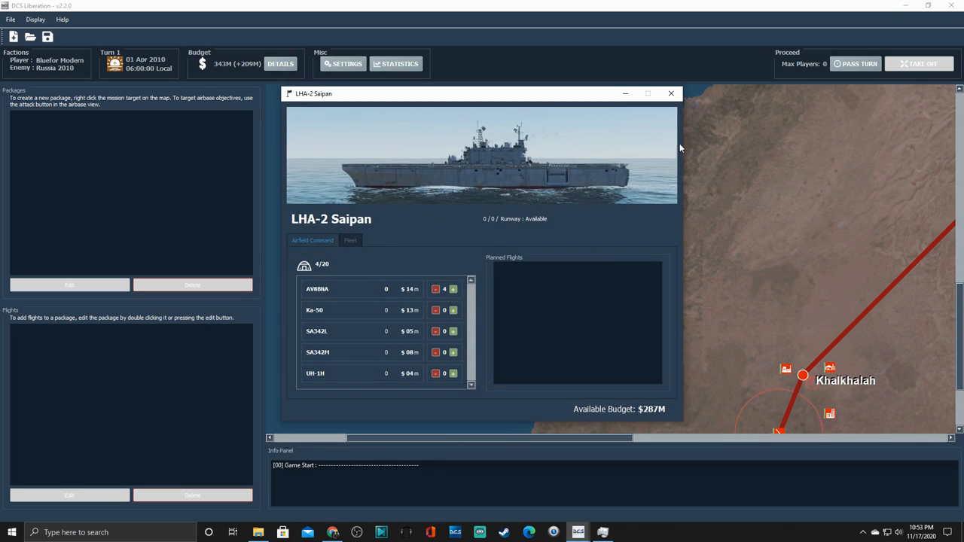
click(670, 92)
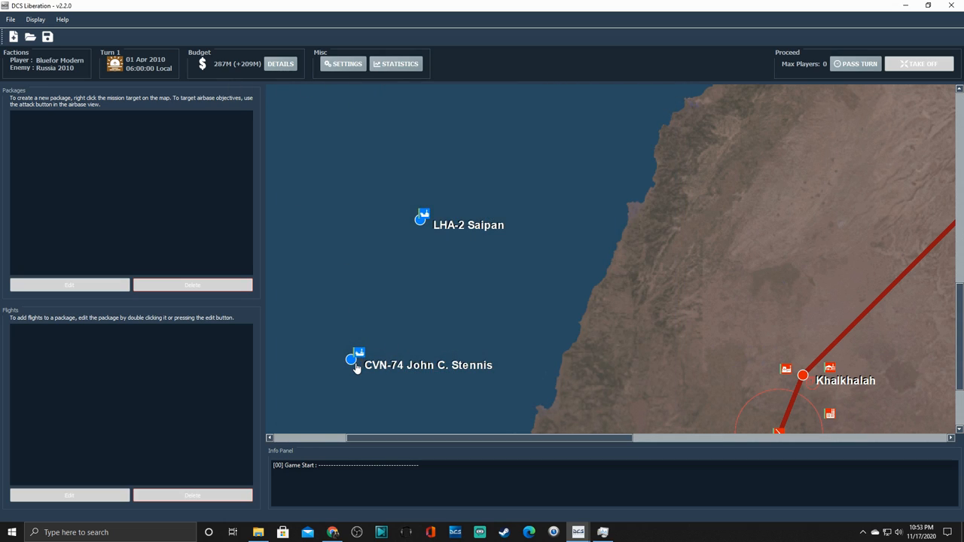
Step: Buy an F-14B for the CVN-74 John C. Stennis
double_click(351, 359)
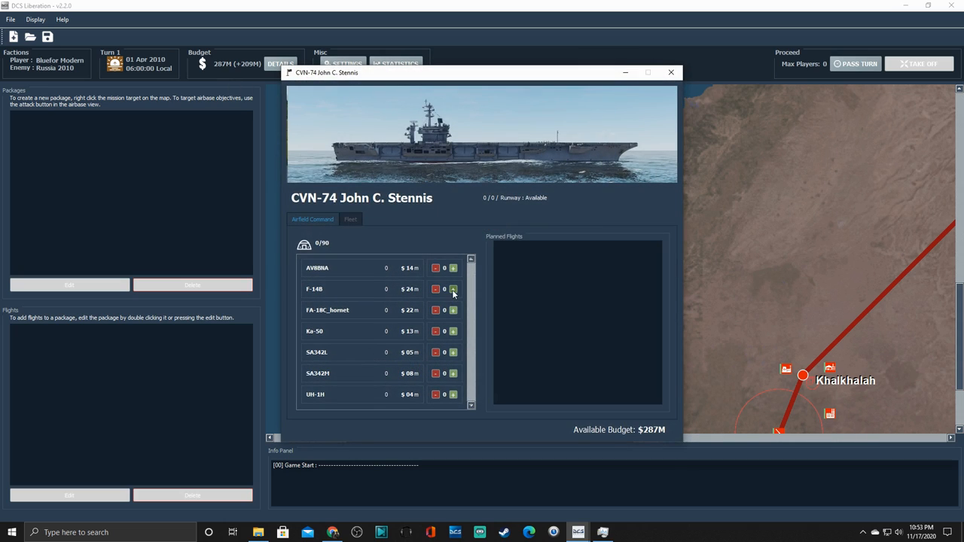
click(452, 309)
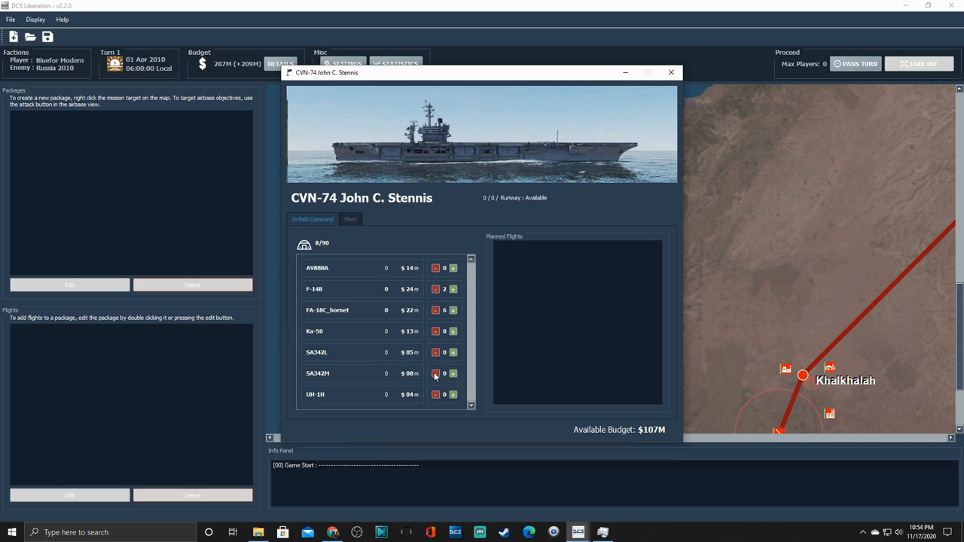
click(671, 73)
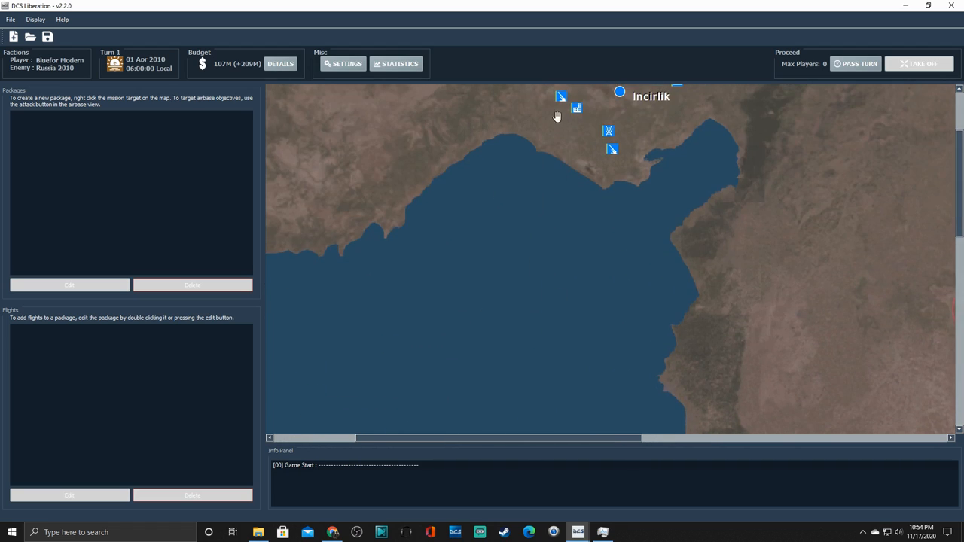
Step: Add then sell back a B-1B at Incirlik and review its aircraft list
click(576, 108)
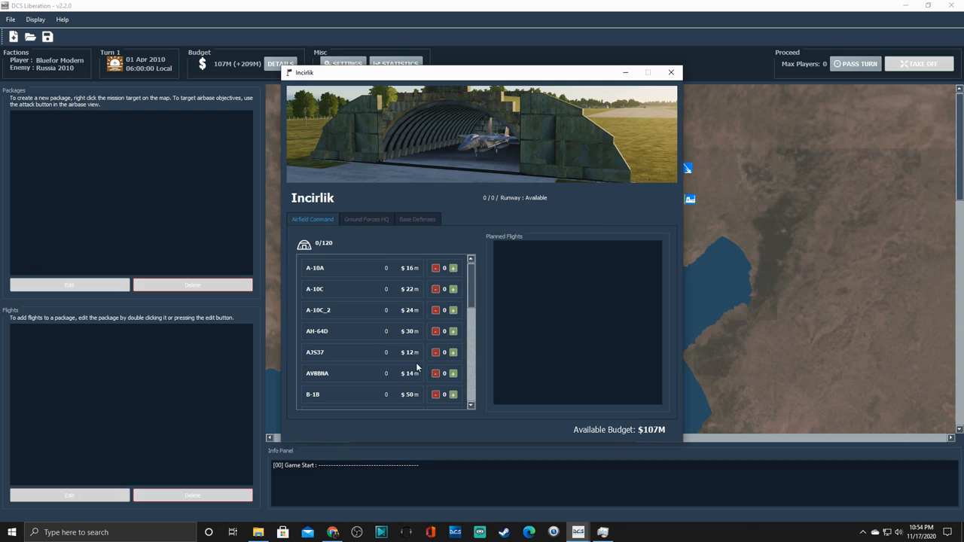
click(452, 364)
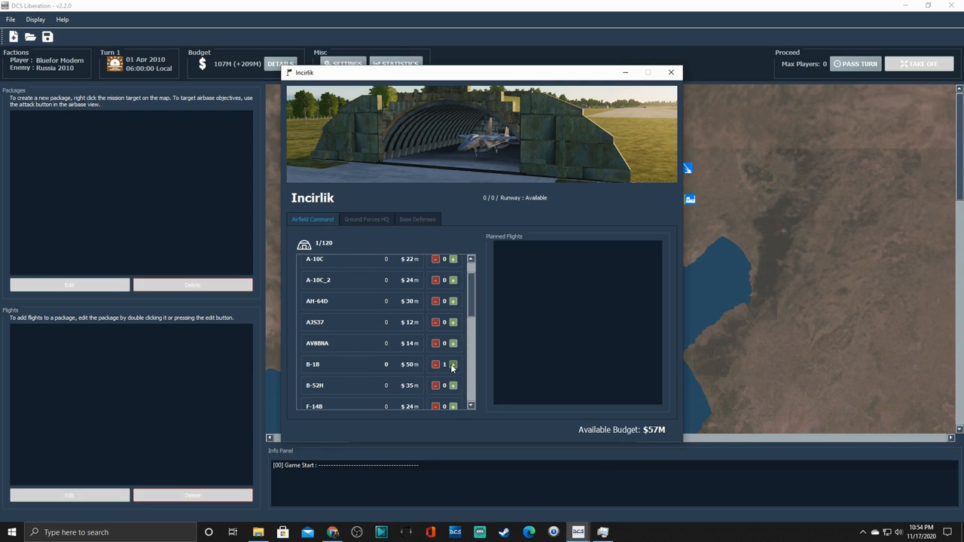
click(453, 364)
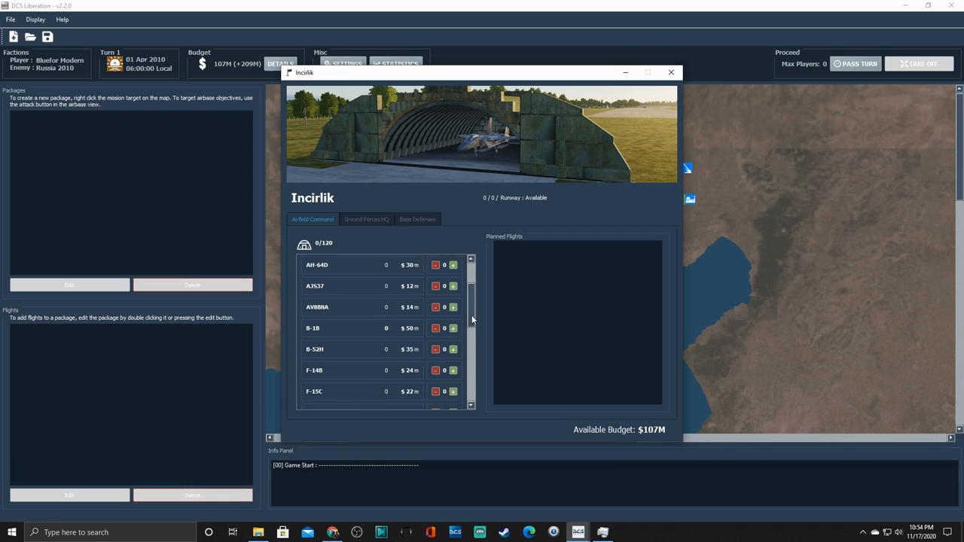
scroll(down, 3)
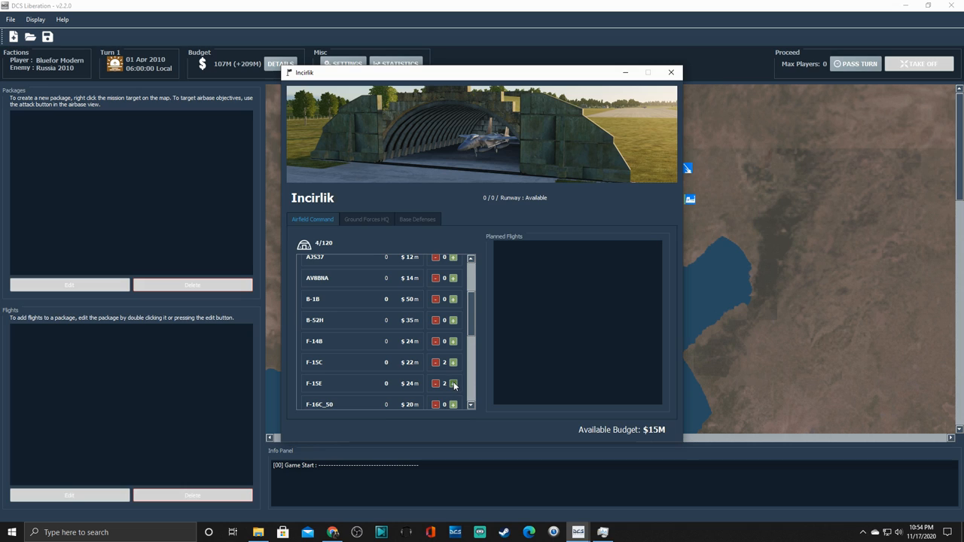
mouse_move(677, 140)
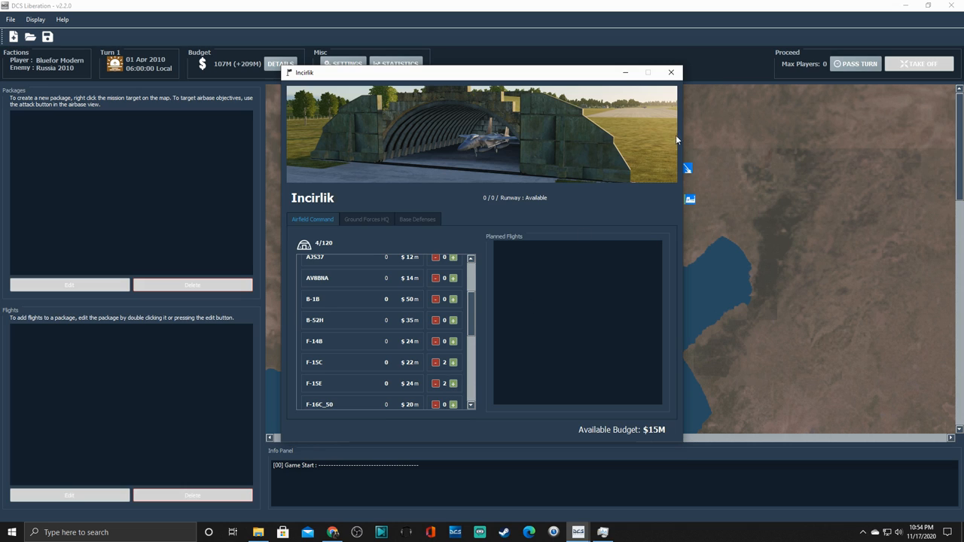
click(670, 71)
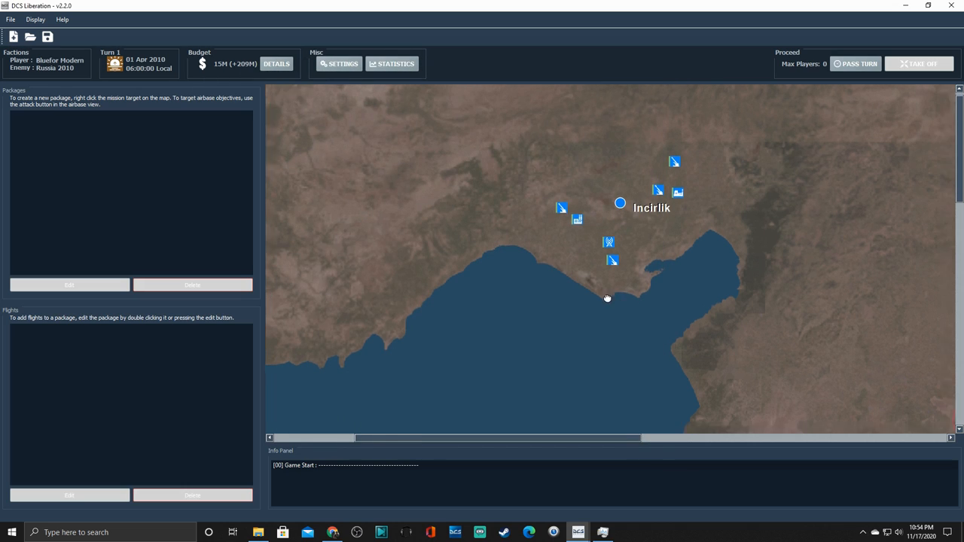
Step: Review the Finances breakdown showing $209M income per turn
drag(608, 298, 507, 196)
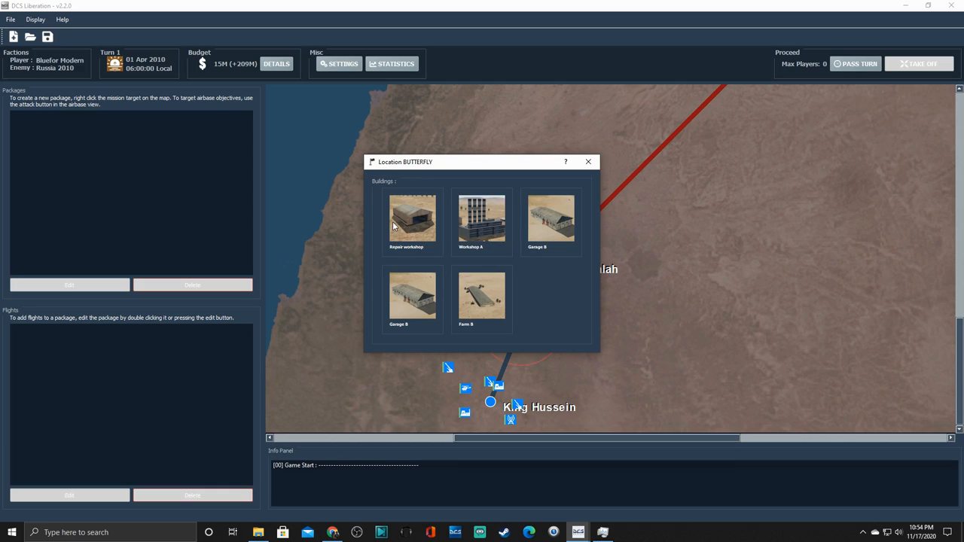
mouse_move(493, 328)
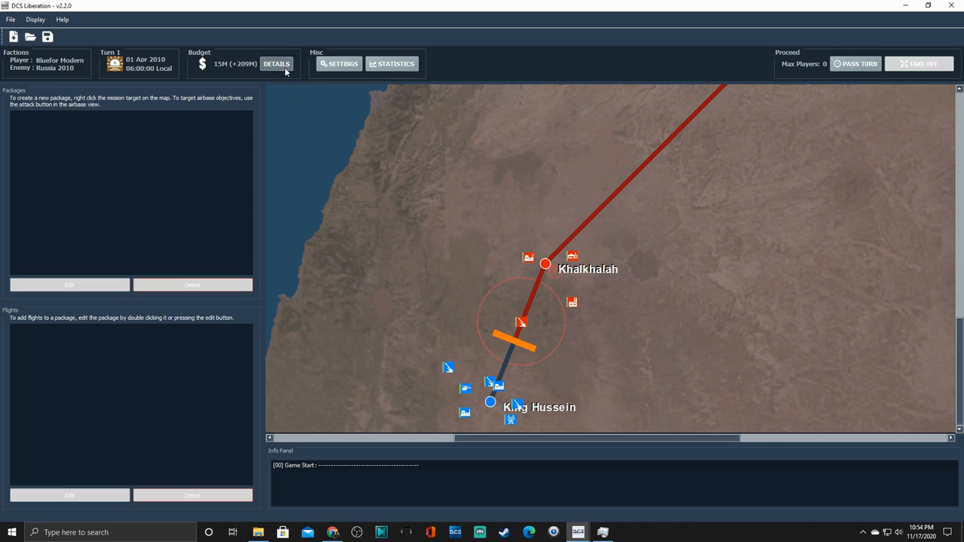
click(276, 64)
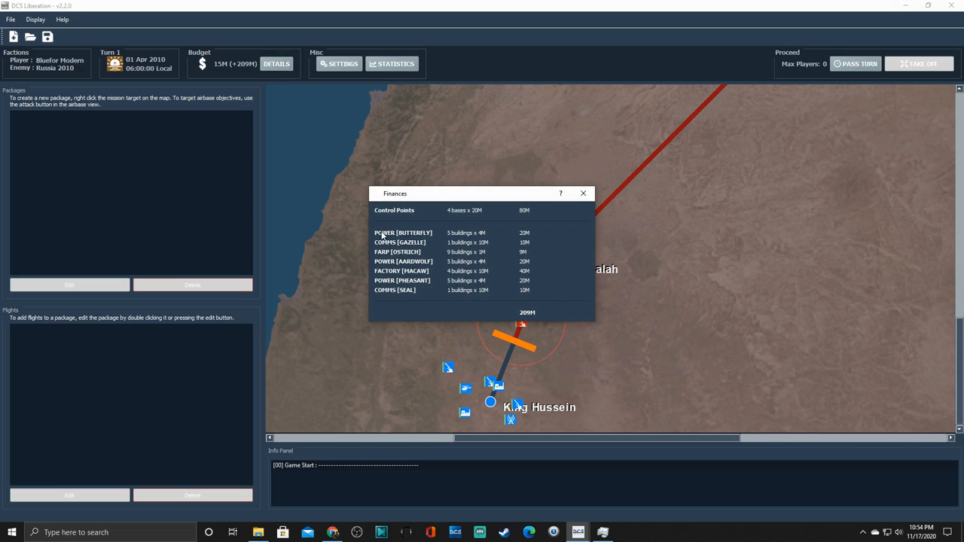
mouse_move(470, 243)
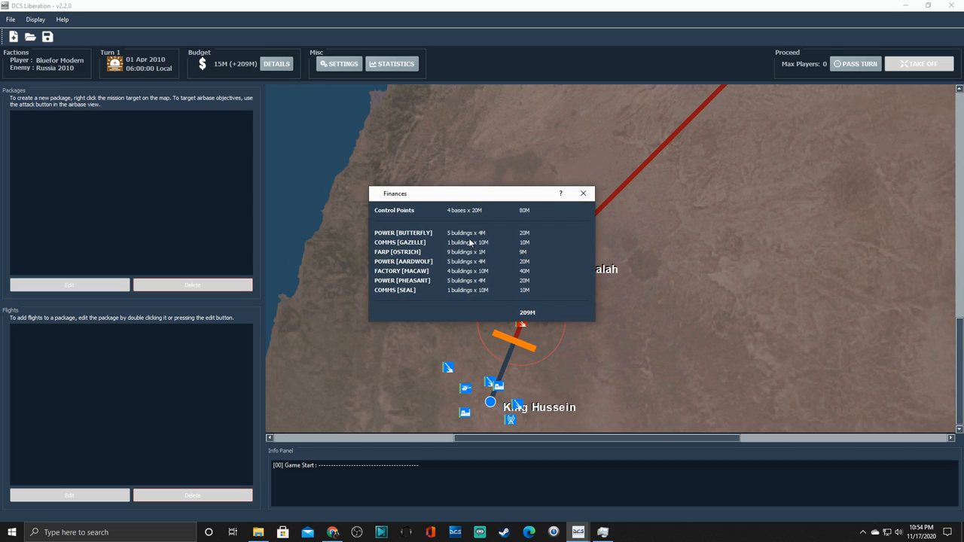
click(583, 193)
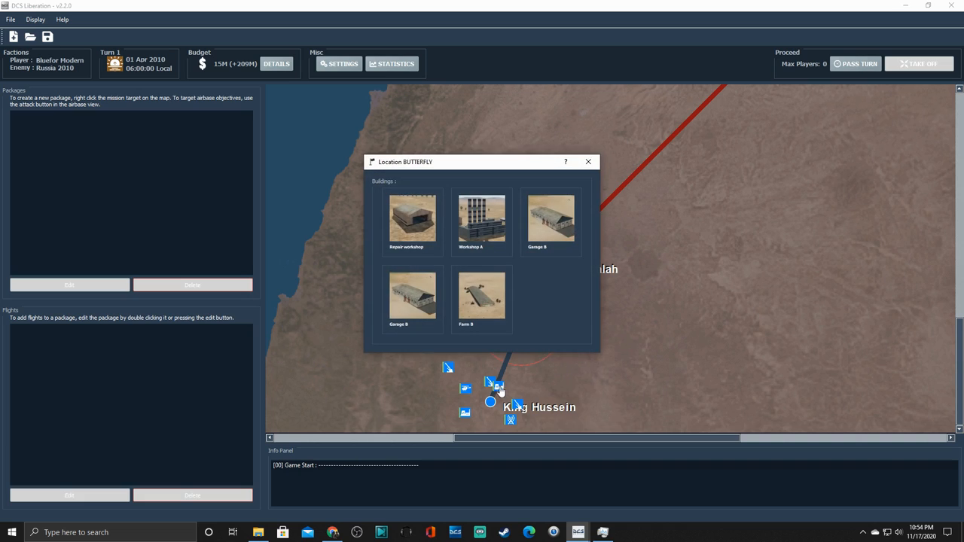
mouse_move(493, 280)
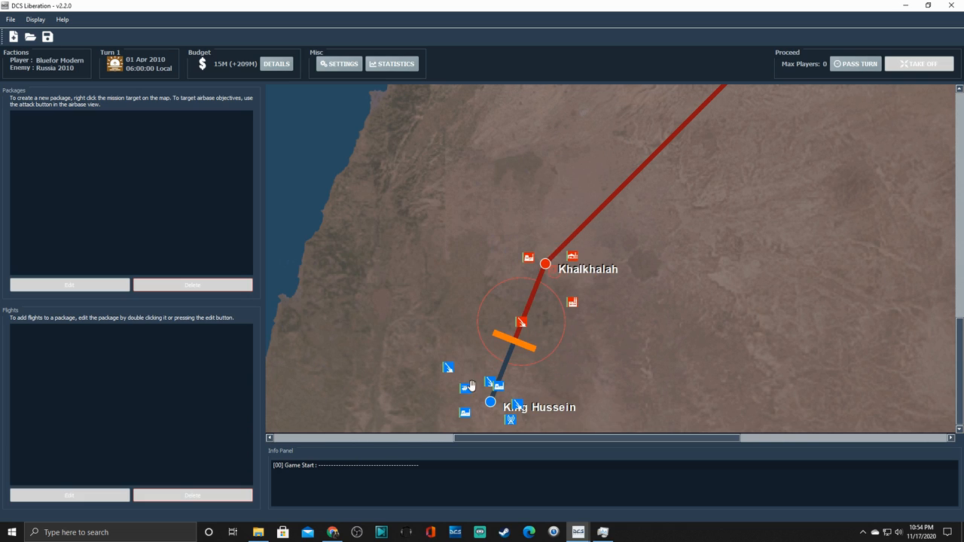
Step: Inspect the building list for location CORAL
click(518, 323)
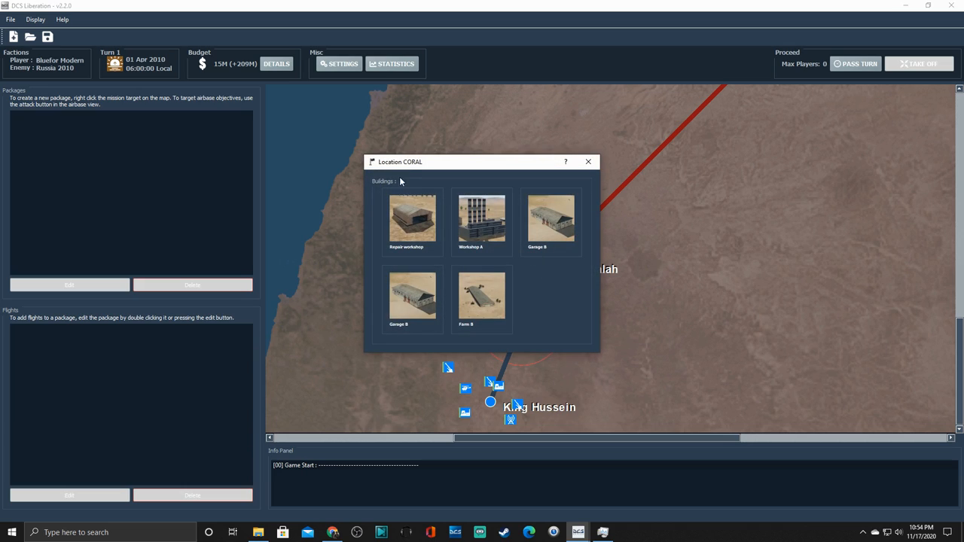
mouse_move(491, 265)
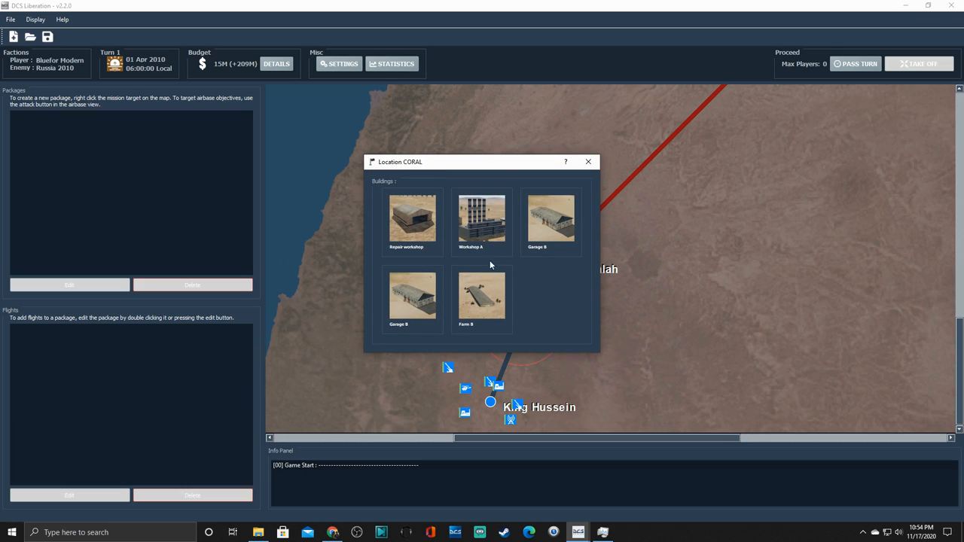
click(588, 161)
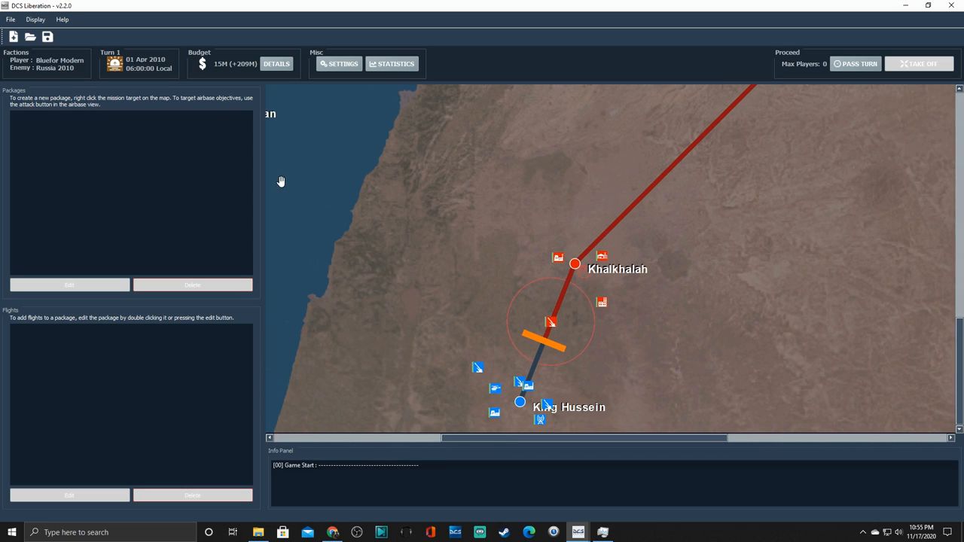
mouse_move(362, 88)
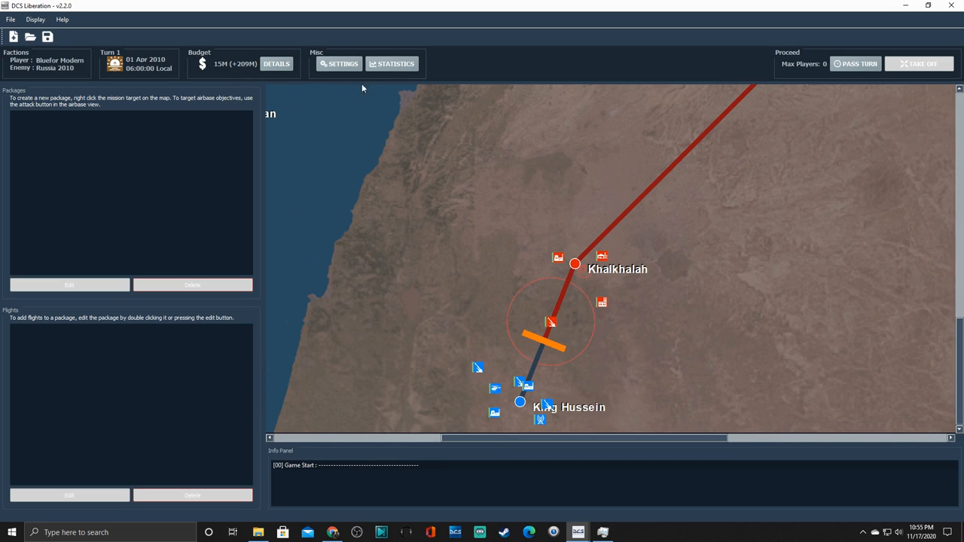
mouse_move(784, 90)
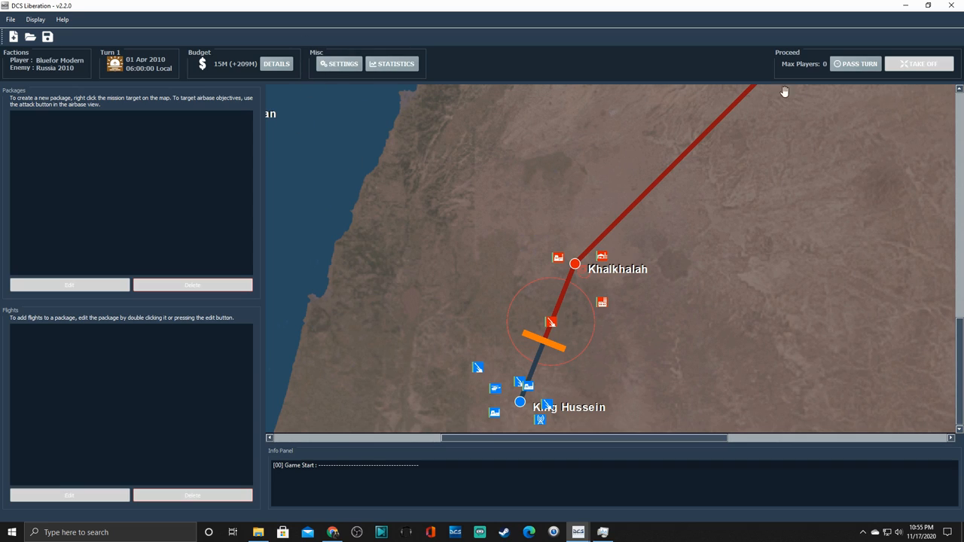
mouse_move(139, 87)
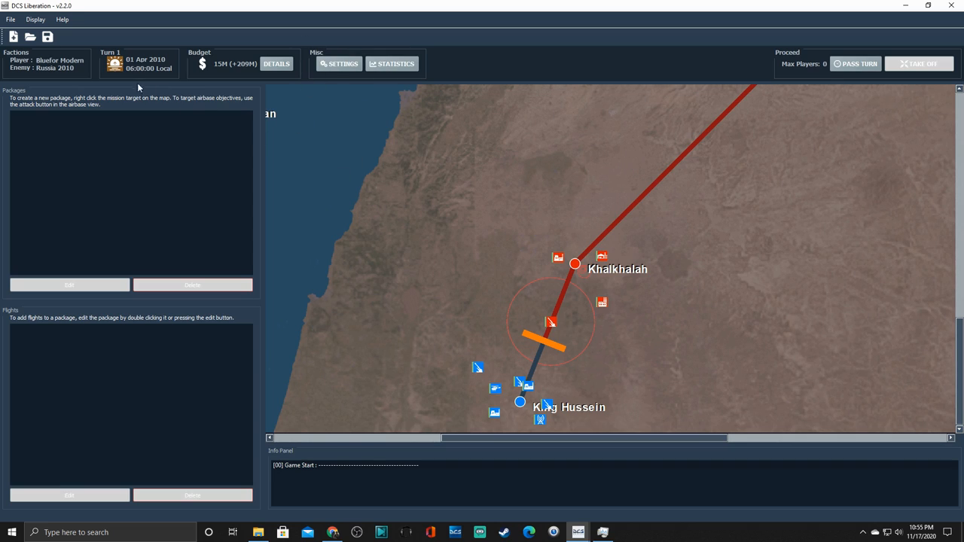
mouse_move(135, 66)
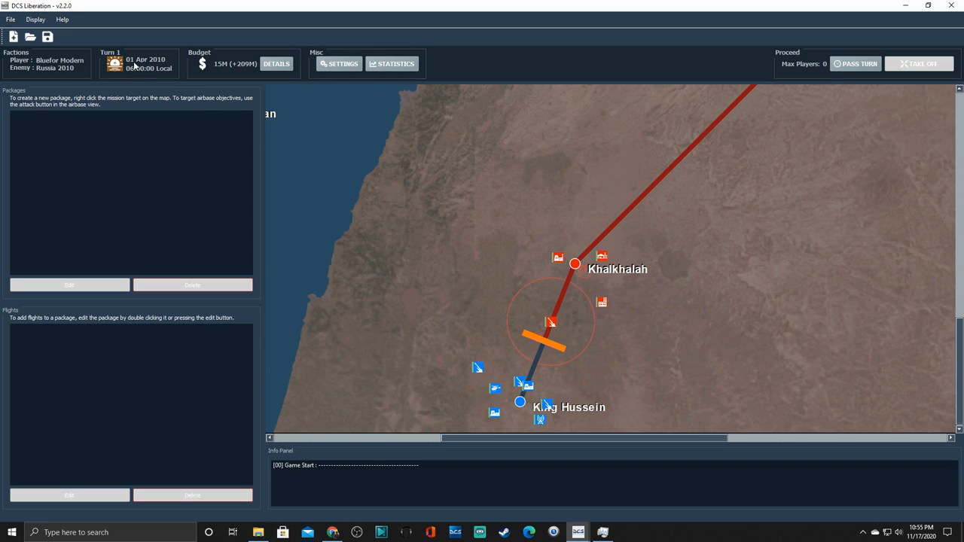
Step: Pass the turn to advance the campaign to Turn 2
click(858, 63)
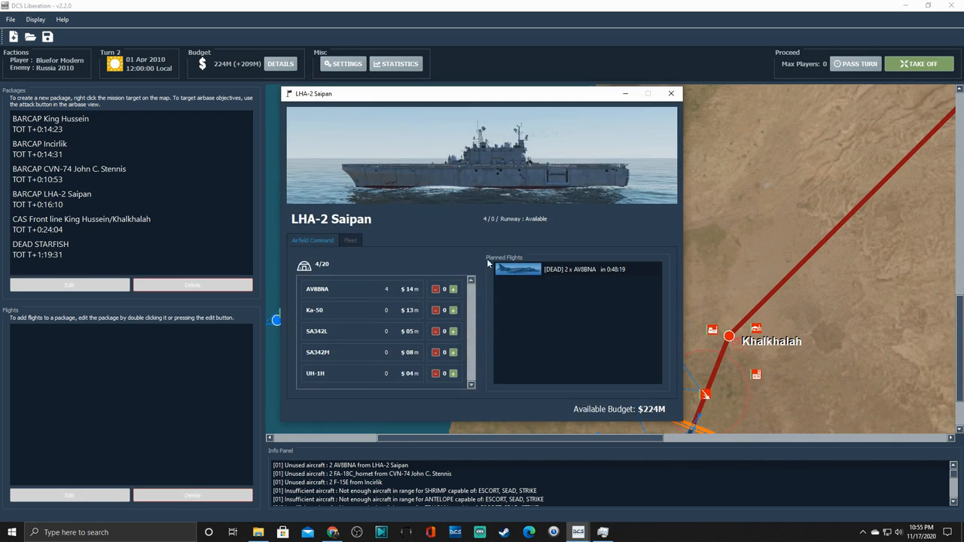
Step: Review LHA-2 Saipan's planned two-AV8BNA DEAD flight and close the carrier overview
click(576, 268)
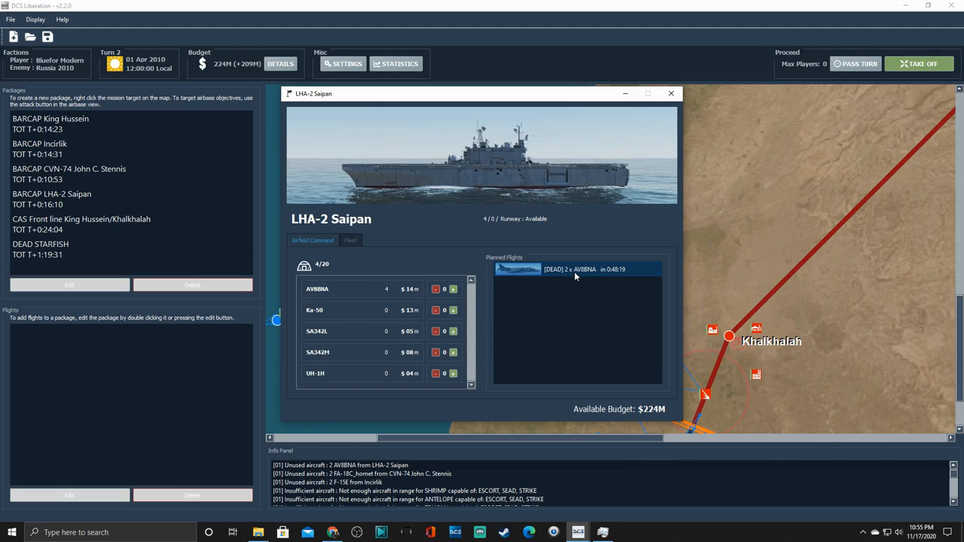
mouse_move(573, 279)
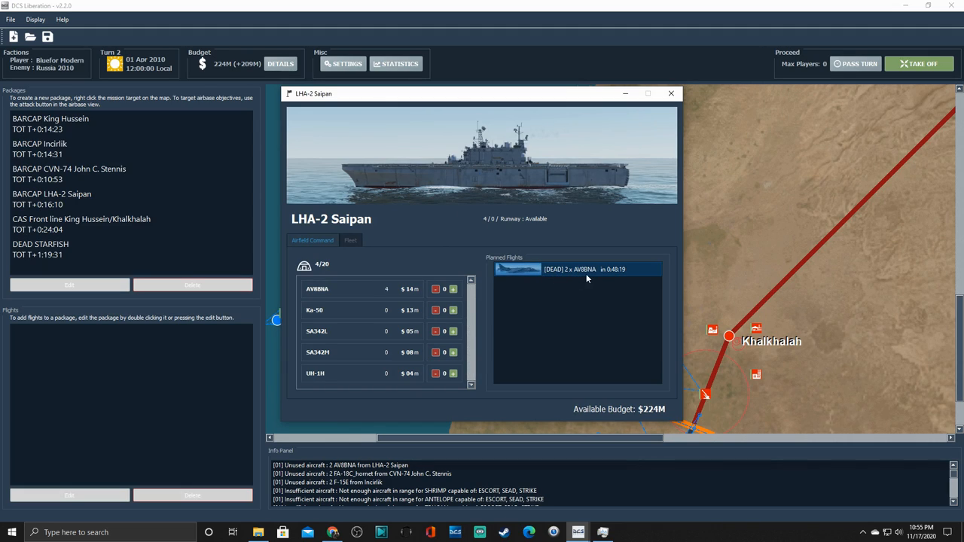
mouse_move(619, 276)
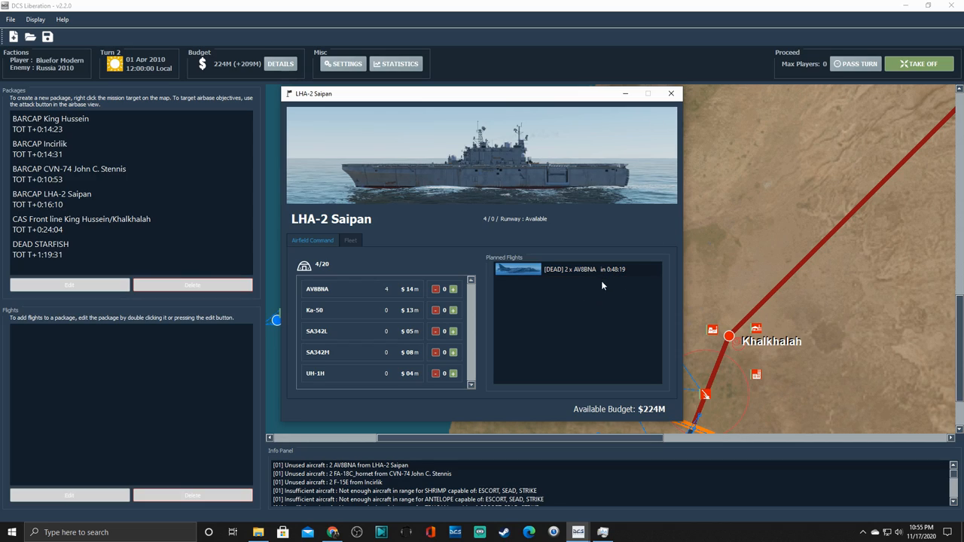
click(576, 269)
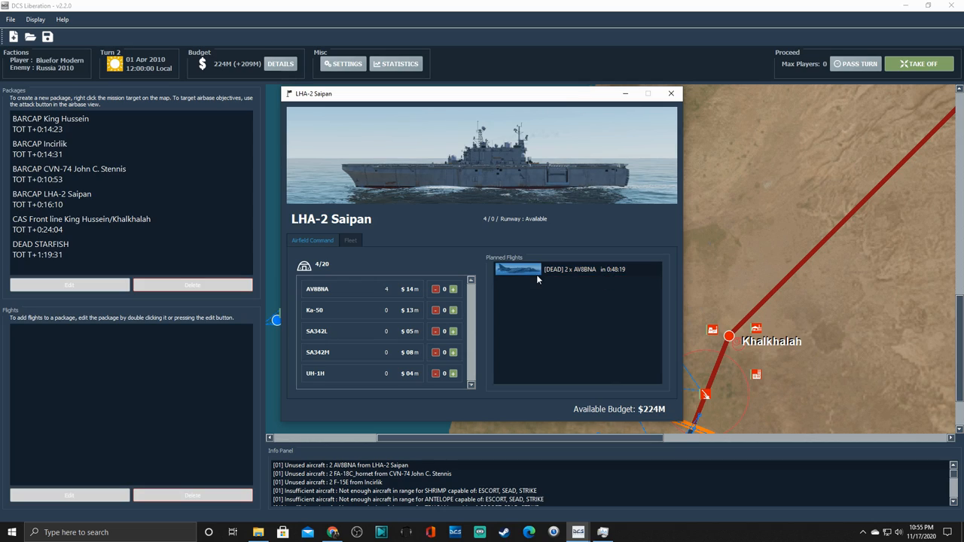
mouse_move(161, 194)
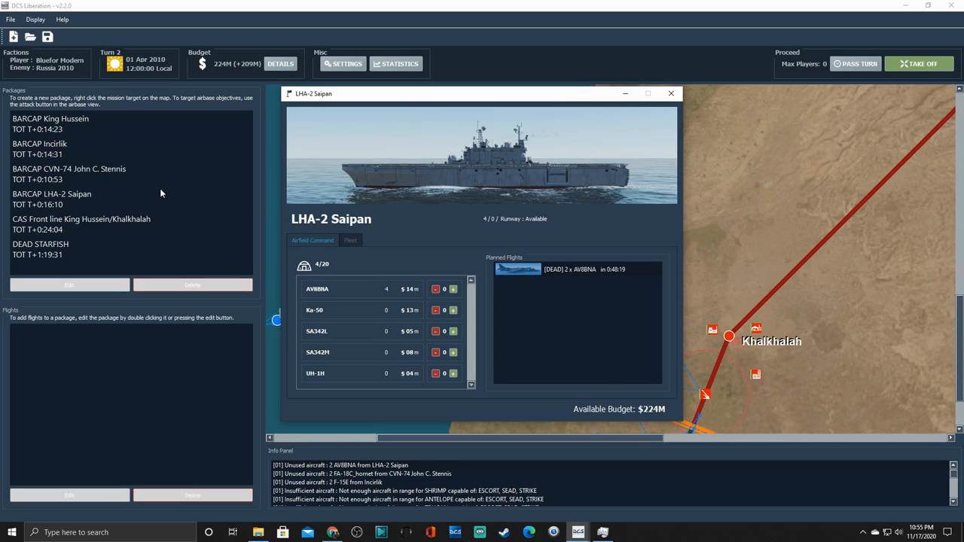
mouse_move(609, 195)
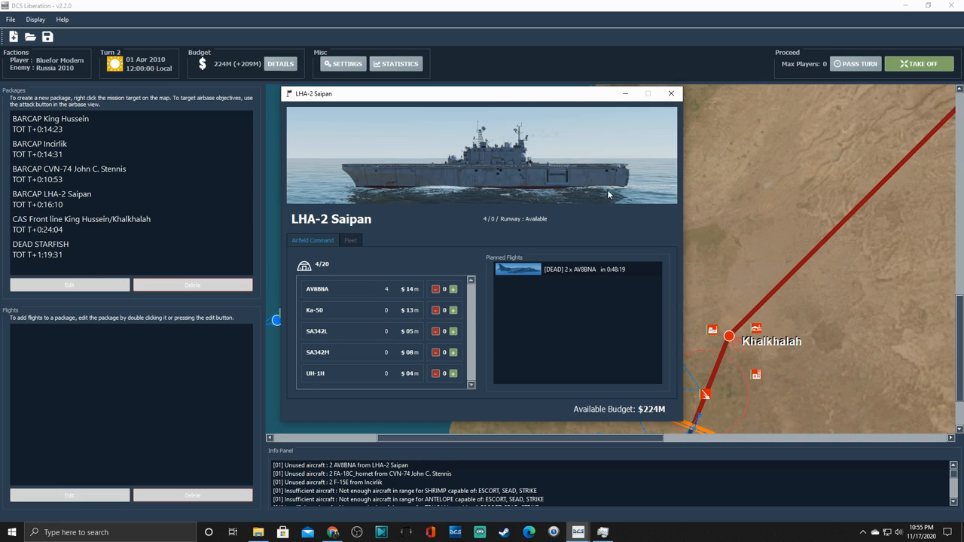
mouse_move(670, 94)
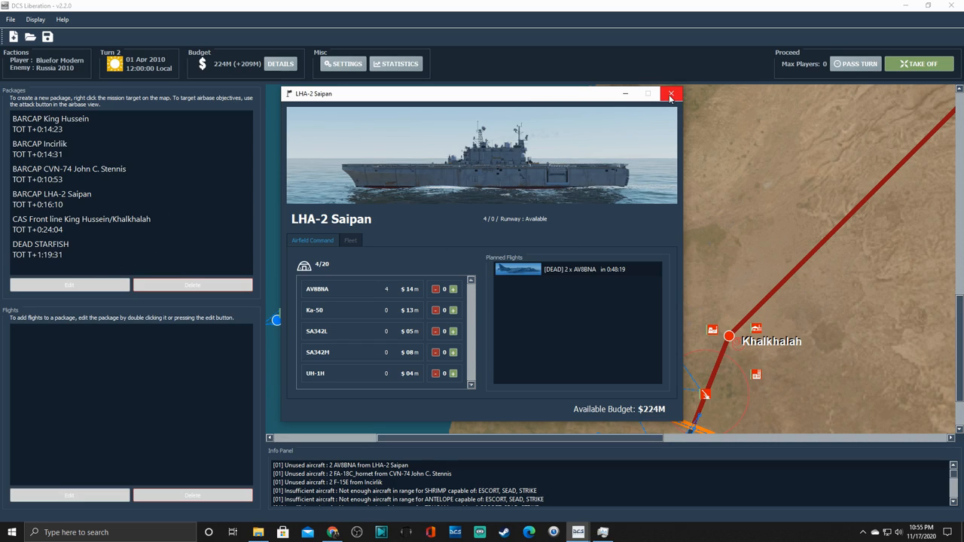
click(670, 93)
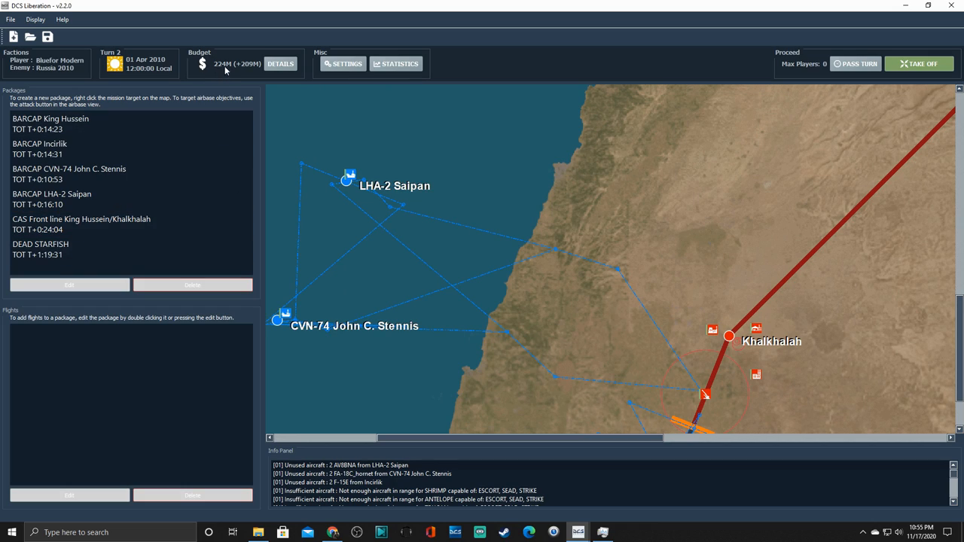
mouse_move(220, 71)
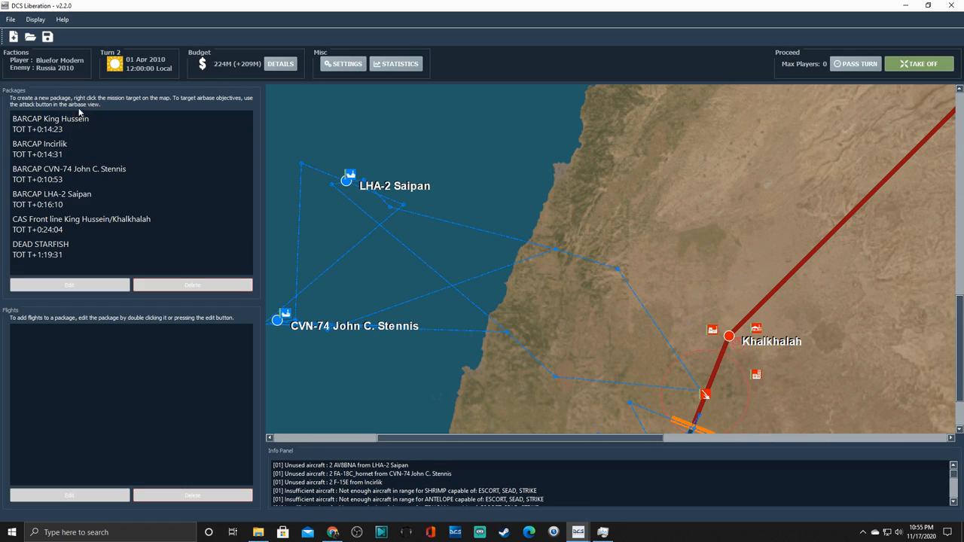
Step: Select the CAS Front line King Hussein/Khalkhalah package to list its F-16C TARCAP and A-10C CAS flights
click(39, 148)
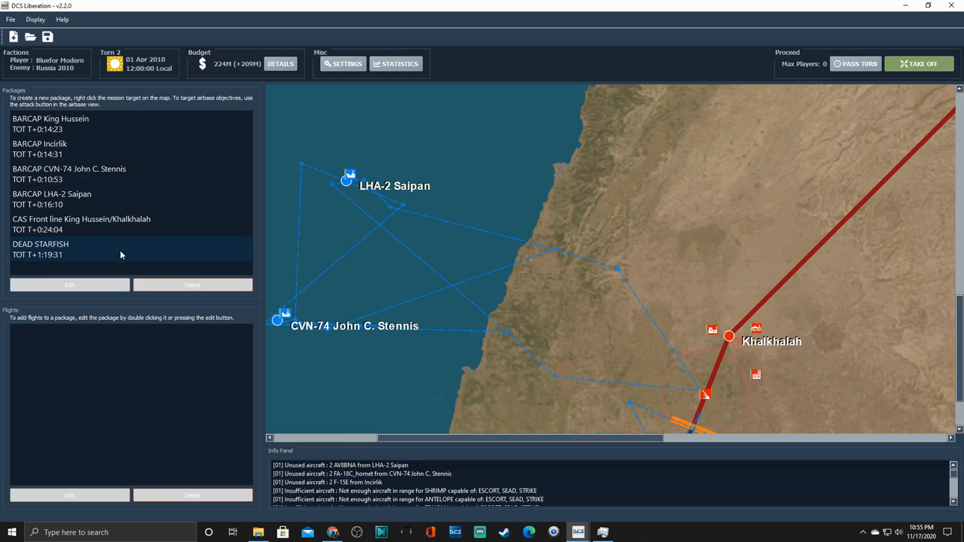
mouse_move(104, 249)
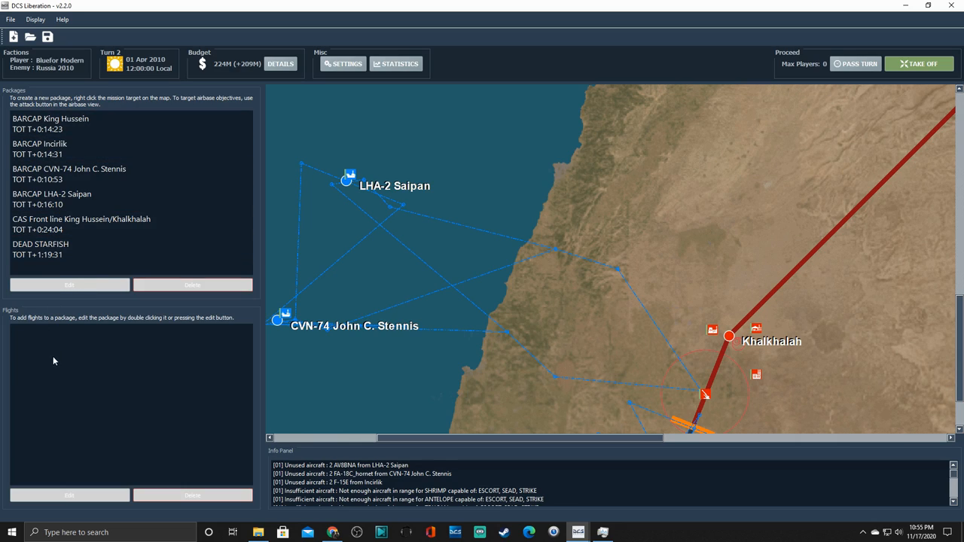
click(81, 224)
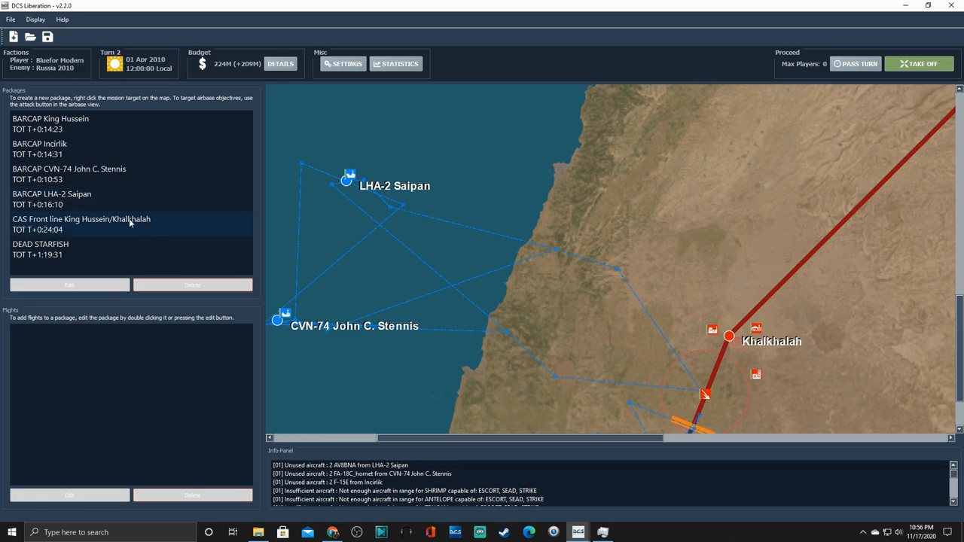
click(51, 124)
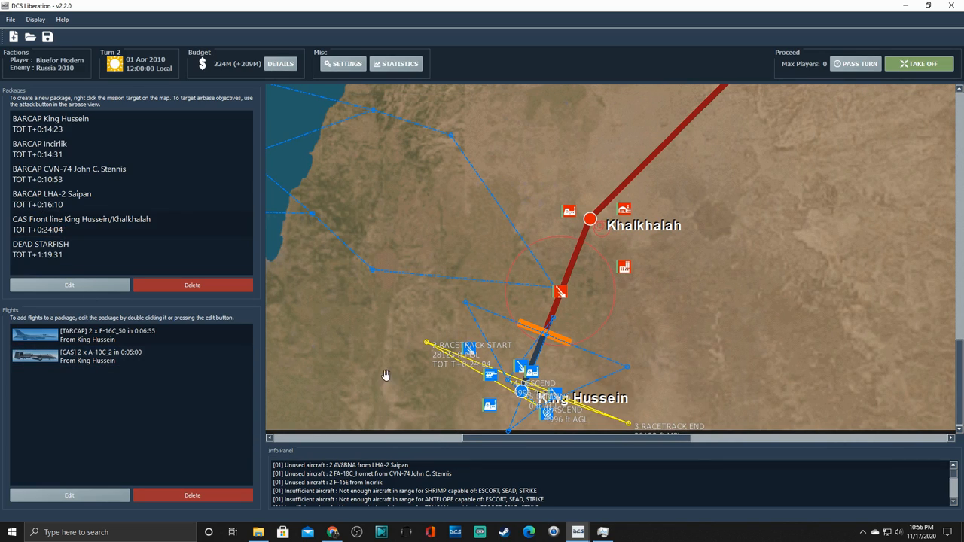
Step: Select the DEAD STARFISH package to list its AV8BNA DEAD and Hornet escort flights with their route
click(81, 224)
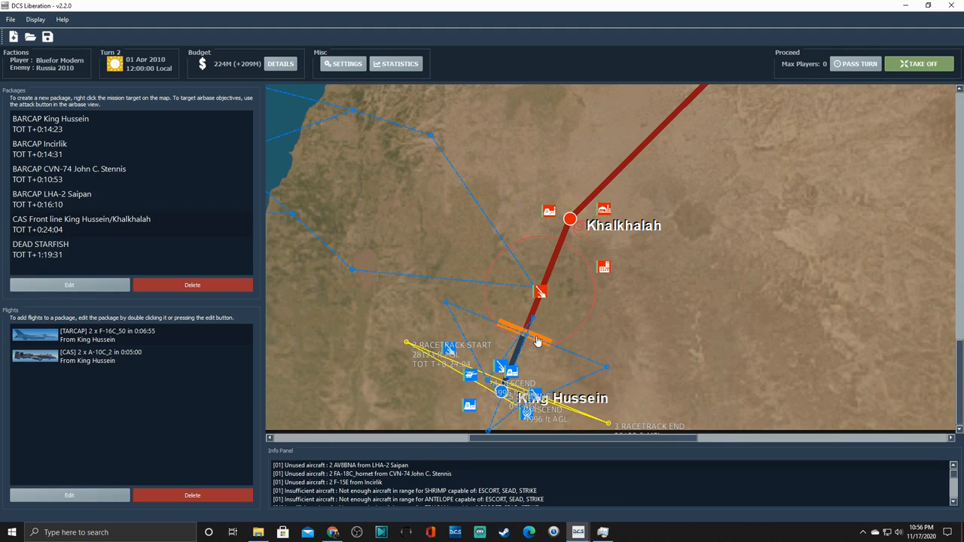
click(98, 335)
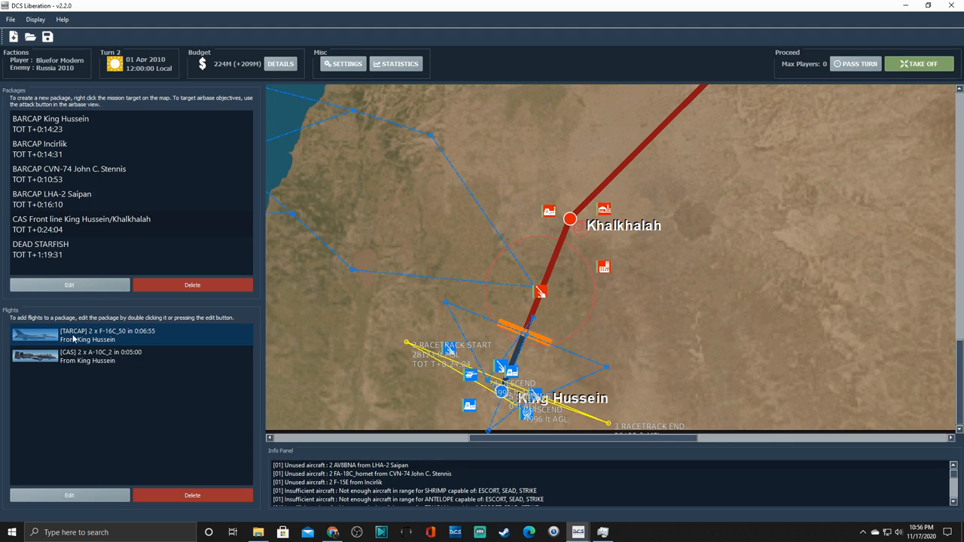
mouse_move(120, 343)
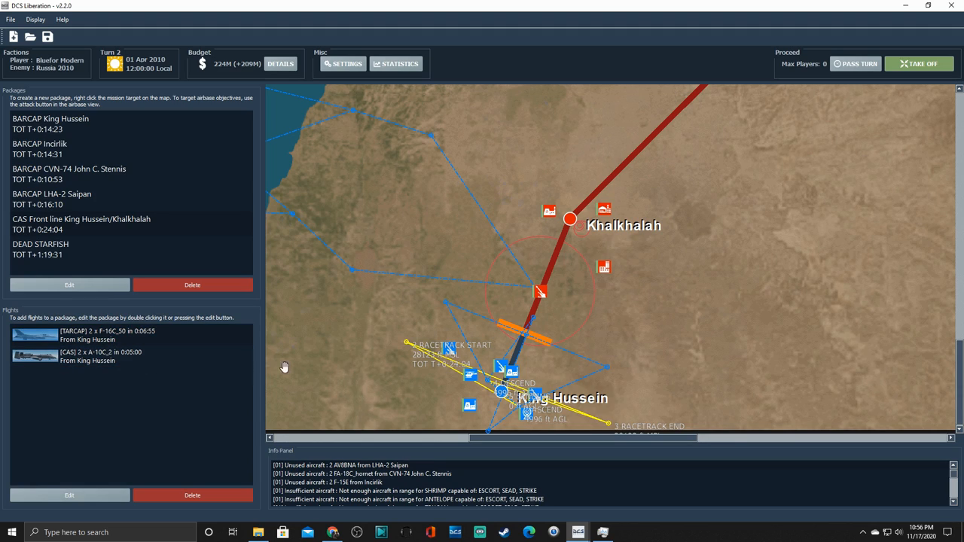
click(101, 356)
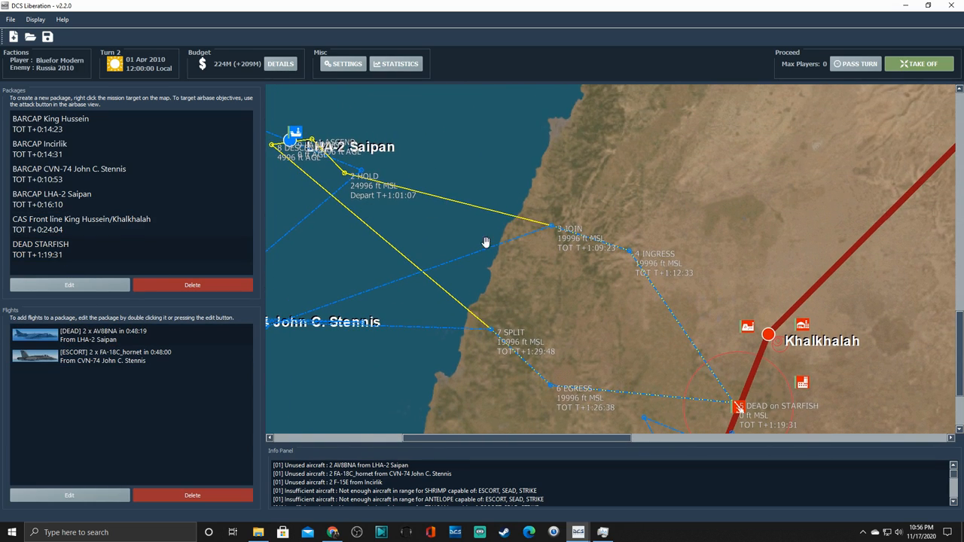
click(102, 335)
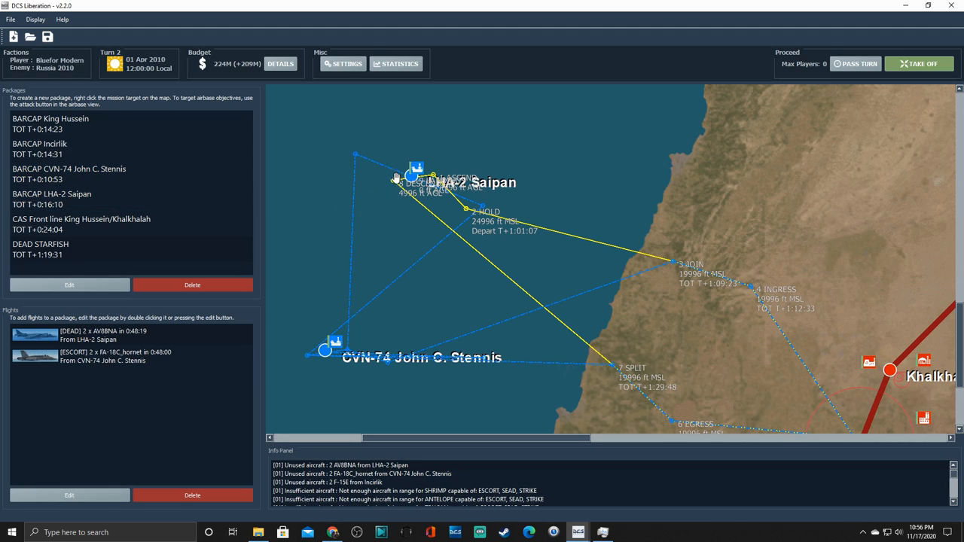
click(52, 199)
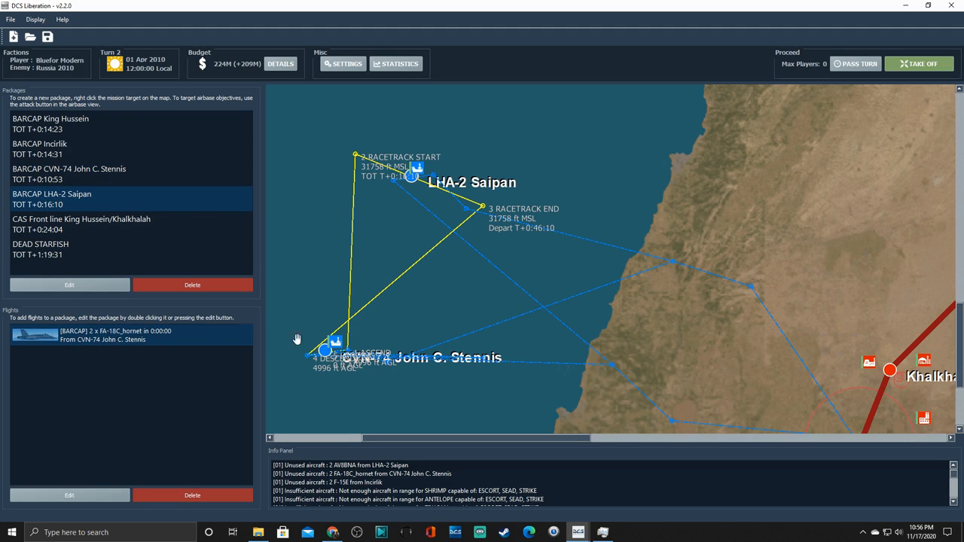
mouse_move(480, 174)
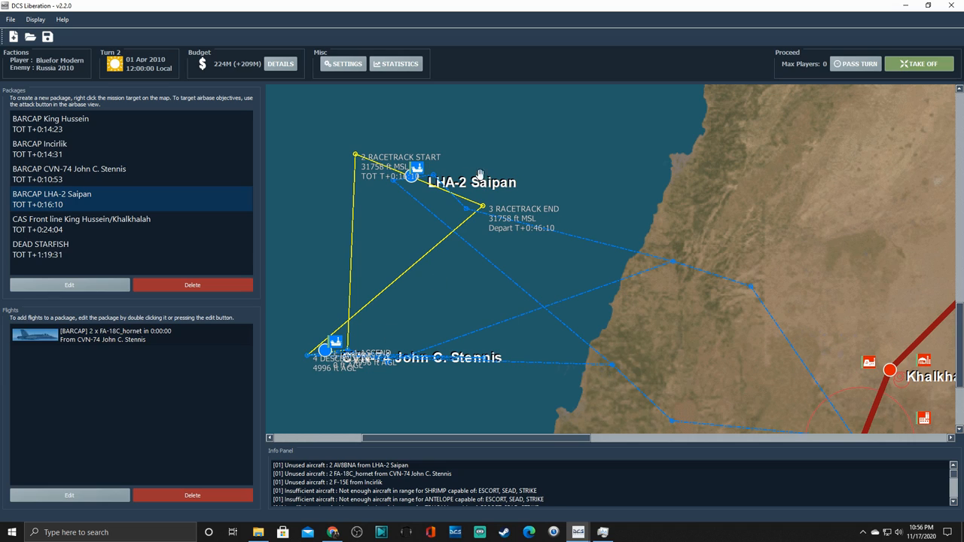
mouse_move(510, 319)
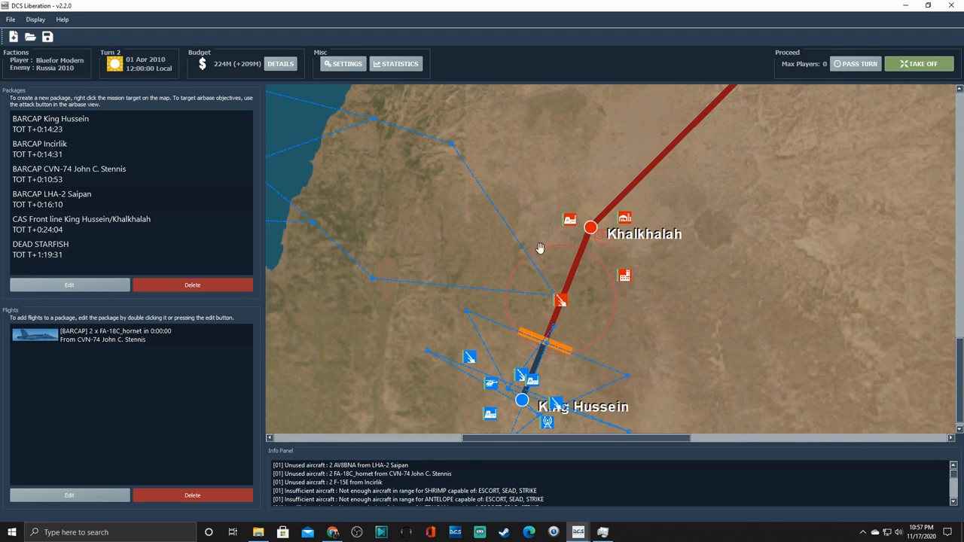
mouse_move(546, 293)
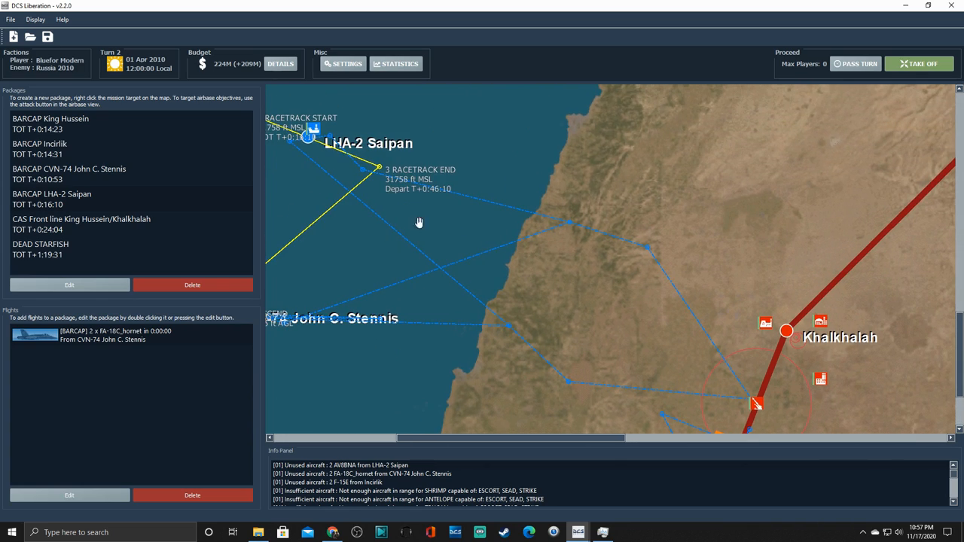
click(69, 169)
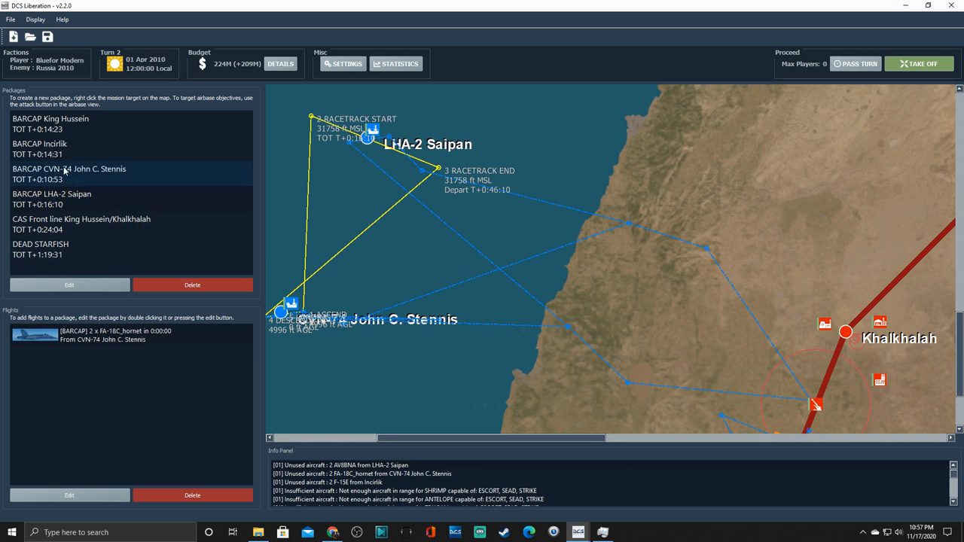
click(40, 244)
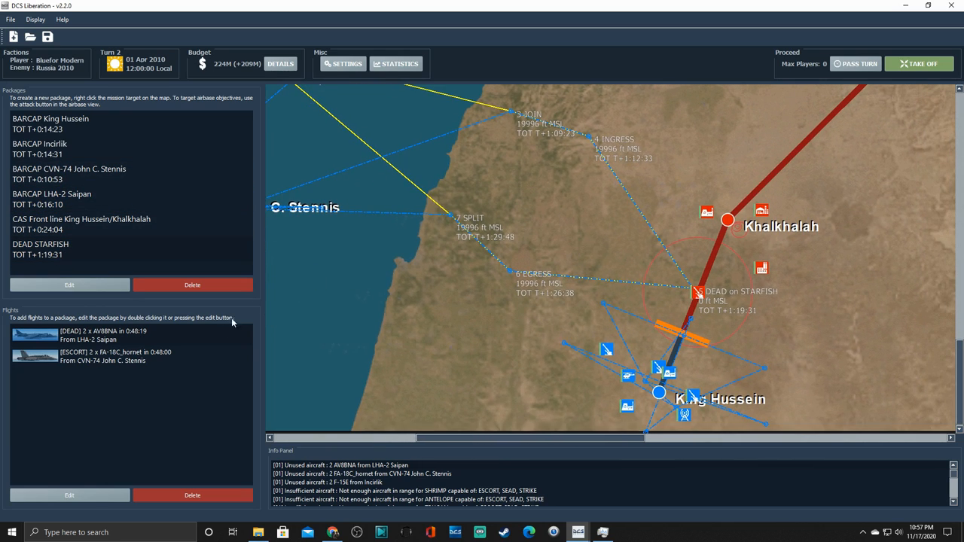
Step: Give the DEAD Harrier flight 2 client slots and a Warm start, reviewing its payload and ten-waypoint route
double_click(113, 335)
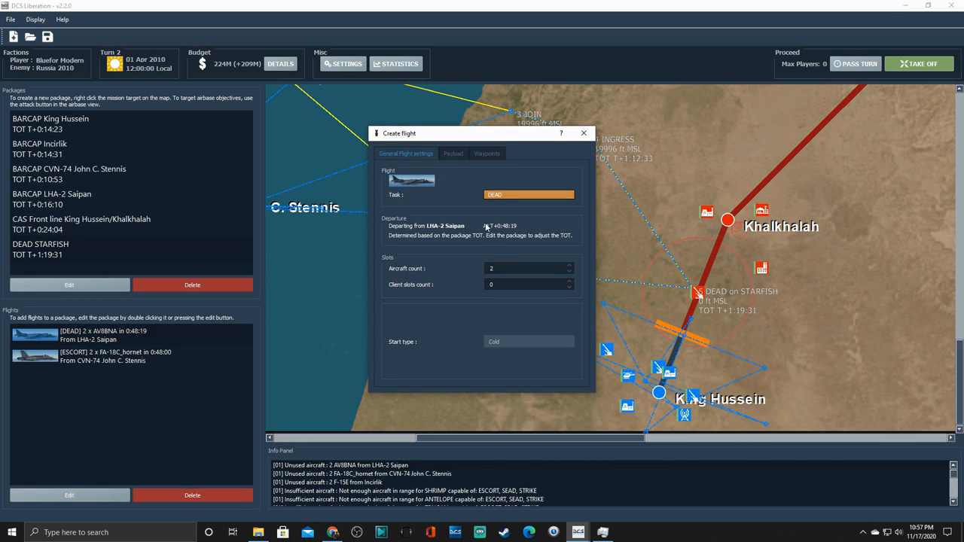
mouse_move(494, 203)
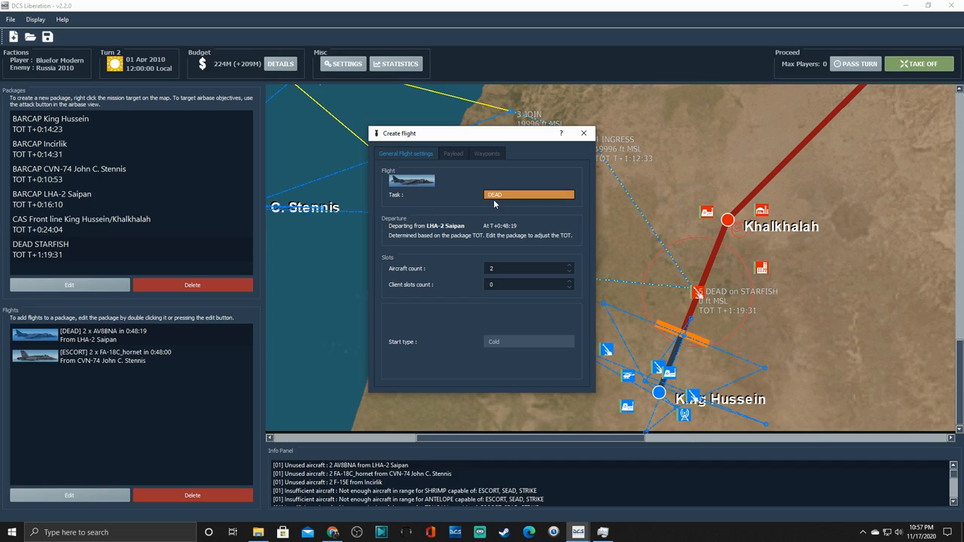
mouse_move(496, 232)
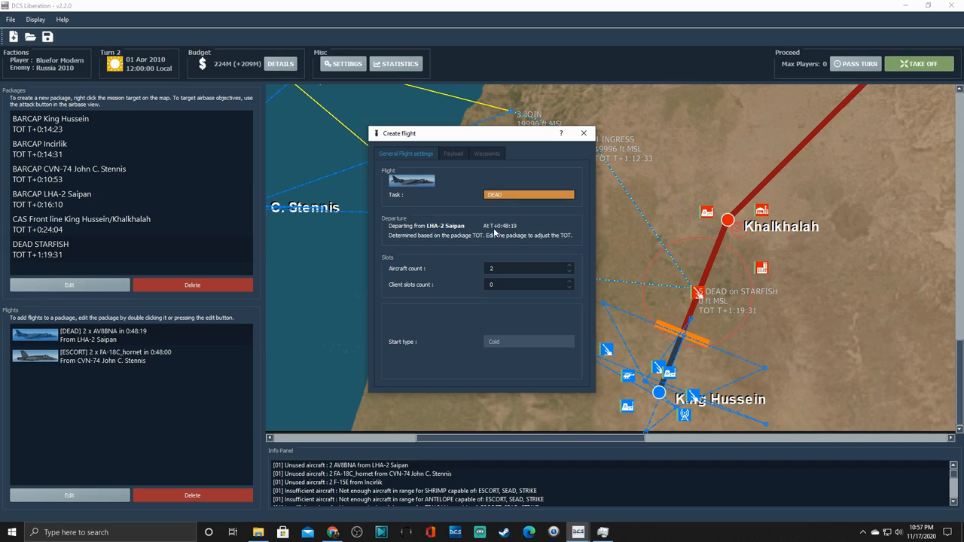
click(527, 268)
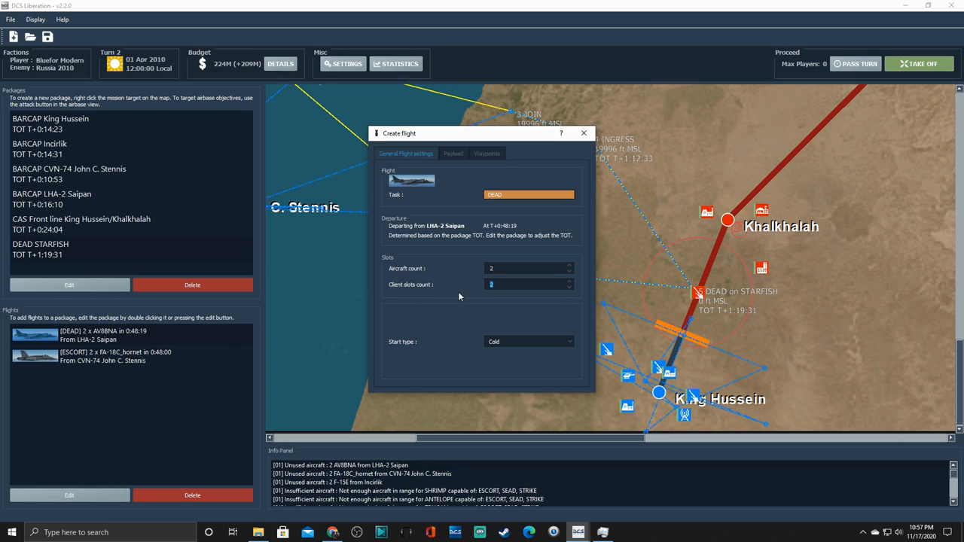
click(529, 341)
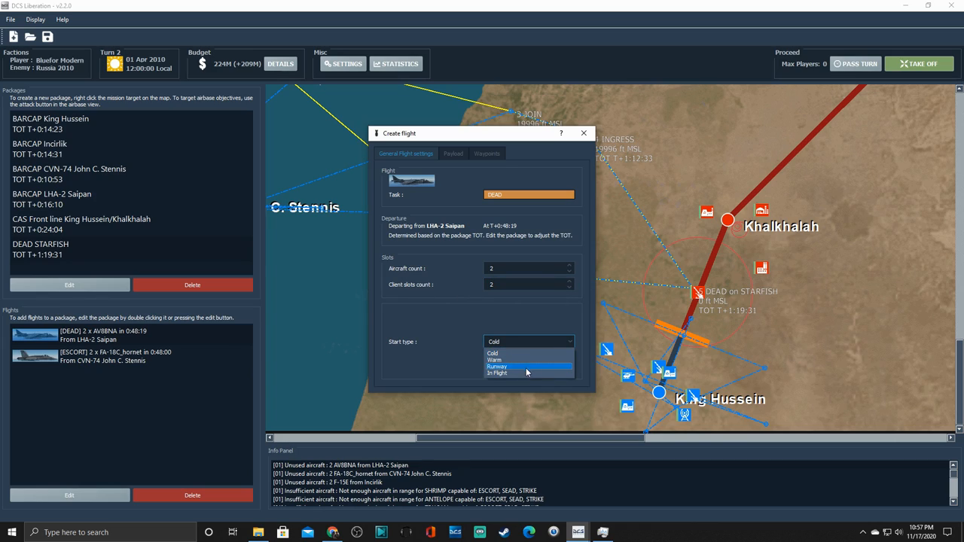
click(497, 359)
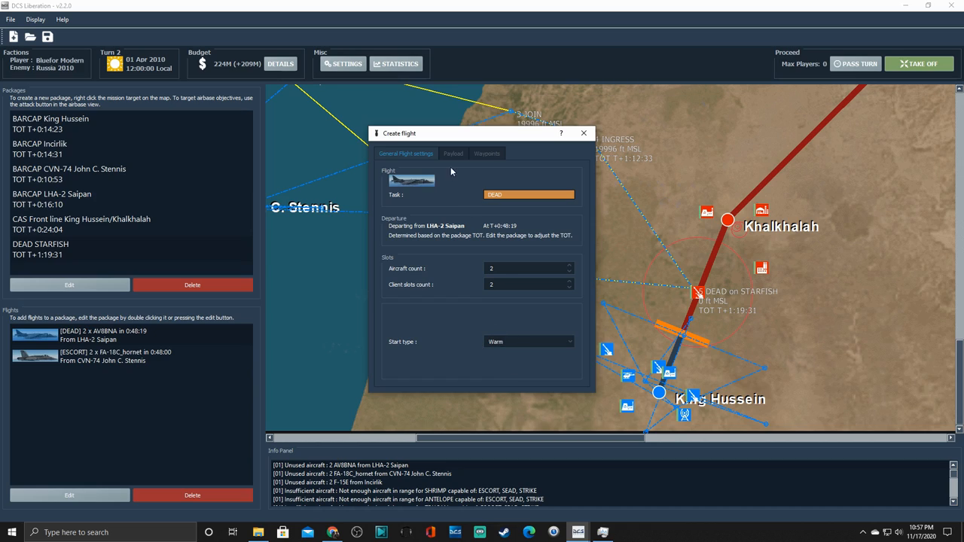
click(453, 154)
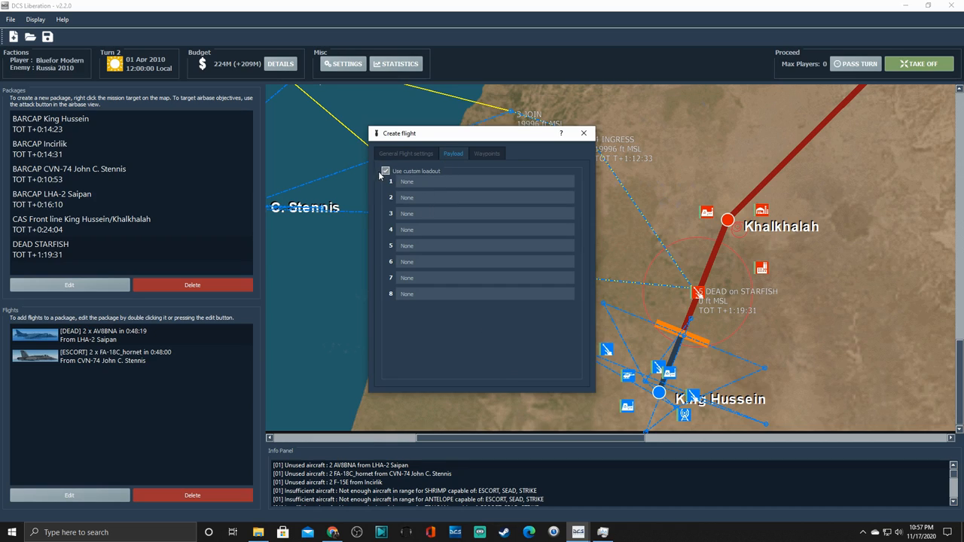
click(487, 154)
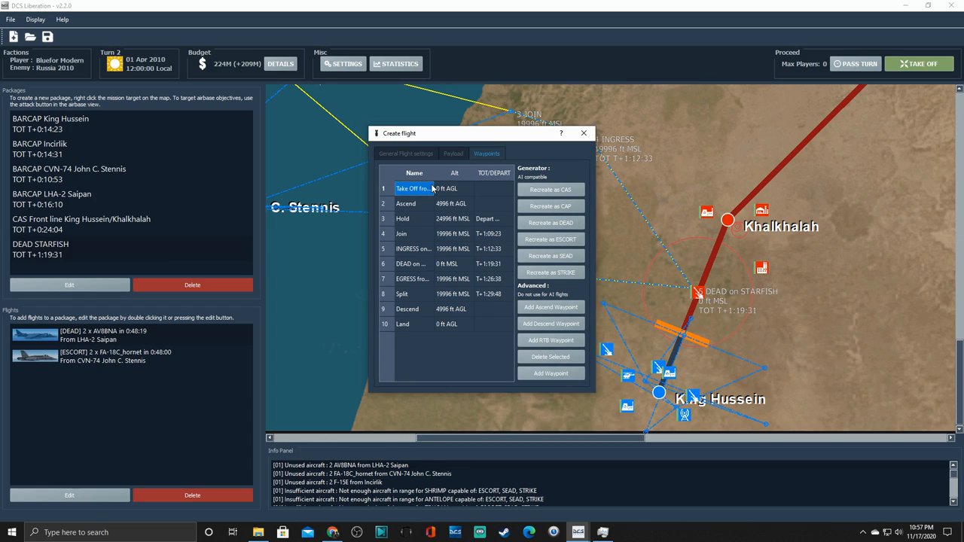
mouse_move(424, 274)
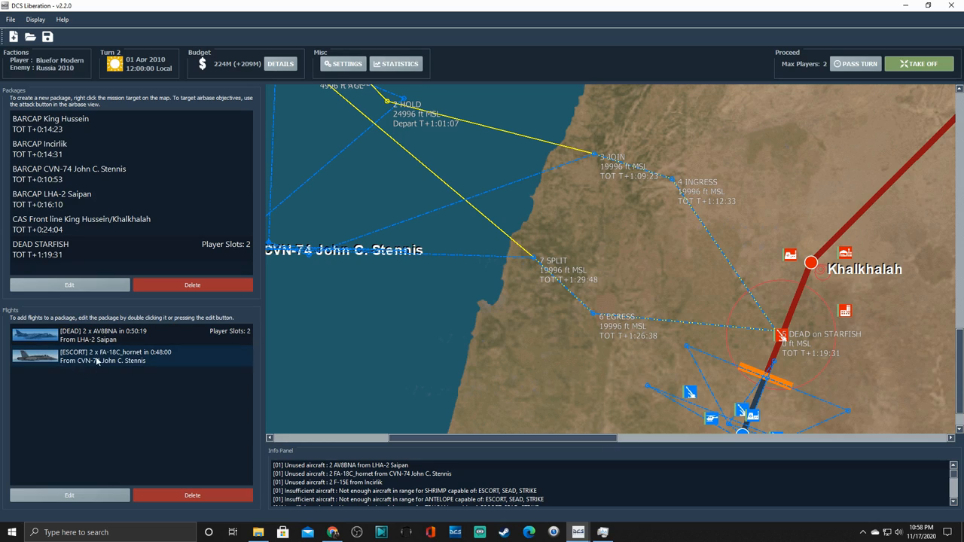
Step: Confirm the Hornet escort flight's 2 client slots and Warm start, reviewing its payload
click(113, 355)
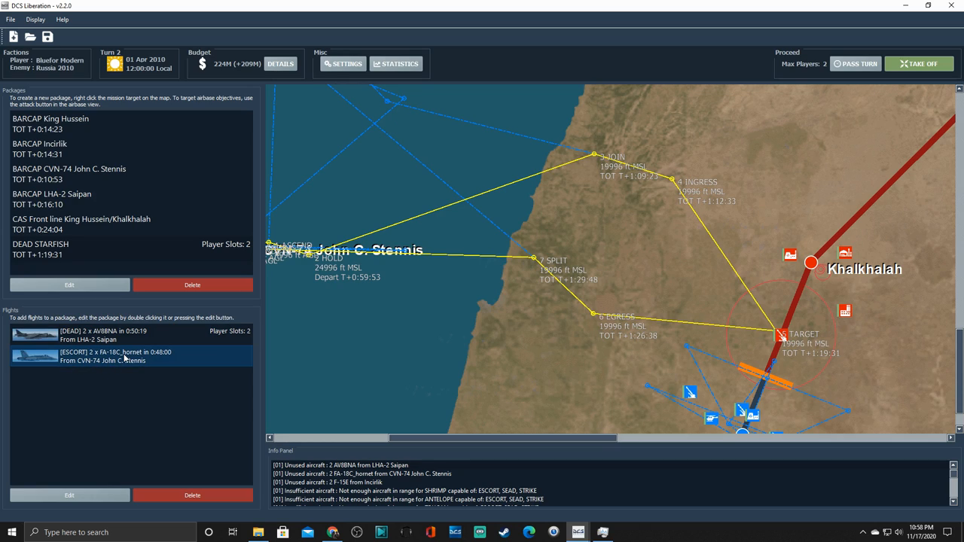
double_click(115, 355)
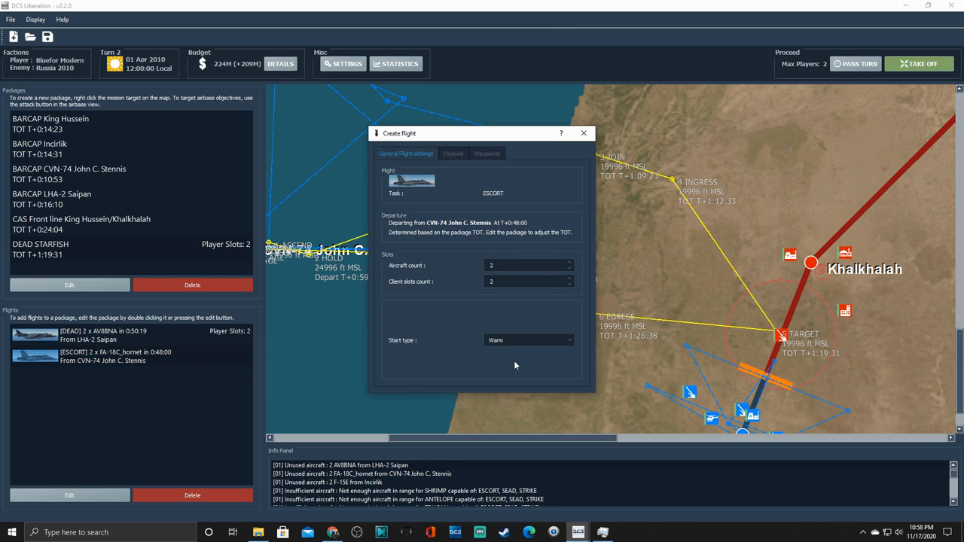
click(452, 153)
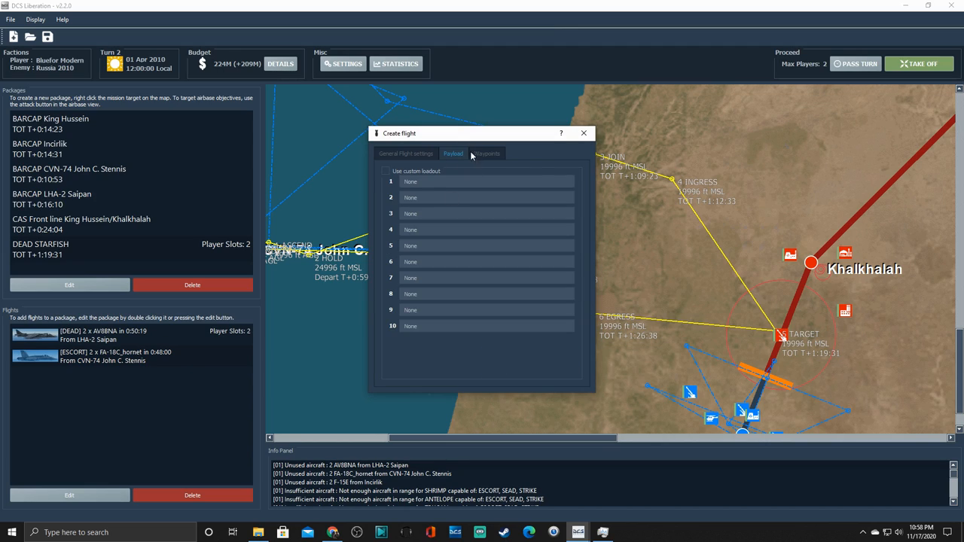
click(406, 154)
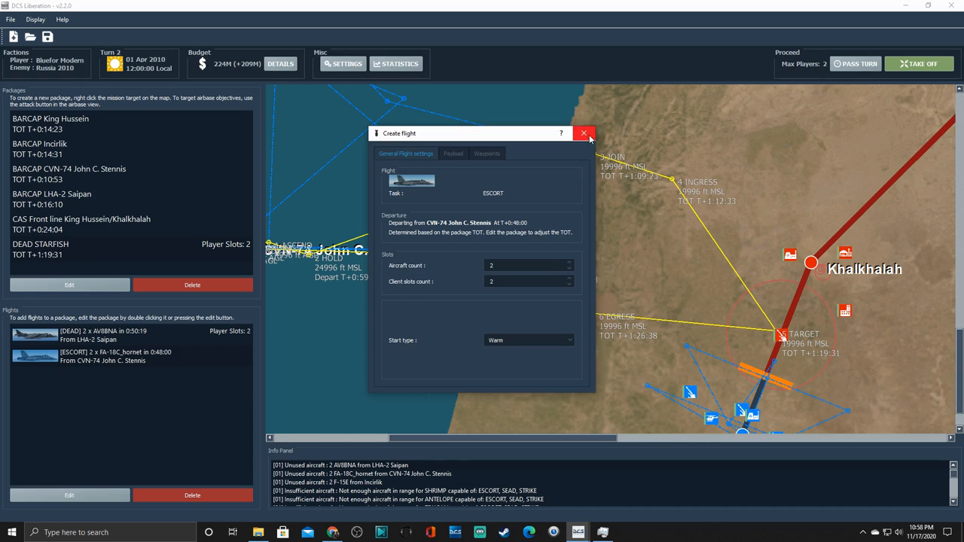
click(584, 133)
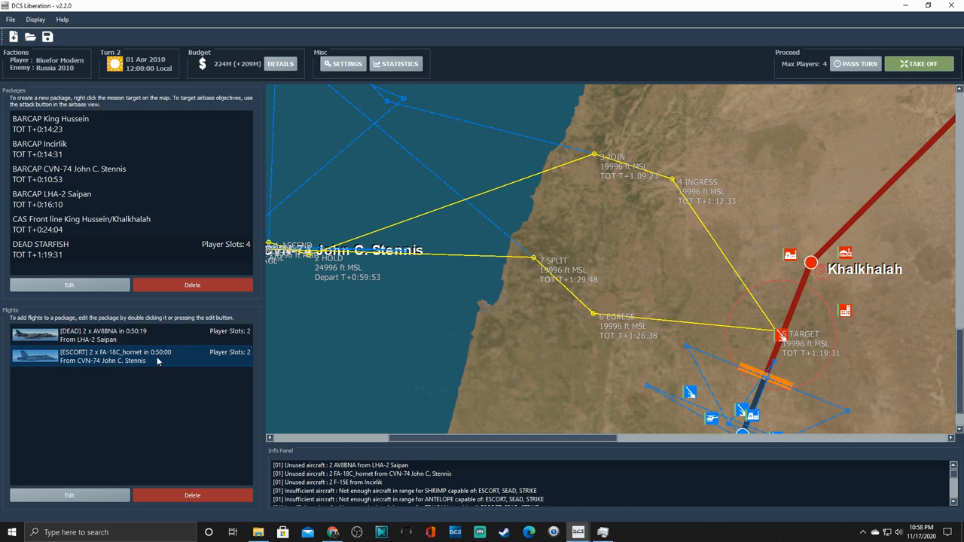
click(81, 224)
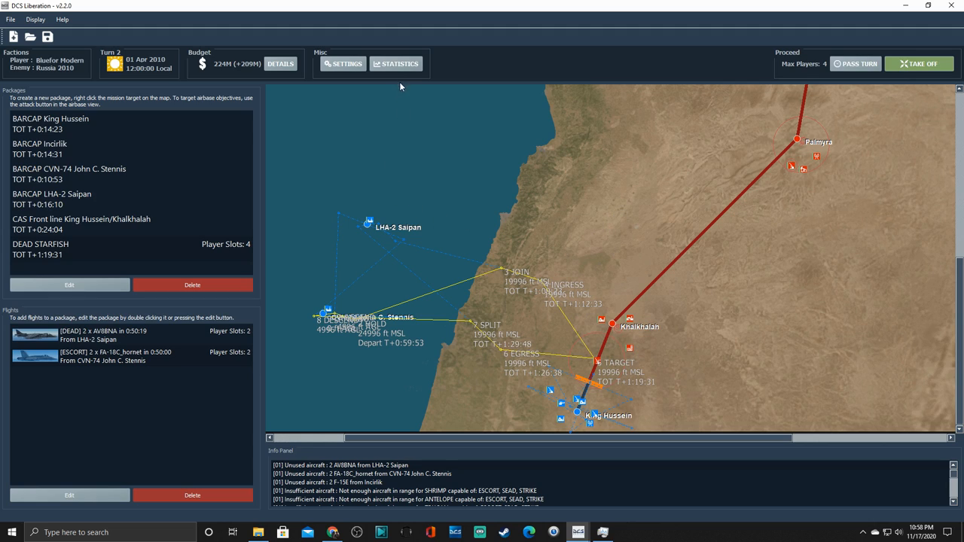
Step: In campaign difficulty settings leave night missions allowed and choose a map visibility option
click(343, 63)
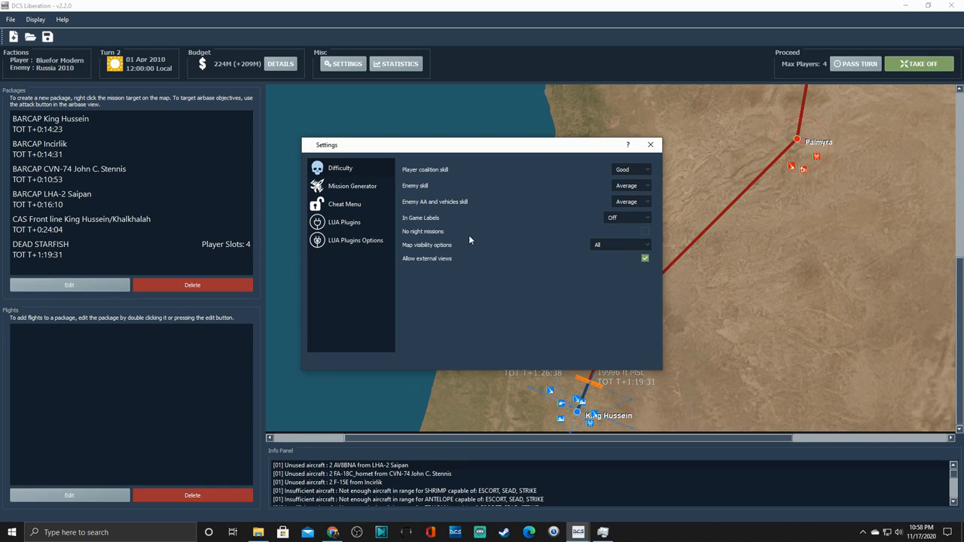
click(645, 231)
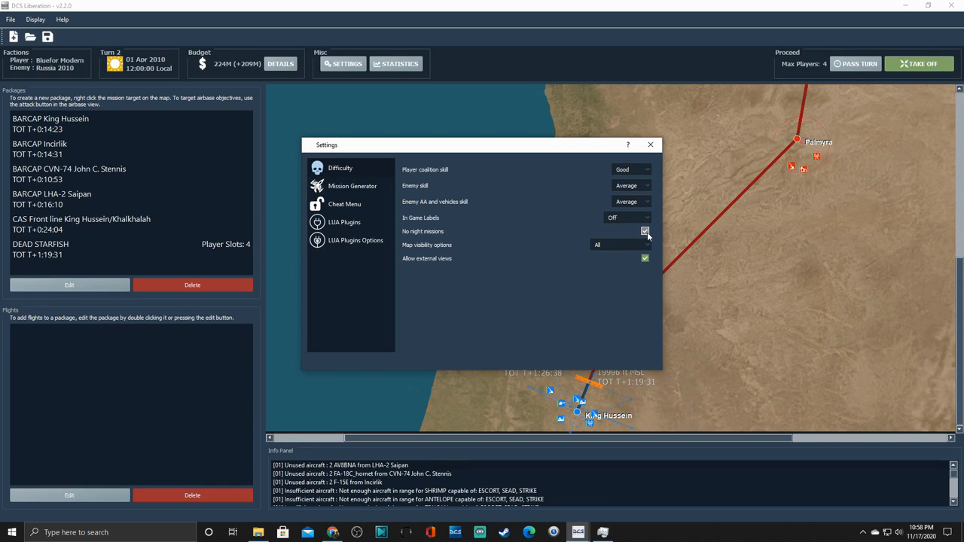
click(644, 231)
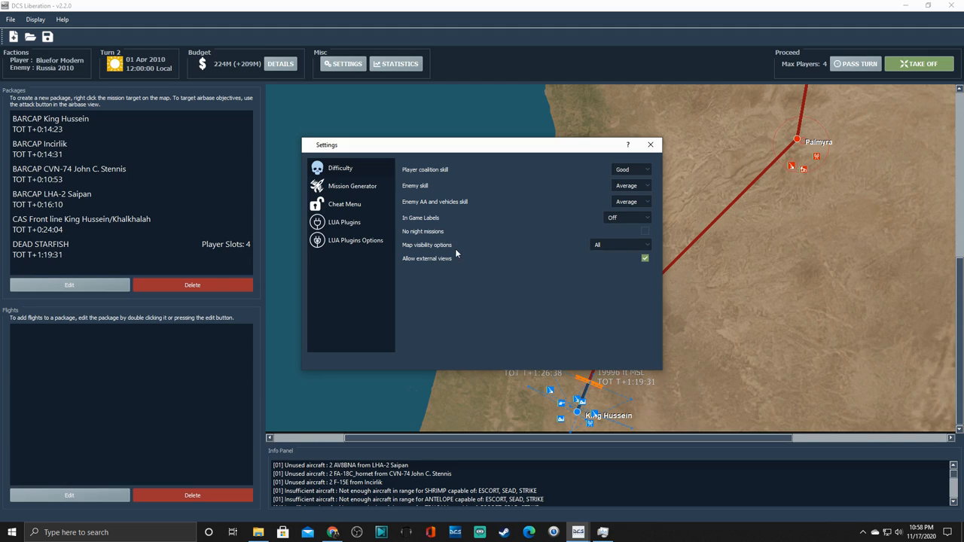
click(621, 244)
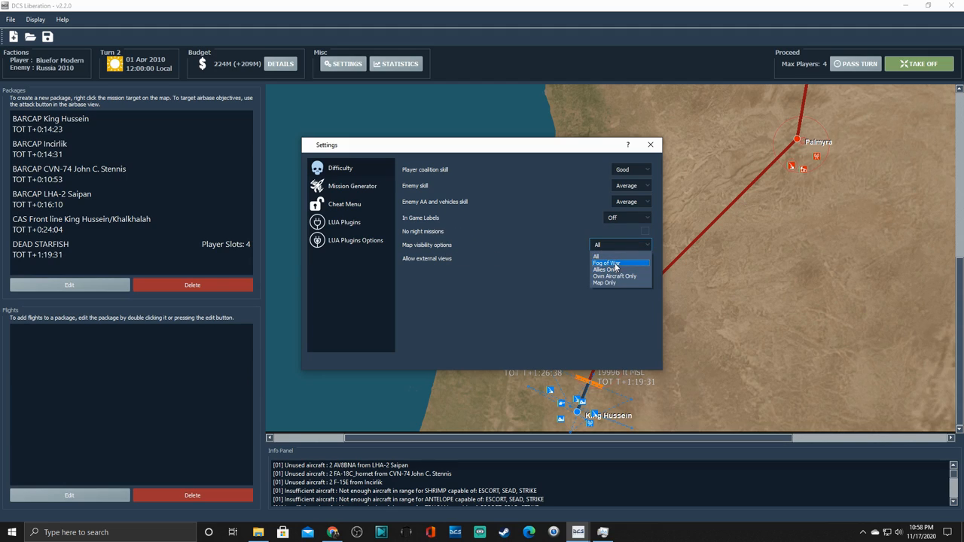
click(352, 186)
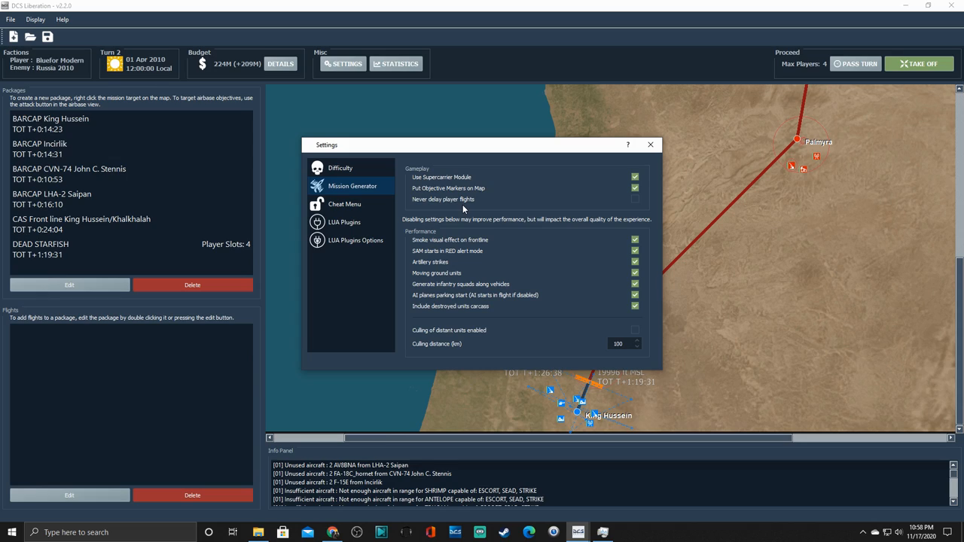
mouse_move(181, 228)
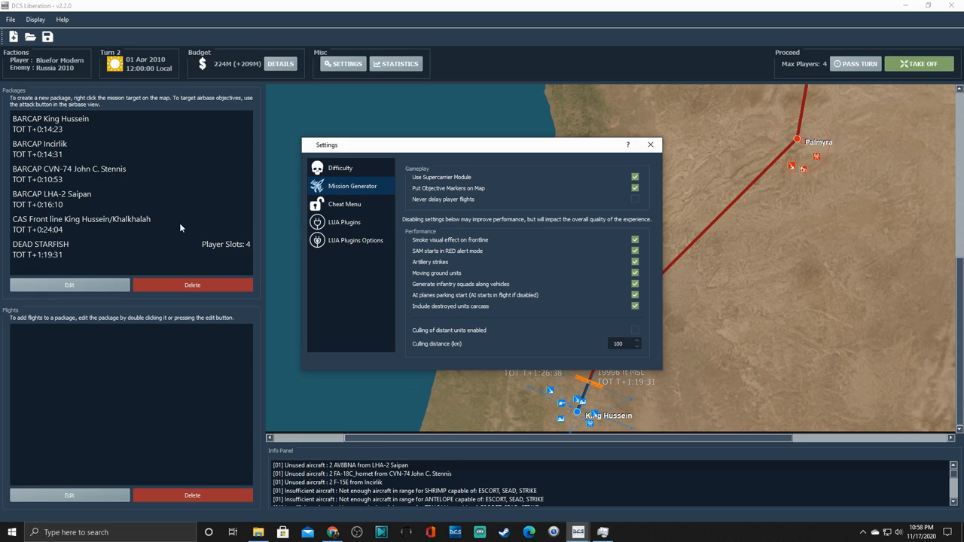
mouse_move(100, 197)
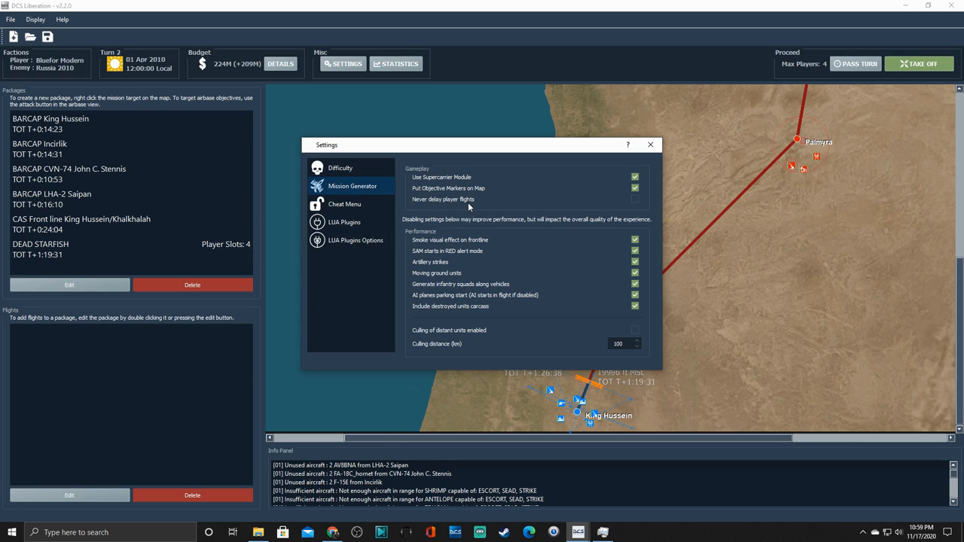
mouse_move(610, 211)
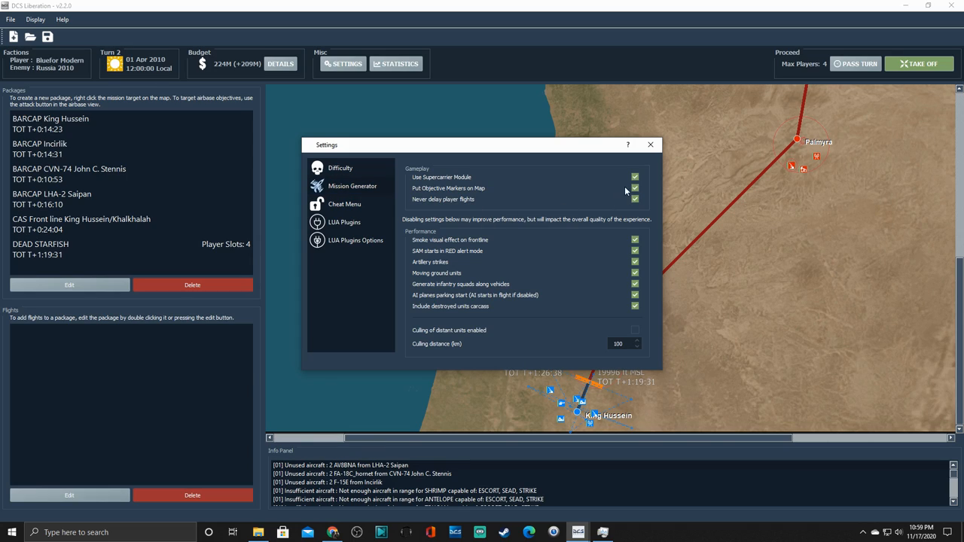
mouse_move(436, 248)
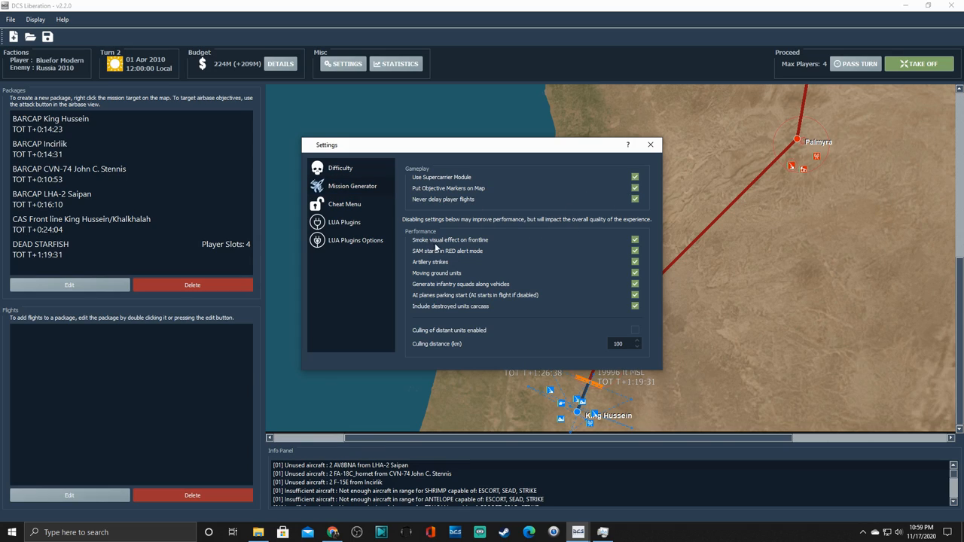
mouse_move(473, 249)
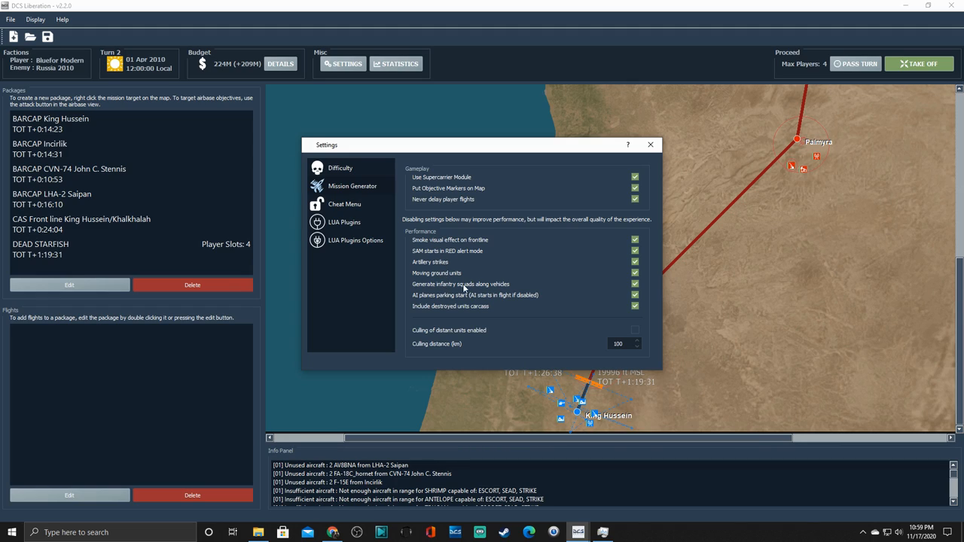
Step: On the Mission Generator page disable infantry squads along vehicles and enable culling of distant units
click(635, 284)
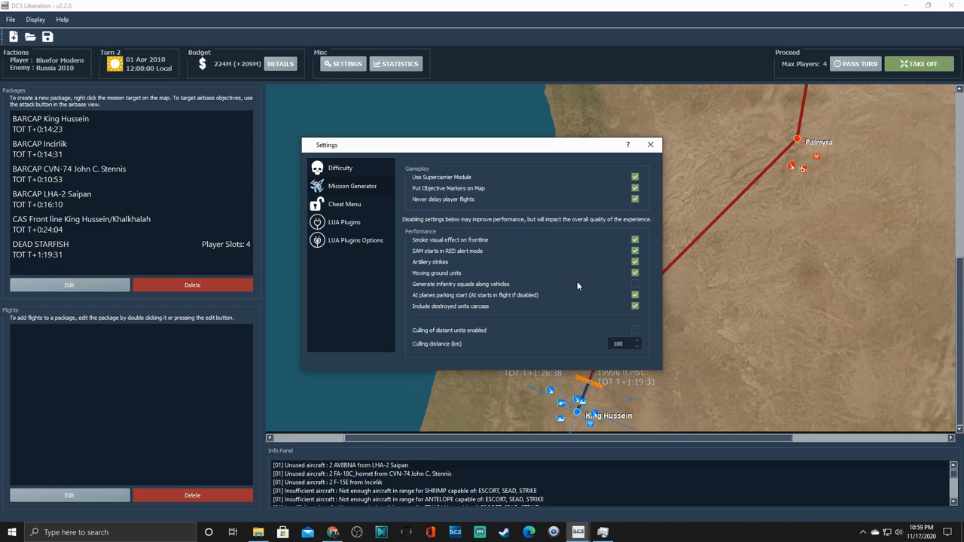
mouse_move(652, 295)
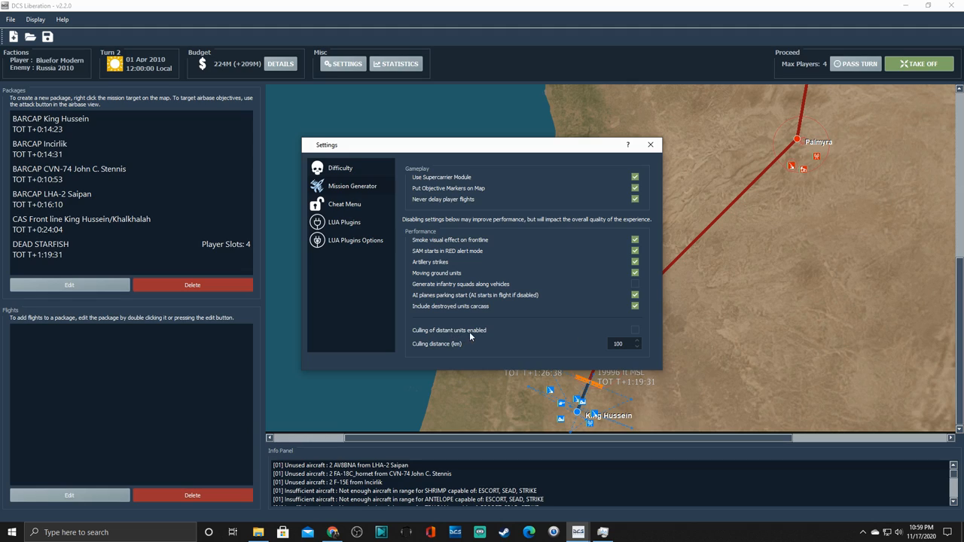
click(634, 331)
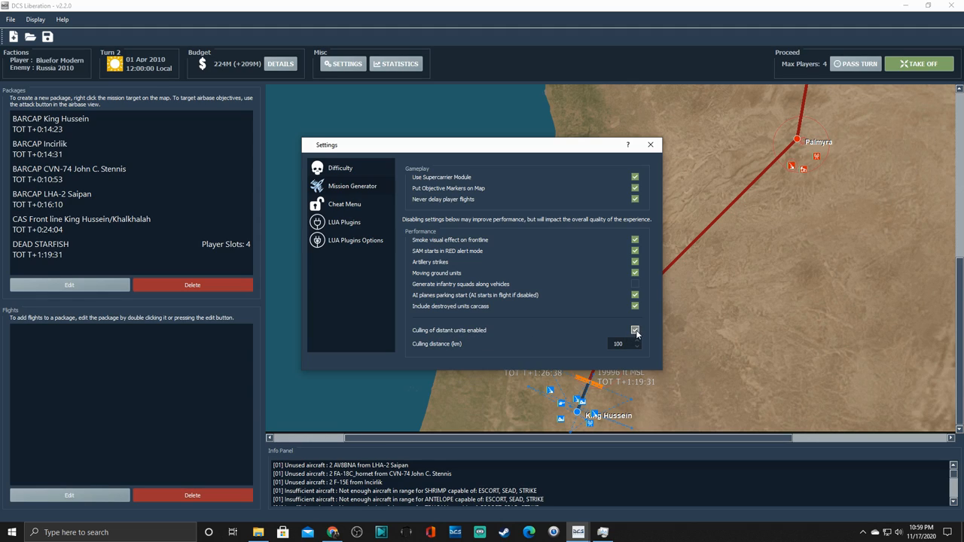
click(635, 329)
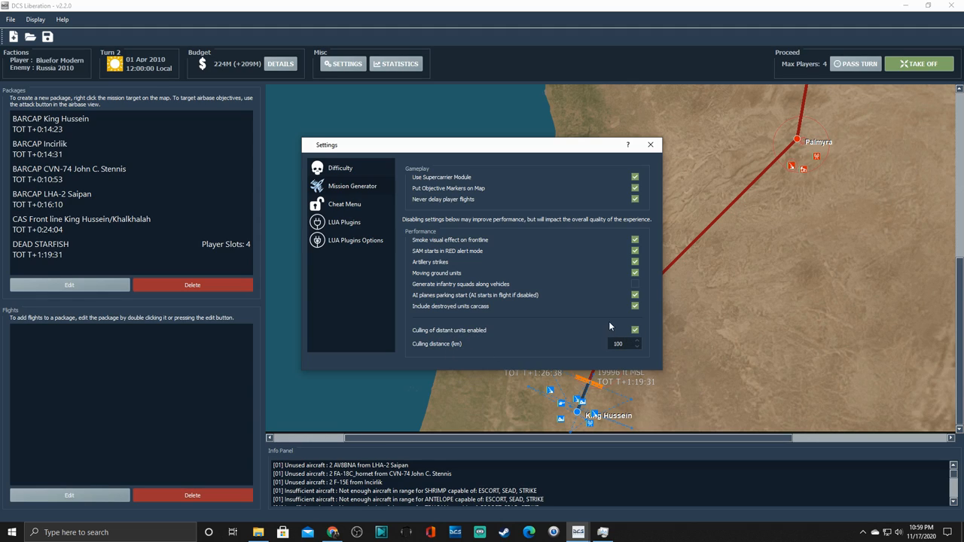
mouse_move(506, 315)
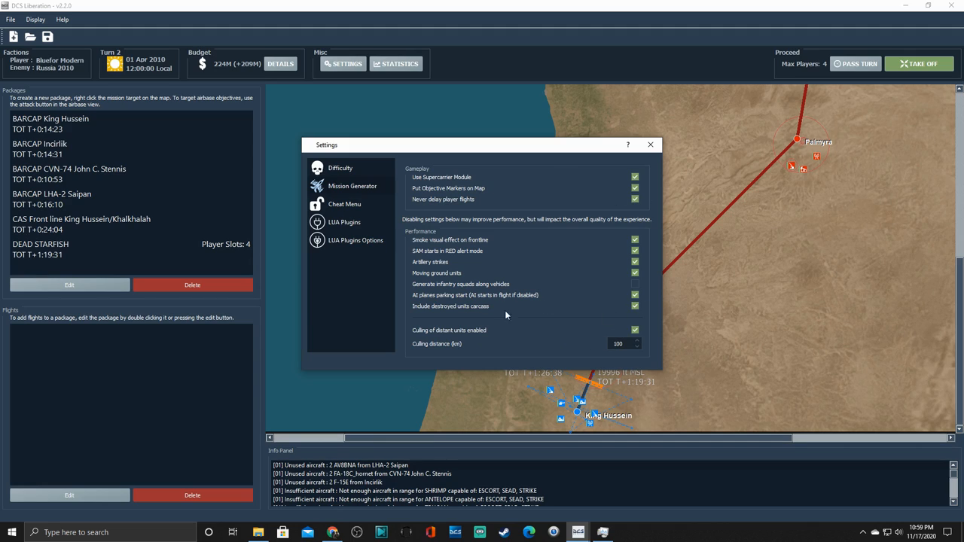
click(344, 221)
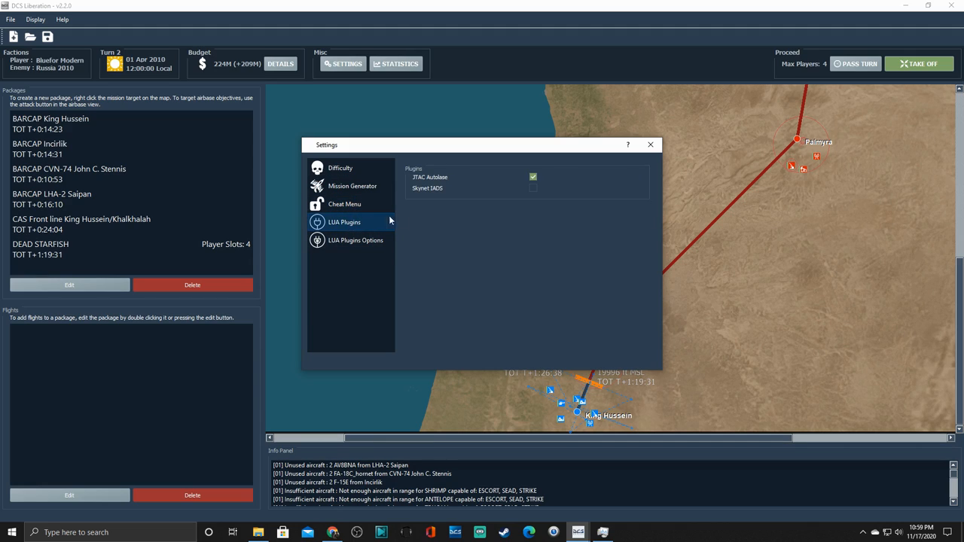
Step: Review the JTAC Autolase and Skynet IADS plugin options and close the settings window
click(355, 239)
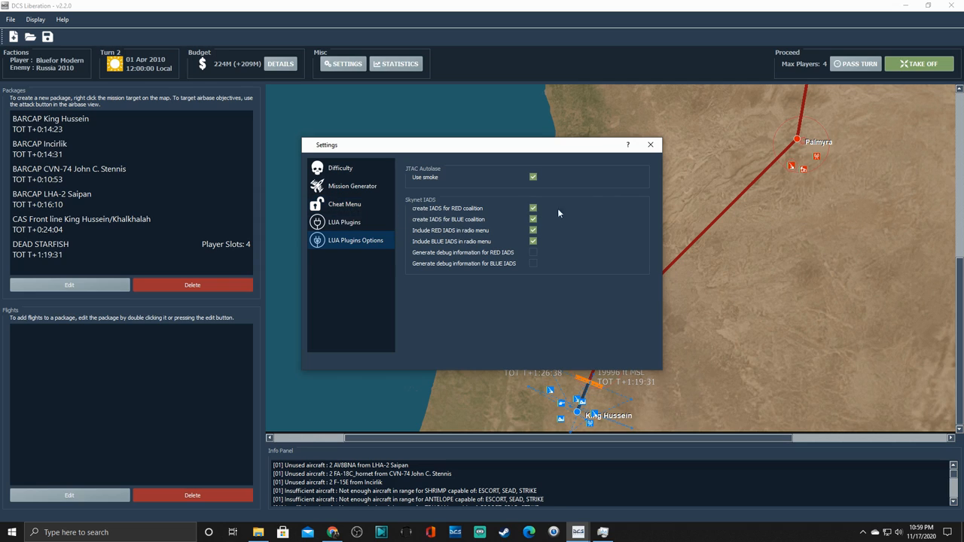
click(649, 144)
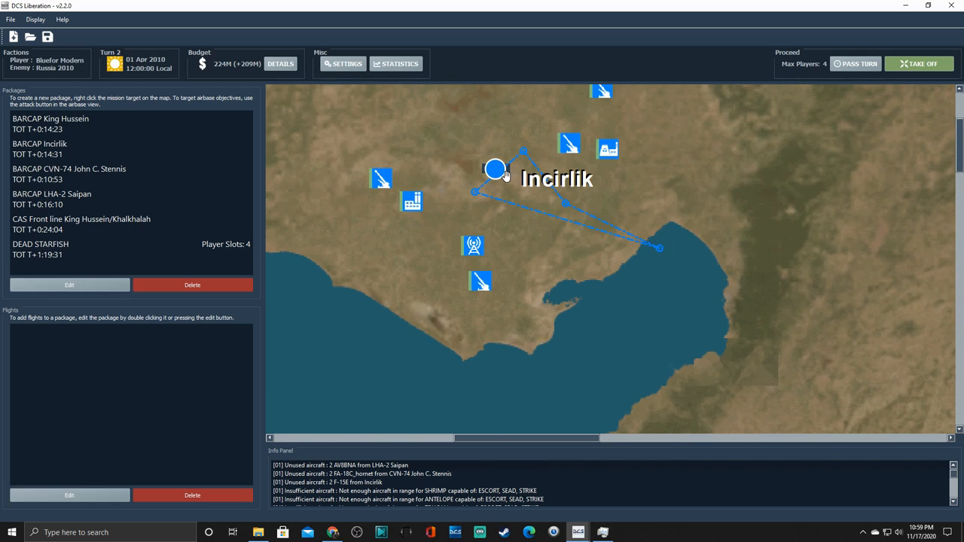
scroll(down, 3)
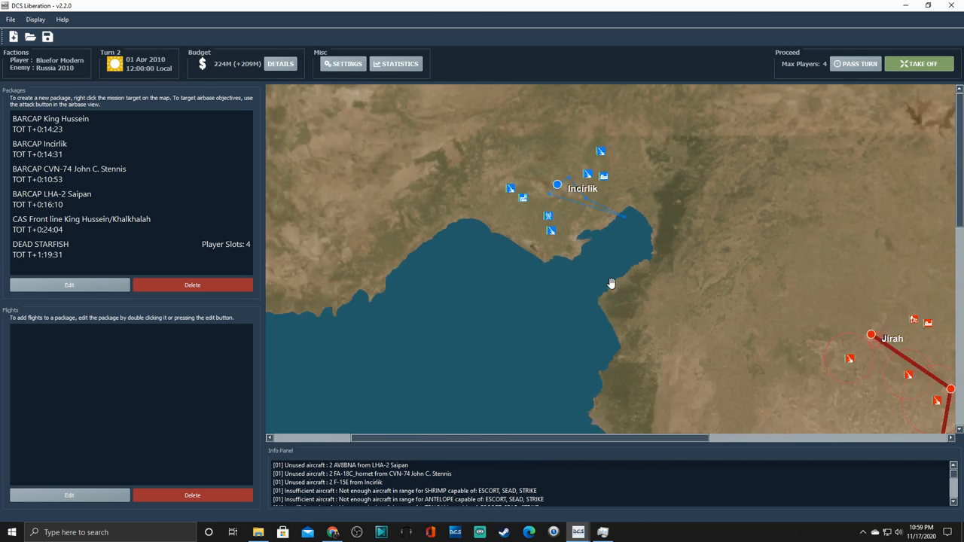
drag(611, 283, 550, 269)
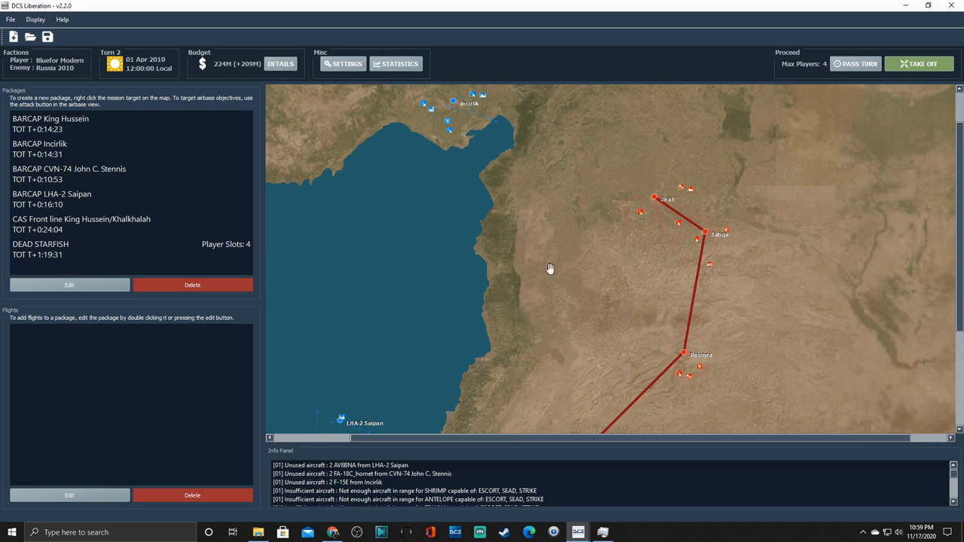
mouse_move(728, 236)
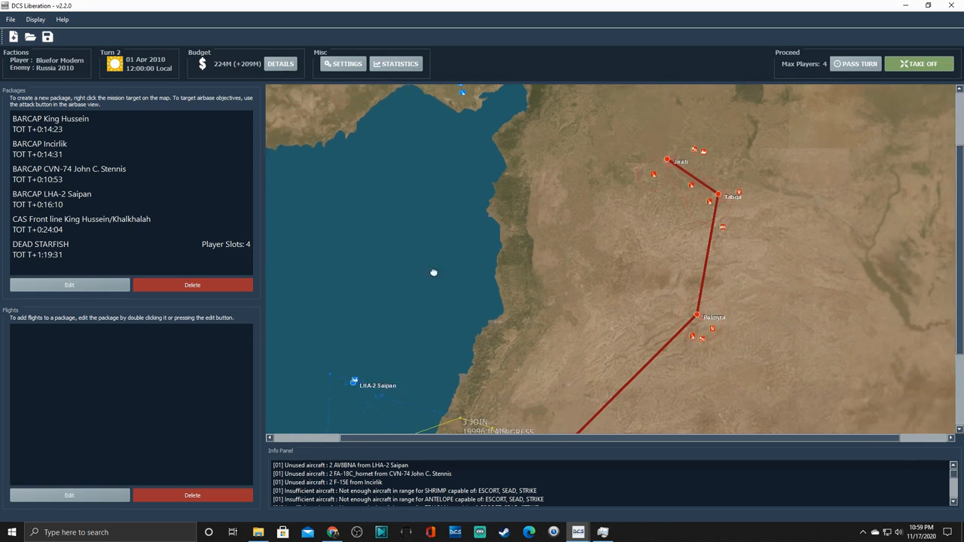
drag(433, 271, 567, 309)
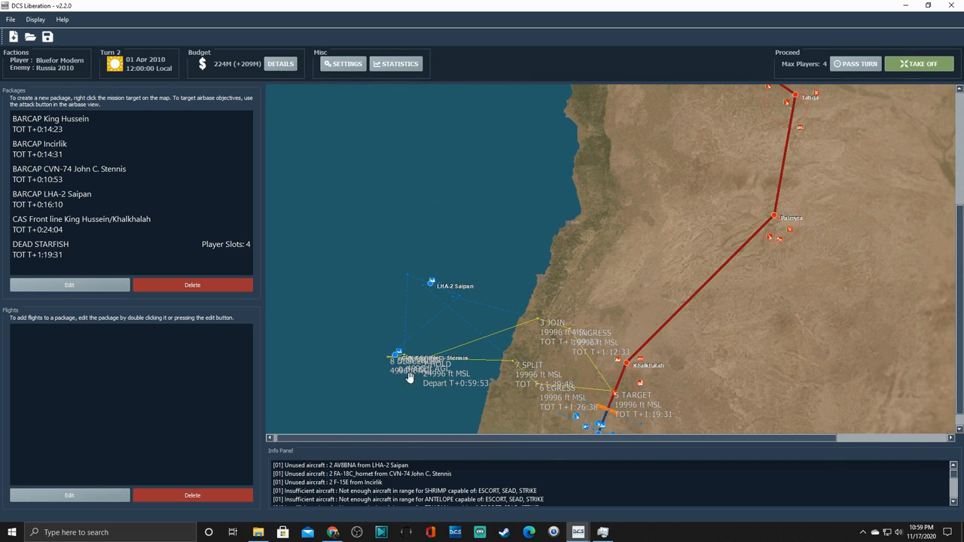
mouse_move(407, 325)
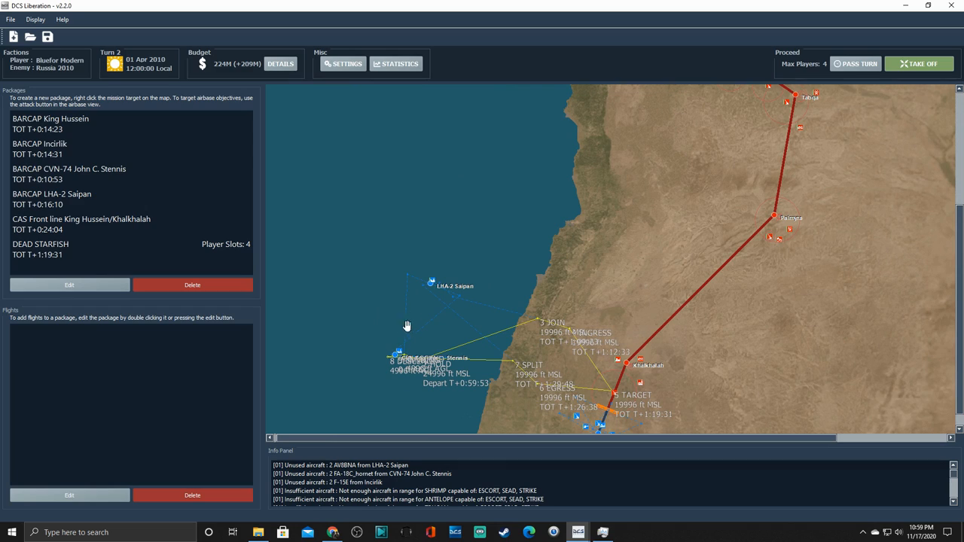
mouse_move(456, 260)
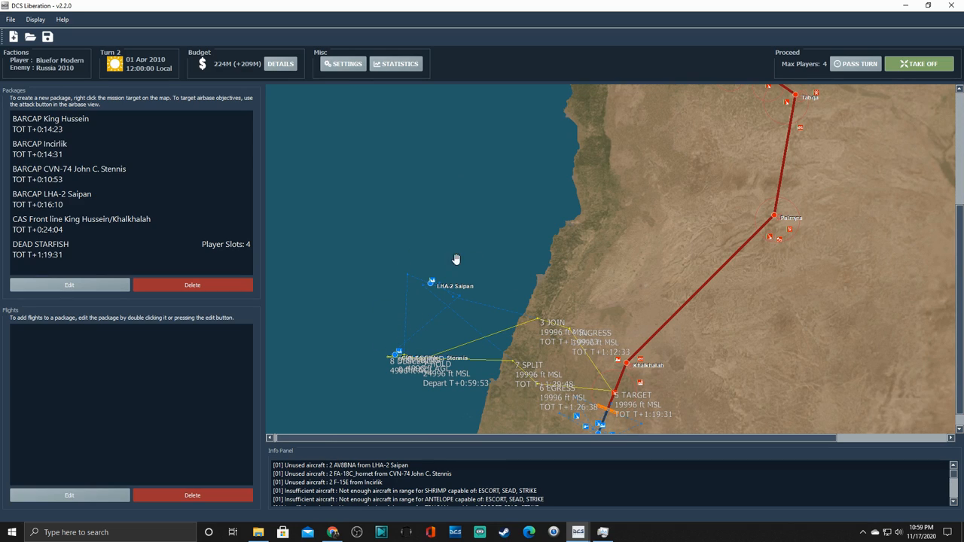
mouse_move(760, 218)
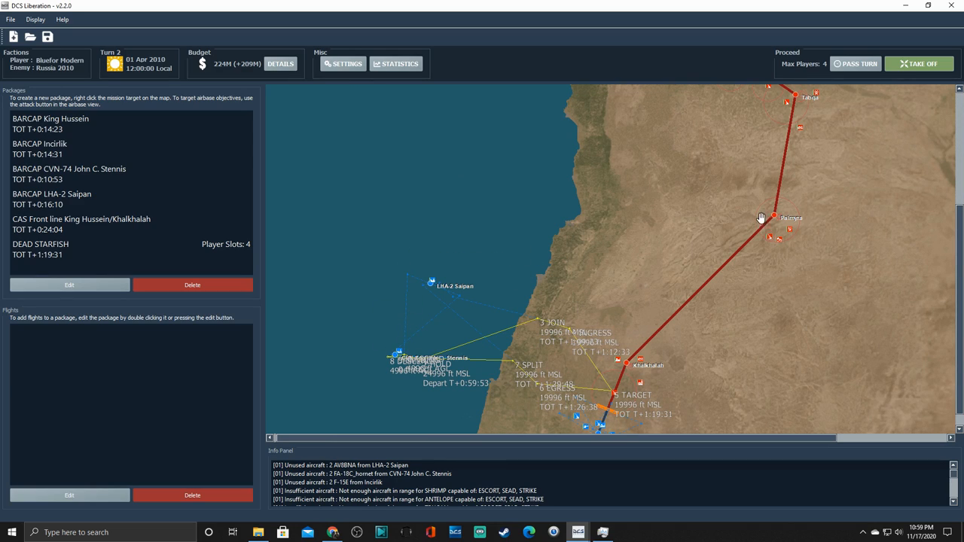
drag(760, 218, 632, 323)
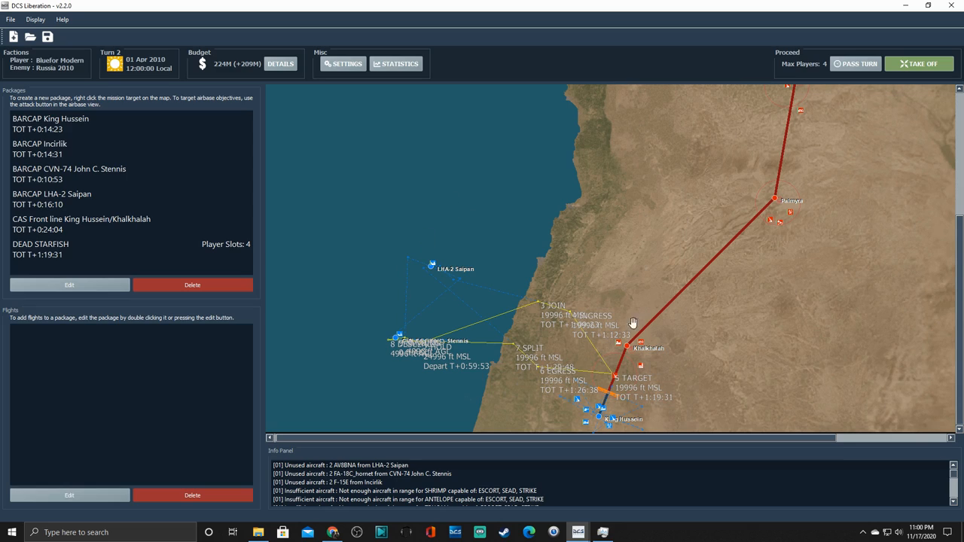
mouse_move(485, 243)
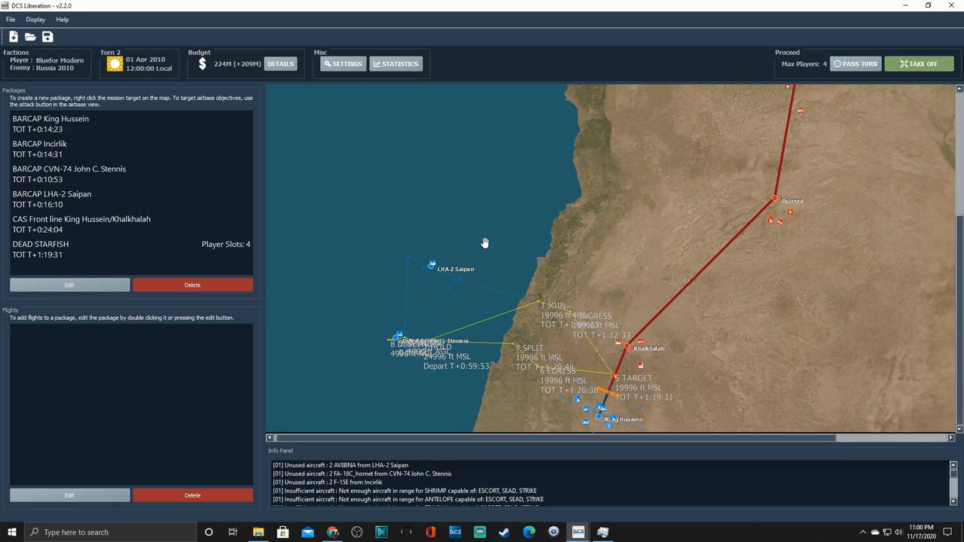
click(69, 174)
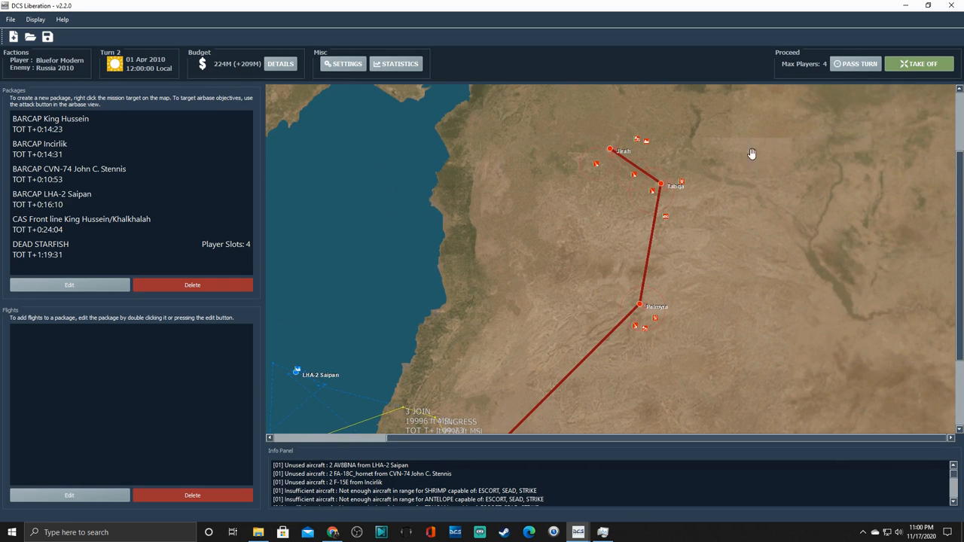
mouse_move(919, 63)
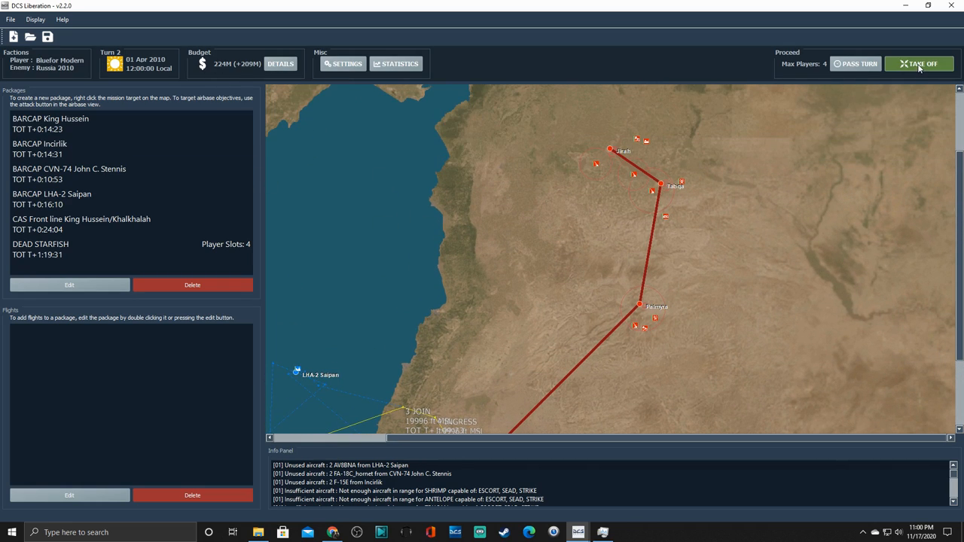
Step: Launch the Turn 2 mission and read the liberation_nextturn loading instructions while waiting for completion
click(919, 63)
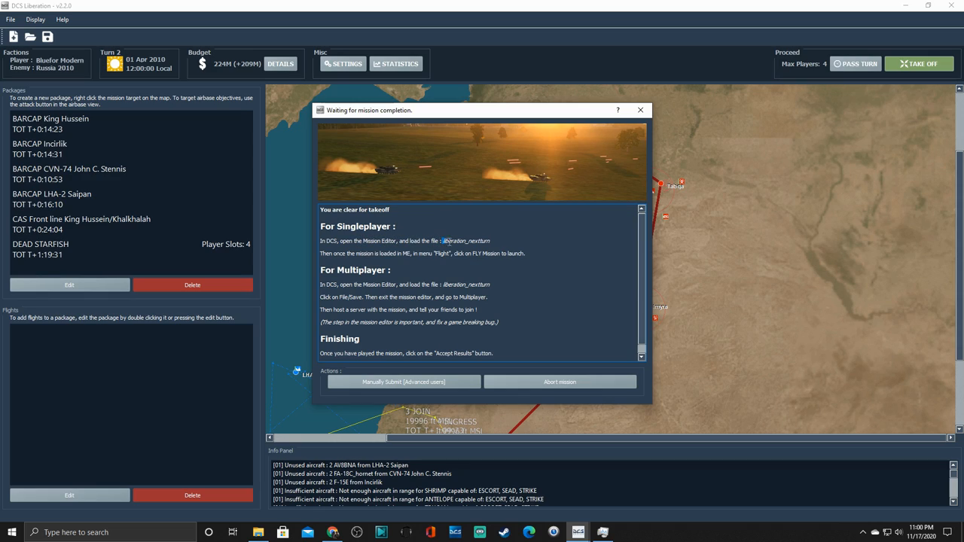
double_click(466, 241)
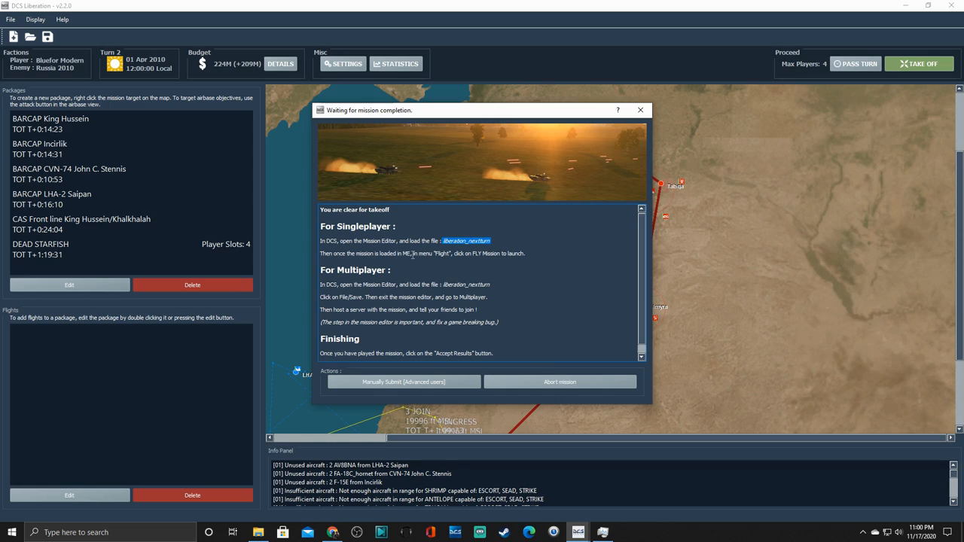
mouse_move(427, 255)
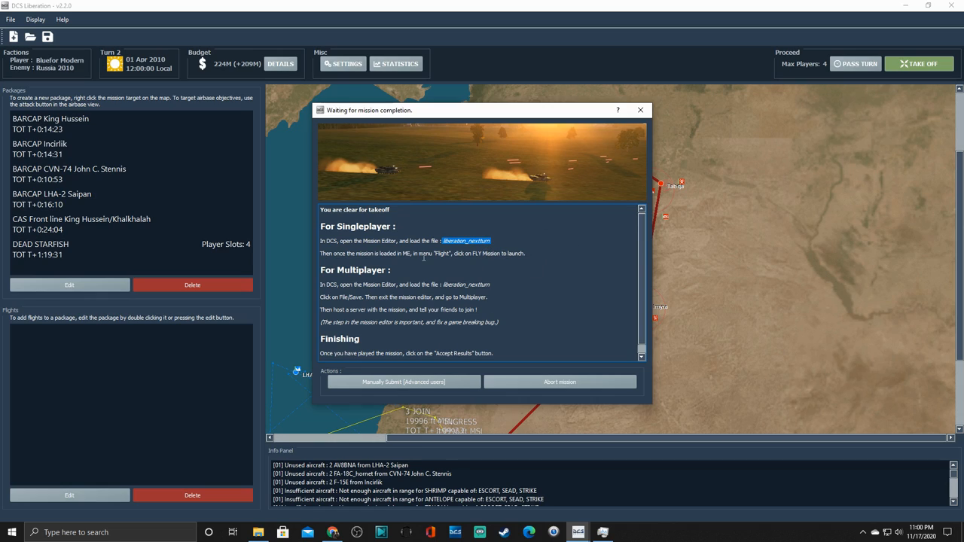
mouse_move(340, 284)
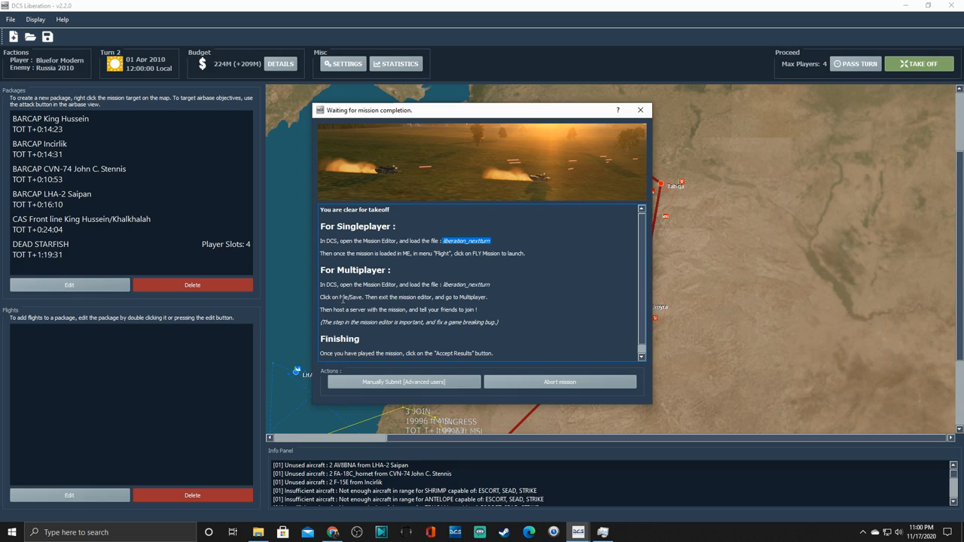
double_click(351, 297)
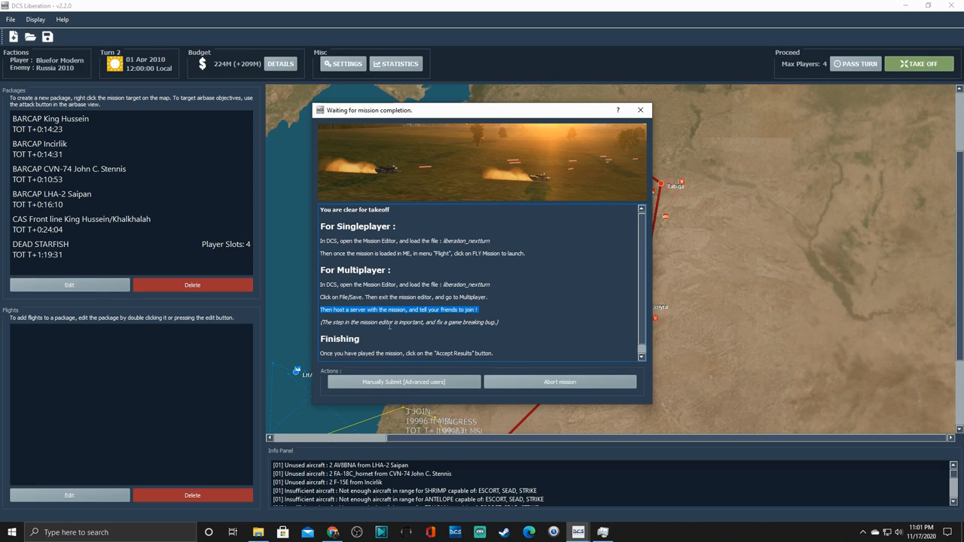
scroll(down, 3)
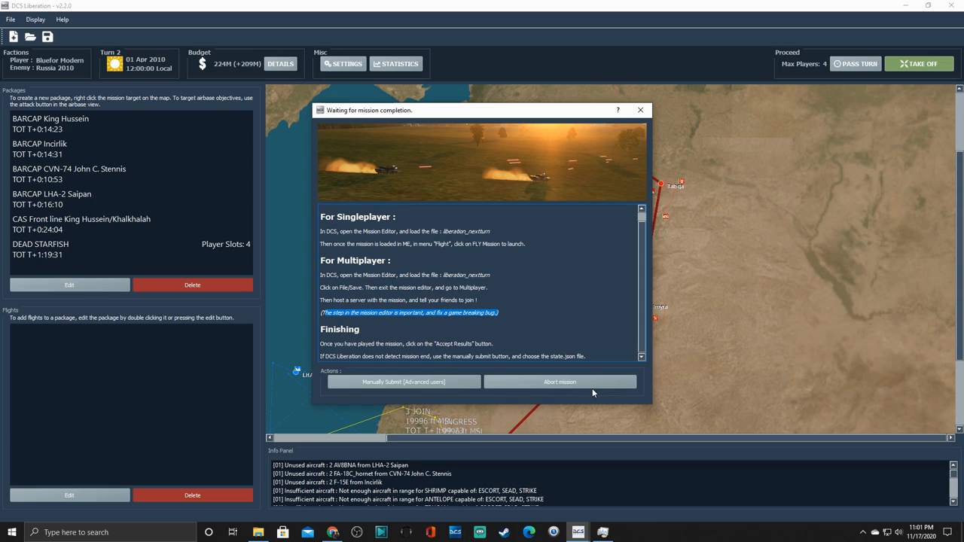
mouse_move(429, 342)
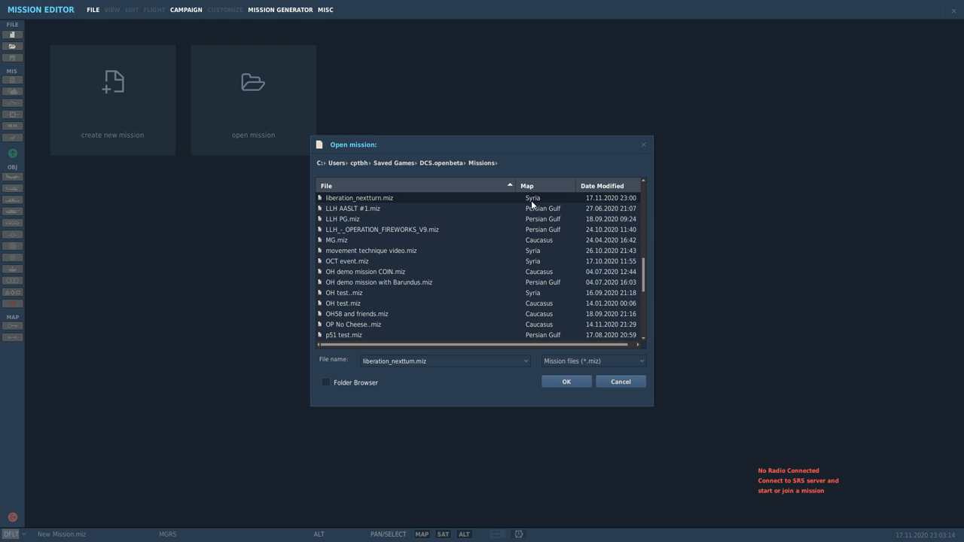
mouse_move(633, 200)
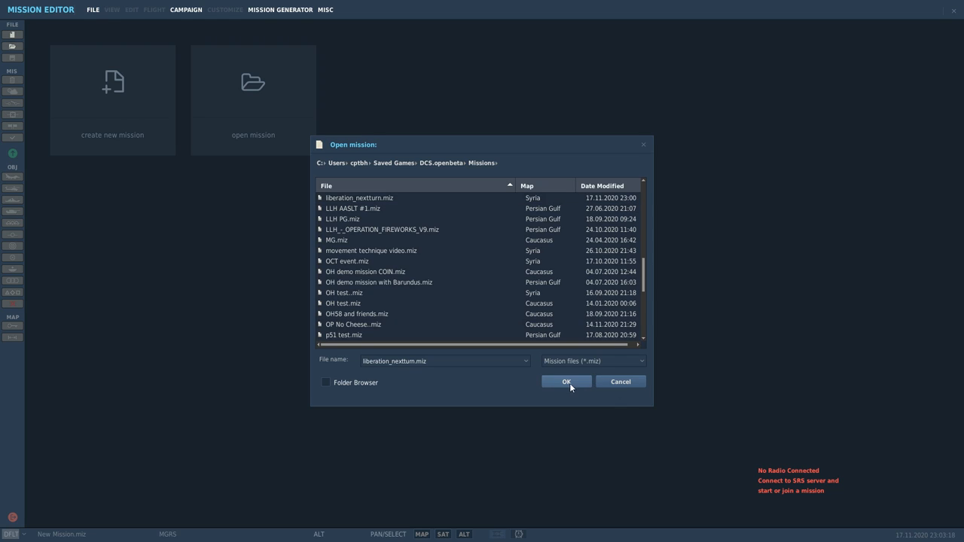
Step: Load liberation_nextturn.miz from the Missions folder in the DCS Mission Editor
click(566, 382)
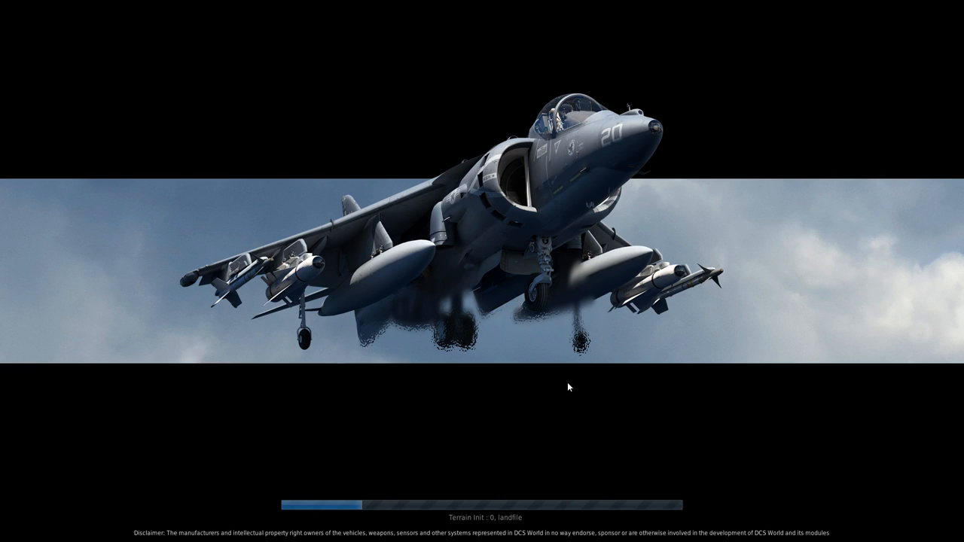
mouse_move(276, 369)
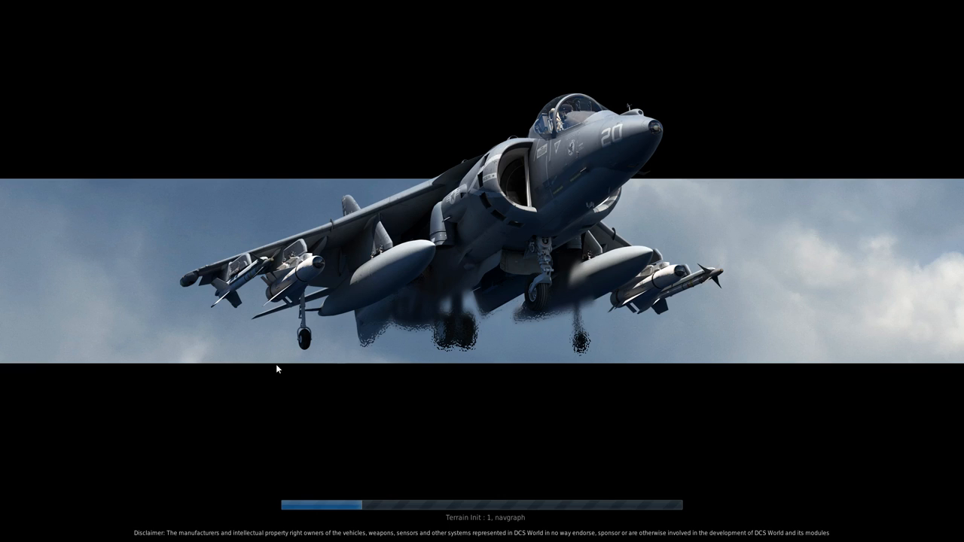
mouse_move(288, 453)
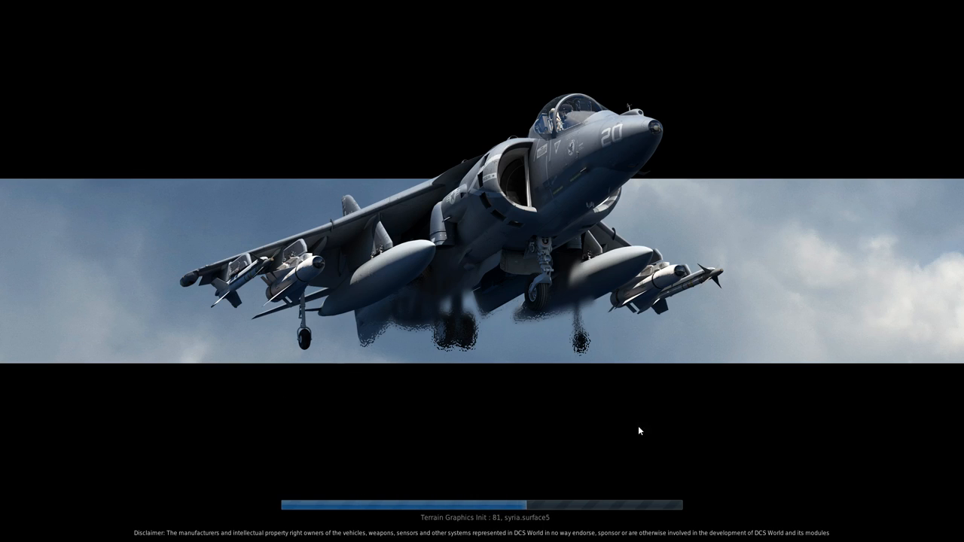
mouse_move(311, 456)
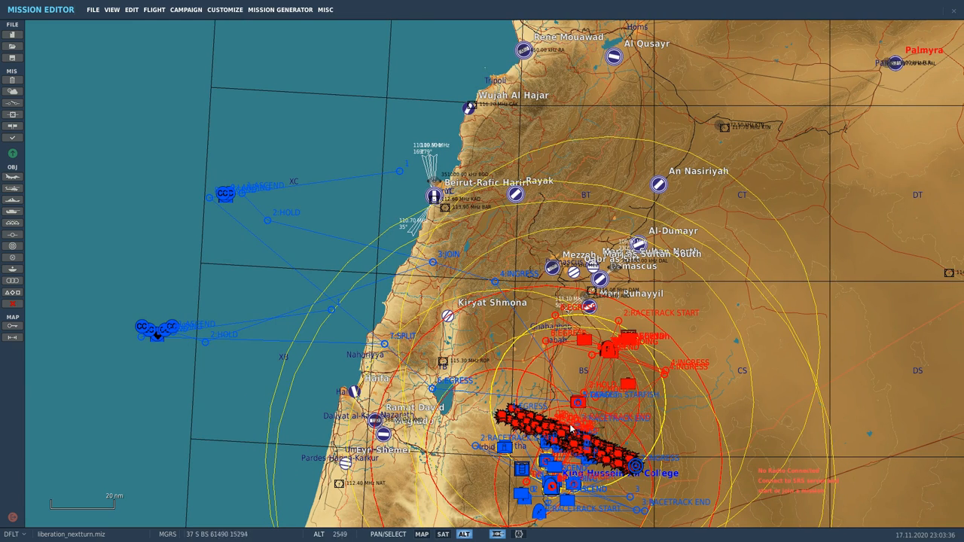
mouse_move(614, 352)
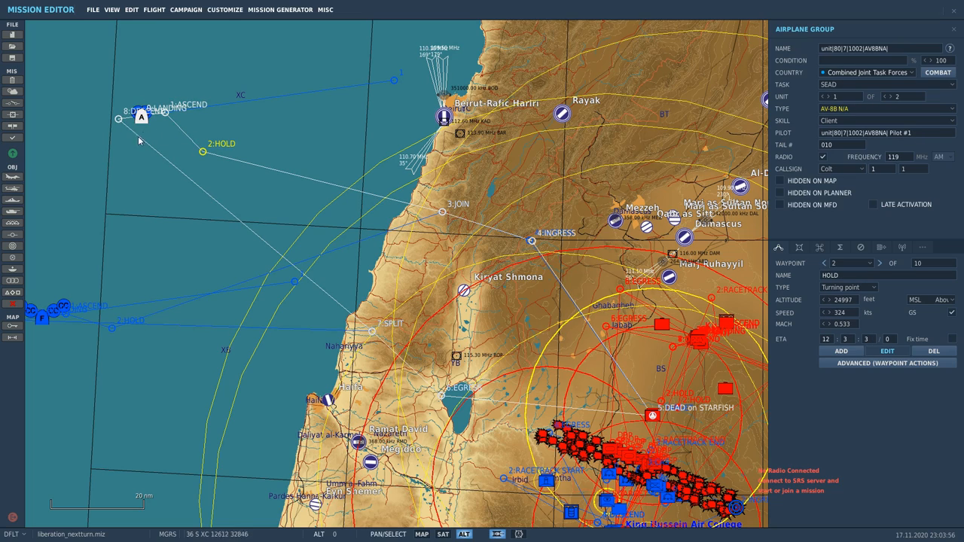
mouse_move(351, 213)
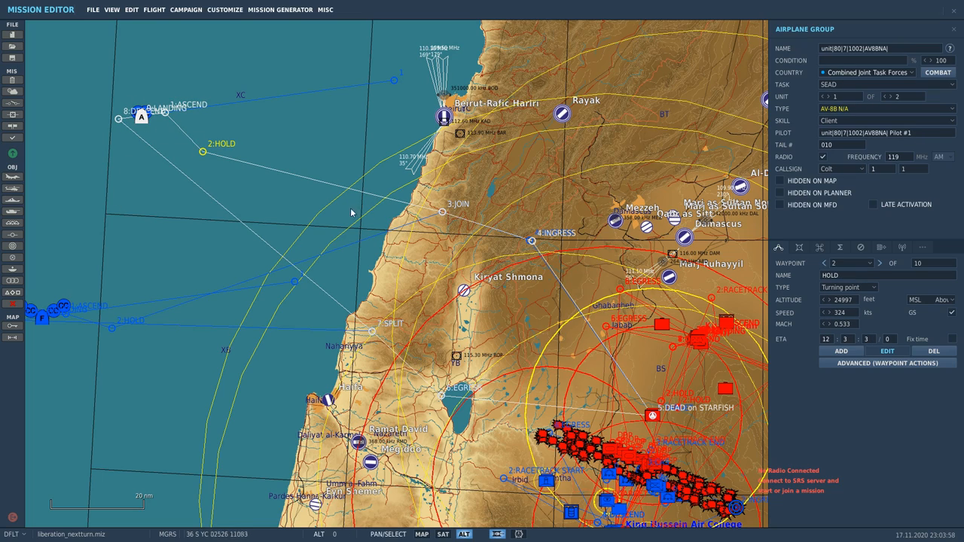
mouse_move(314, 265)
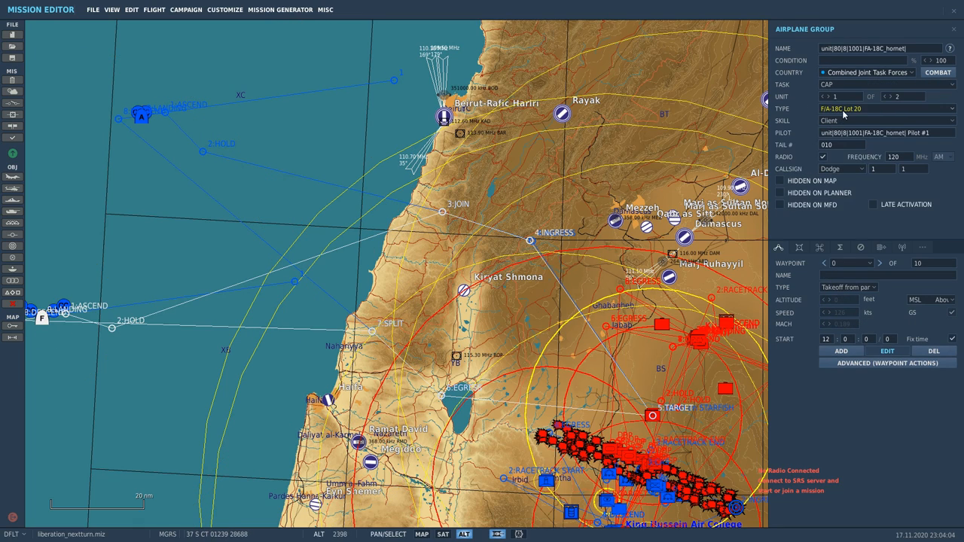
Step: Select the AV-8B SEAD group on the map to view its Airplane Group properties
click(140, 113)
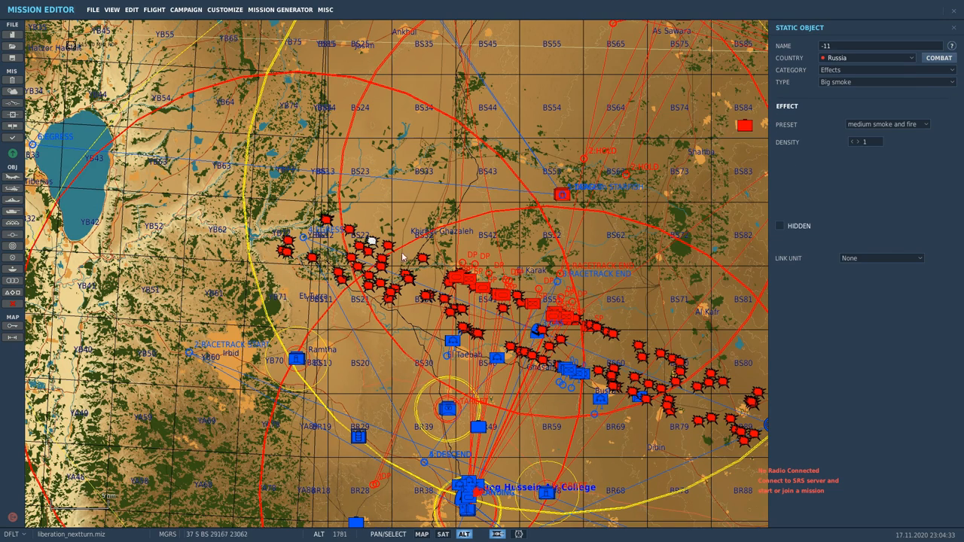
Step: Inspect a front-line smoke effect, then the Patriot SAM group at King Hussein Air College
click(614, 333)
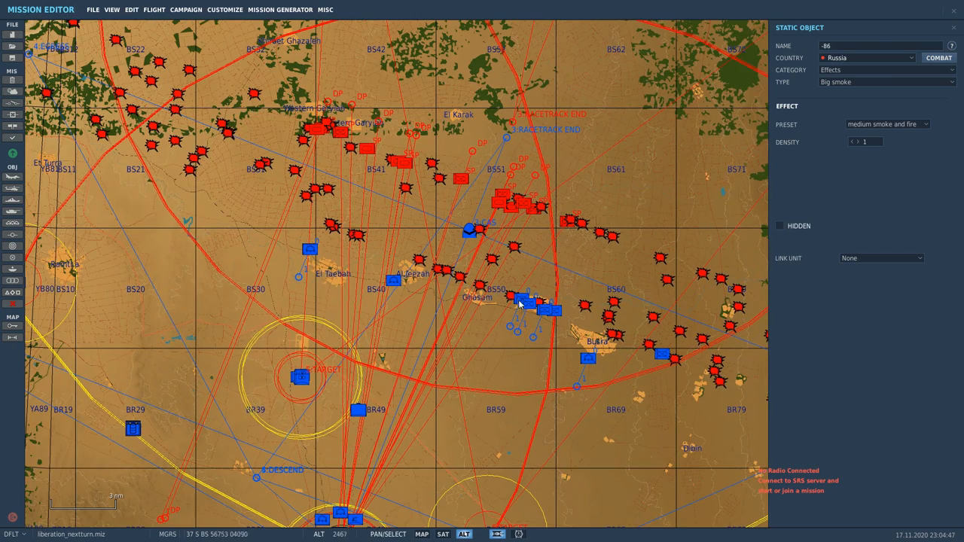
click(520, 299)
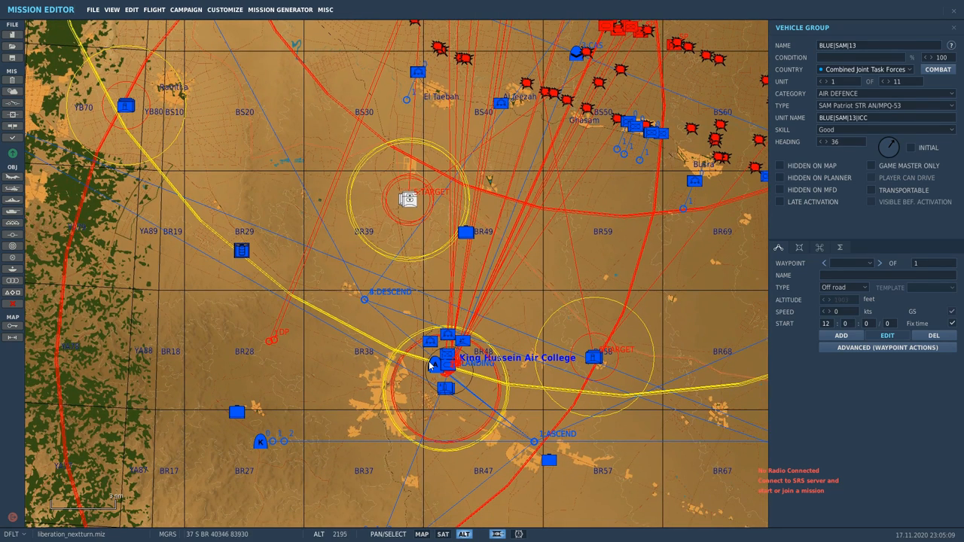
click(434, 365)
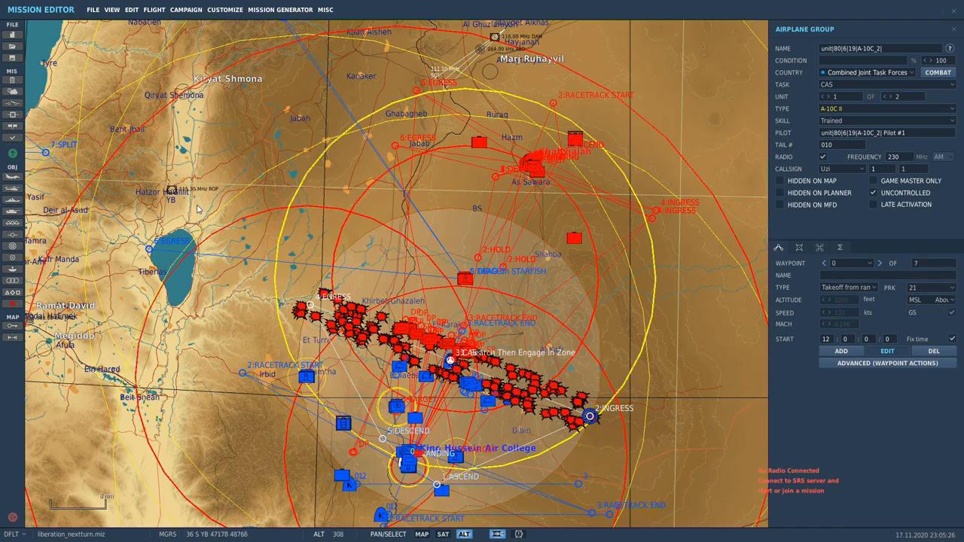
mouse_move(329, 395)
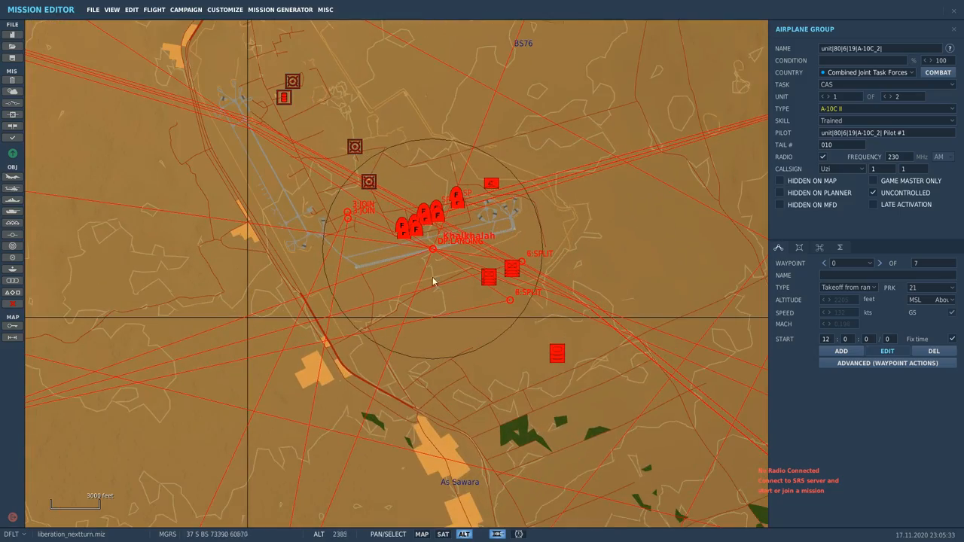
scroll(down, 3)
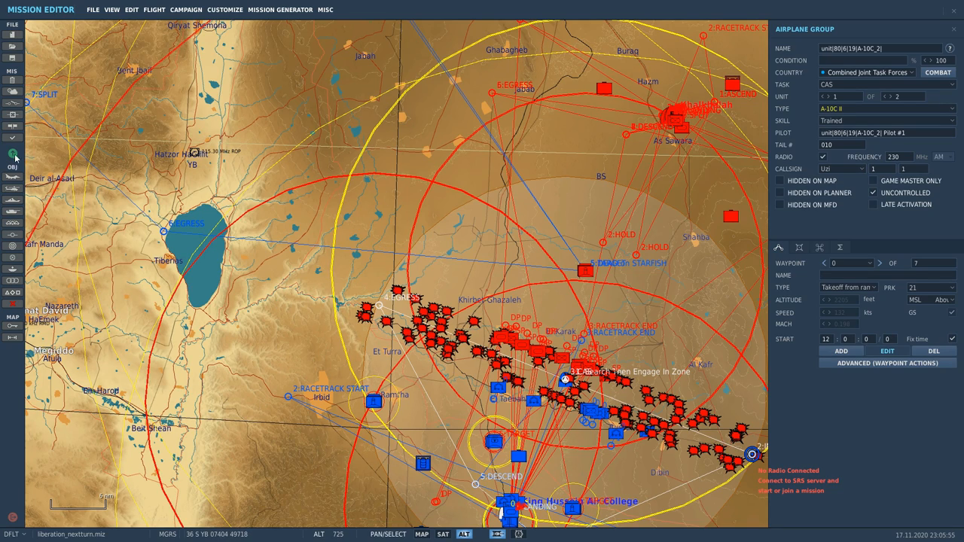
mouse_move(235, 301)
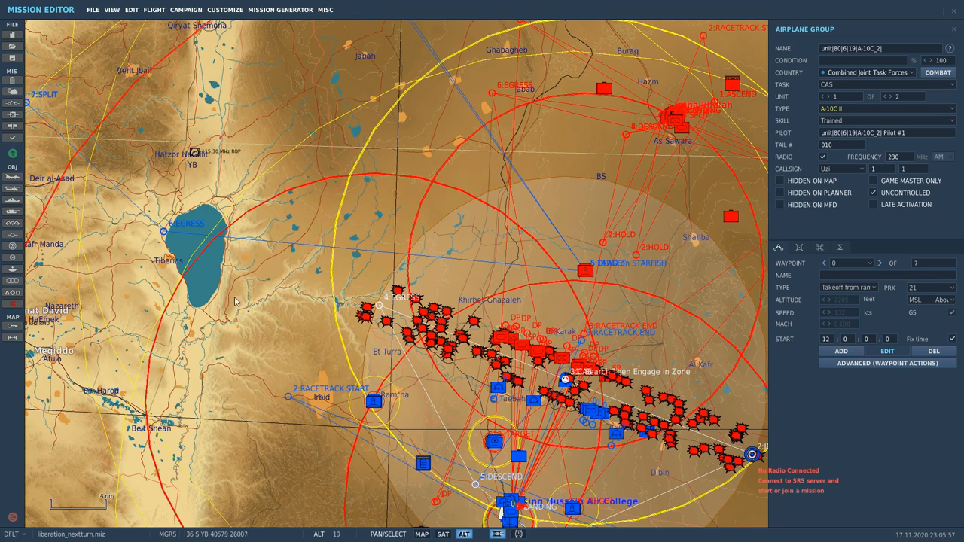
mouse_move(516, 370)
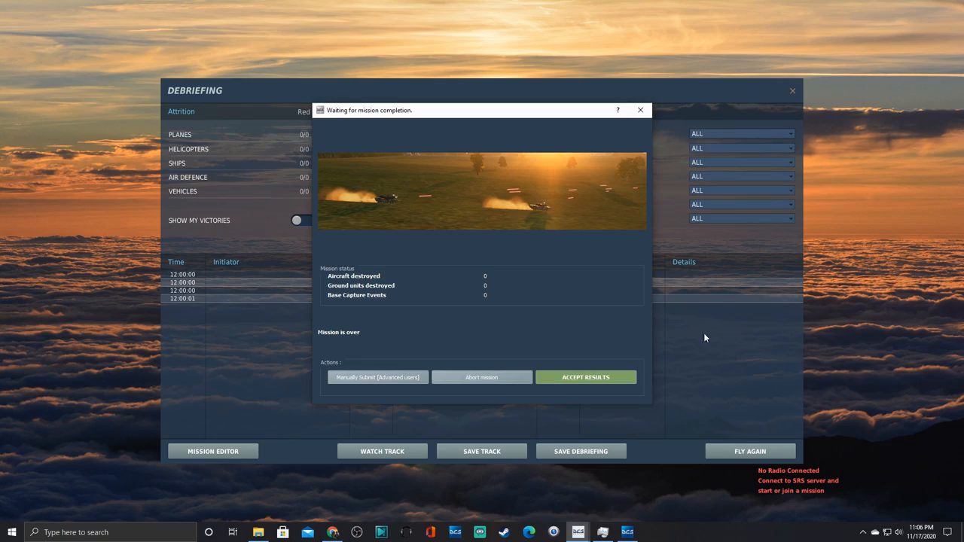
mouse_move(652, 379)
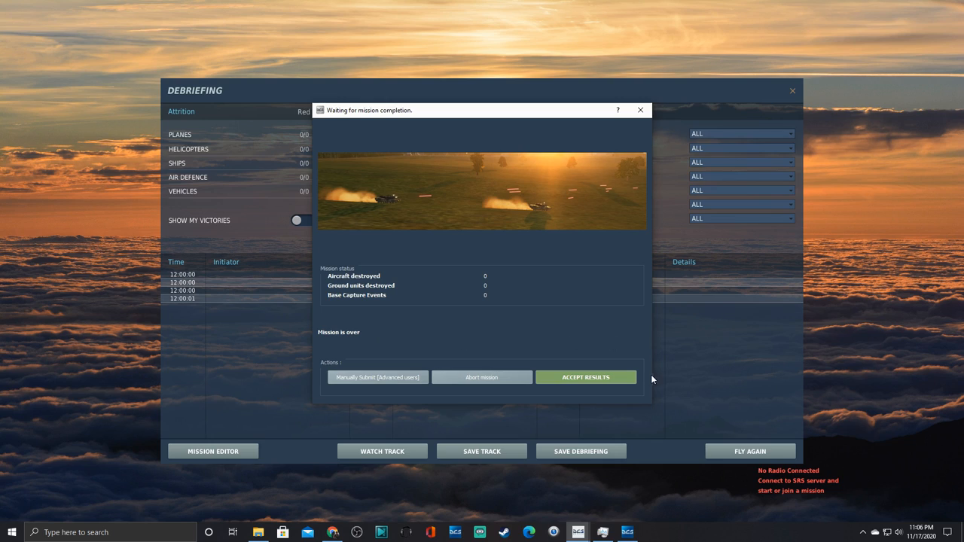
mouse_move(409, 286)
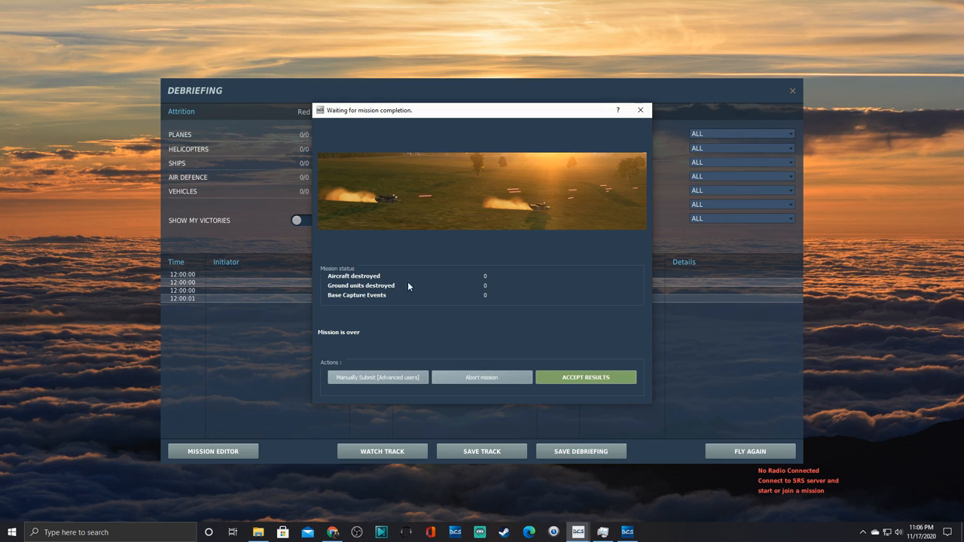
mouse_move(465, 324)
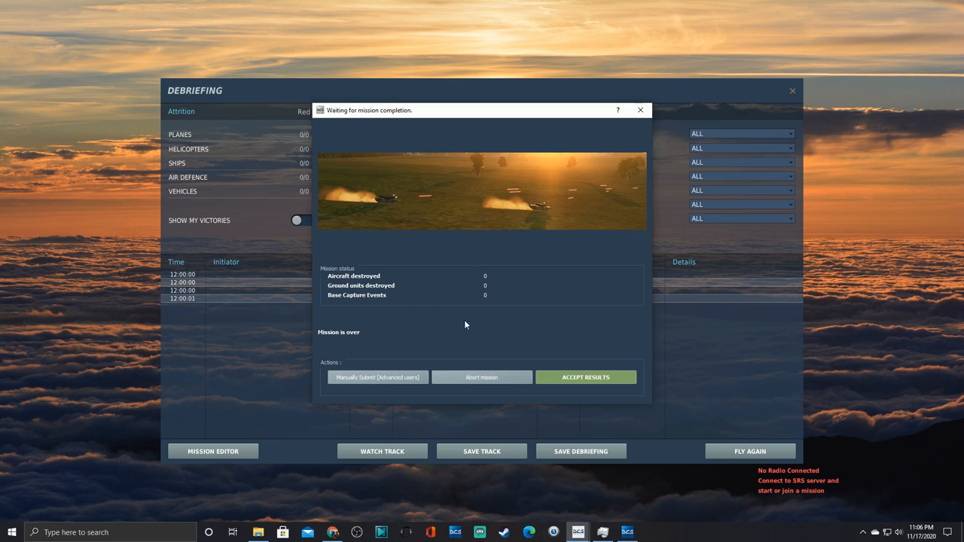
mouse_move(502, 302)
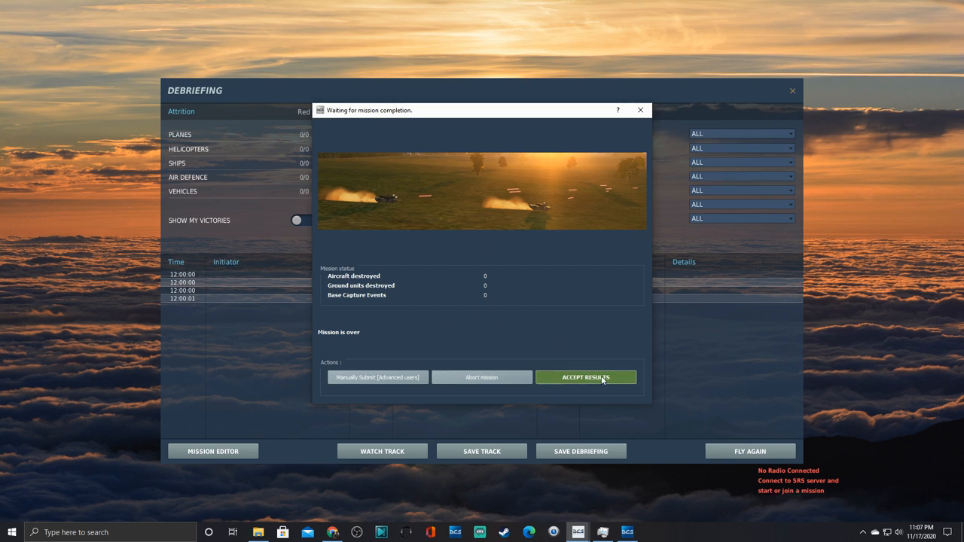
mouse_move(579, 342)
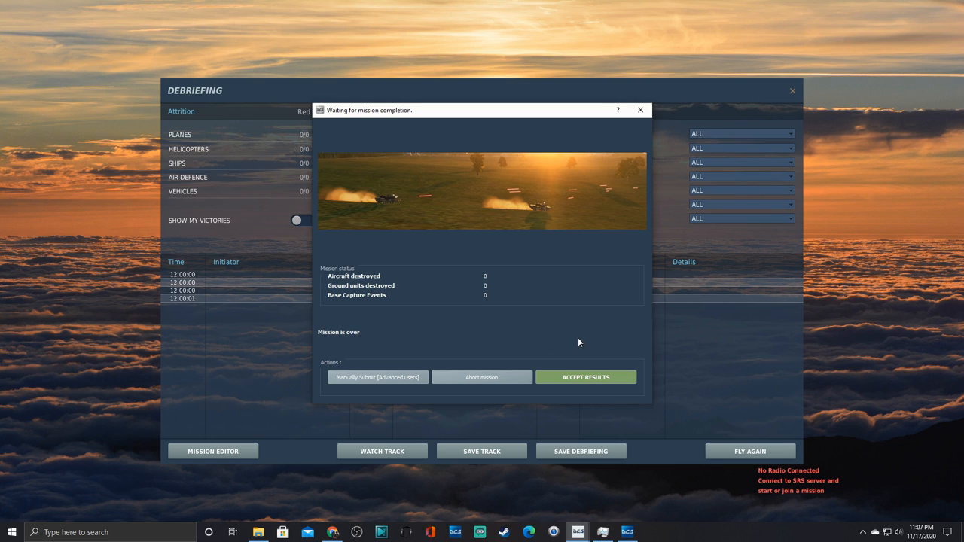
mouse_move(482, 377)
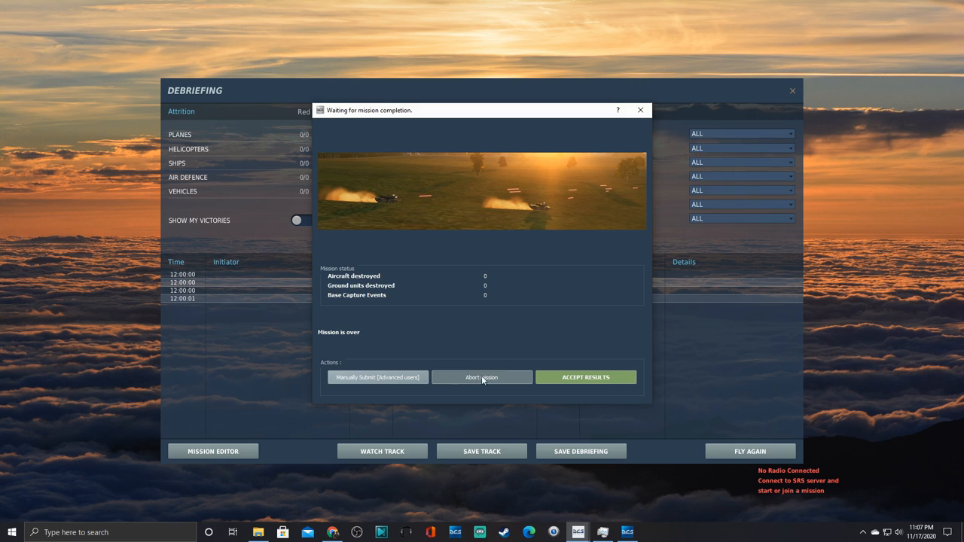
mouse_move(481, 347)
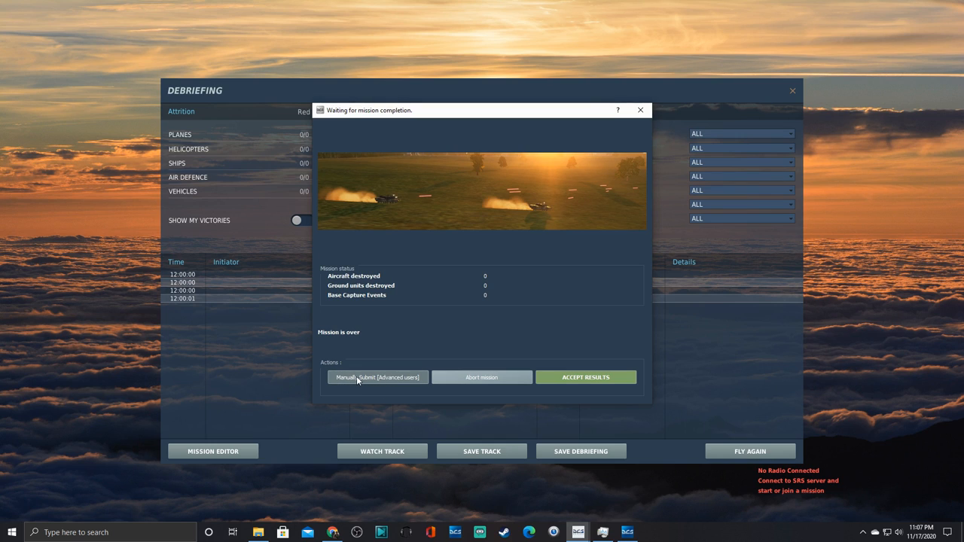
Step: Start a manual results submission, browsing the dcs_liberation folder for a file
click(377, 377)
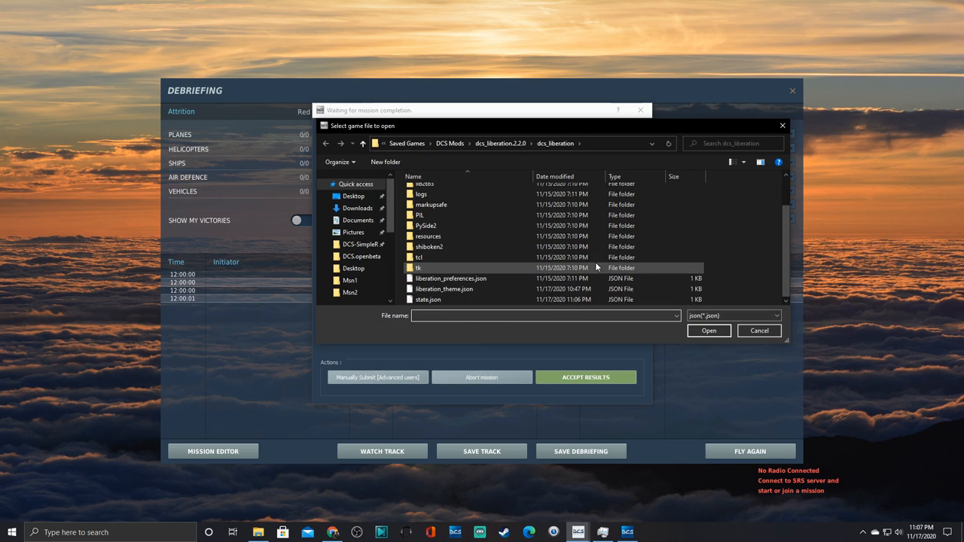
mouse_move(428, 299)
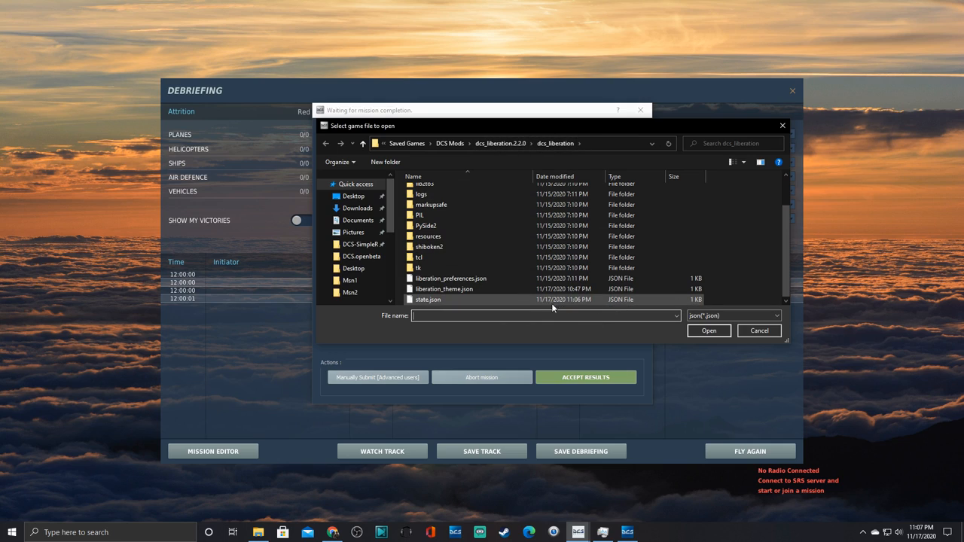
mouse_move(438, 302)
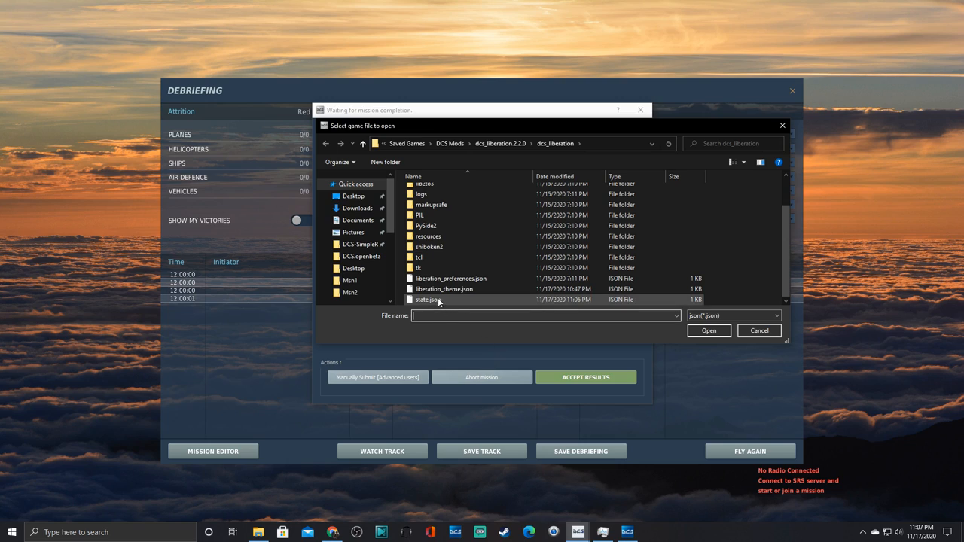
mouse_move(454, 299)
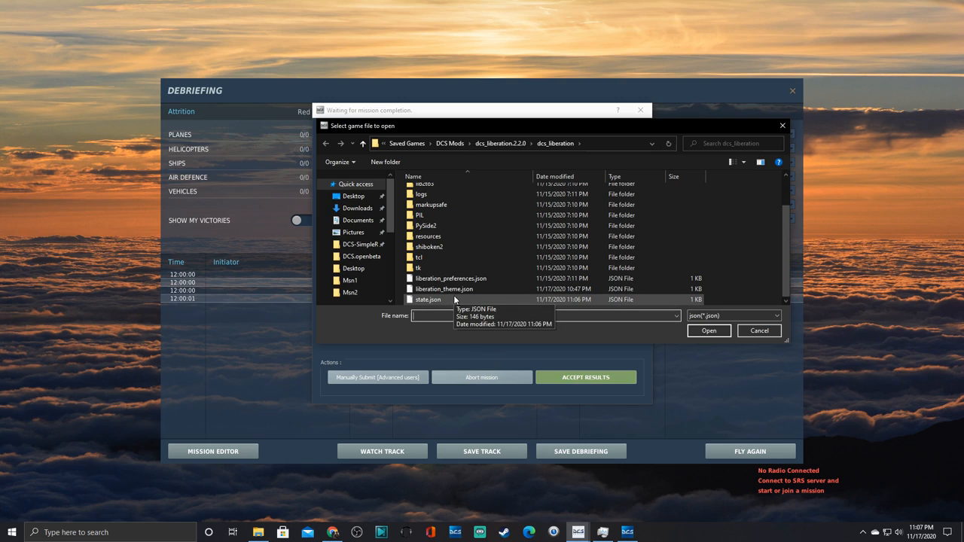
mouse_move(444, 289)
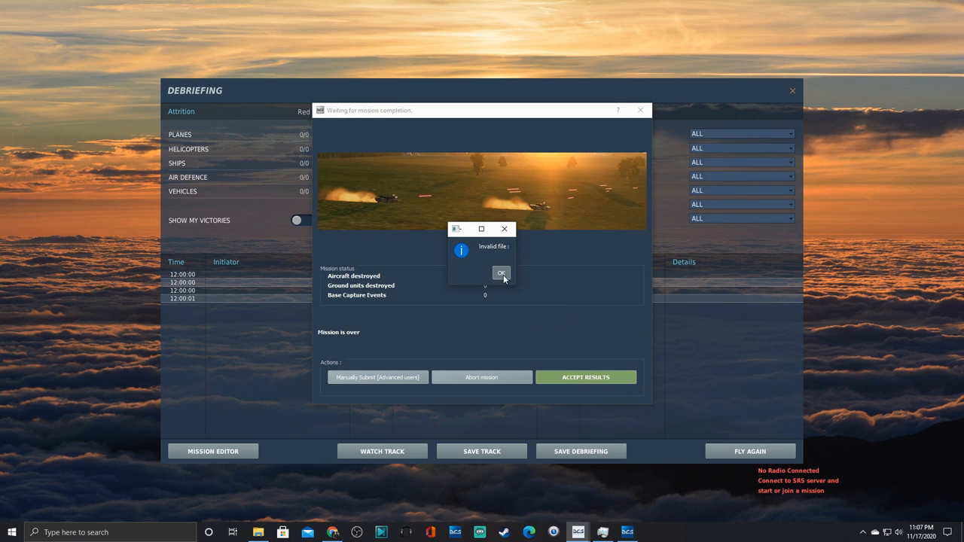
Step: Dismiss the invalid-file warning and casualty report, then pan the Turn 3 map north toward Tabqa
click(500, 273)
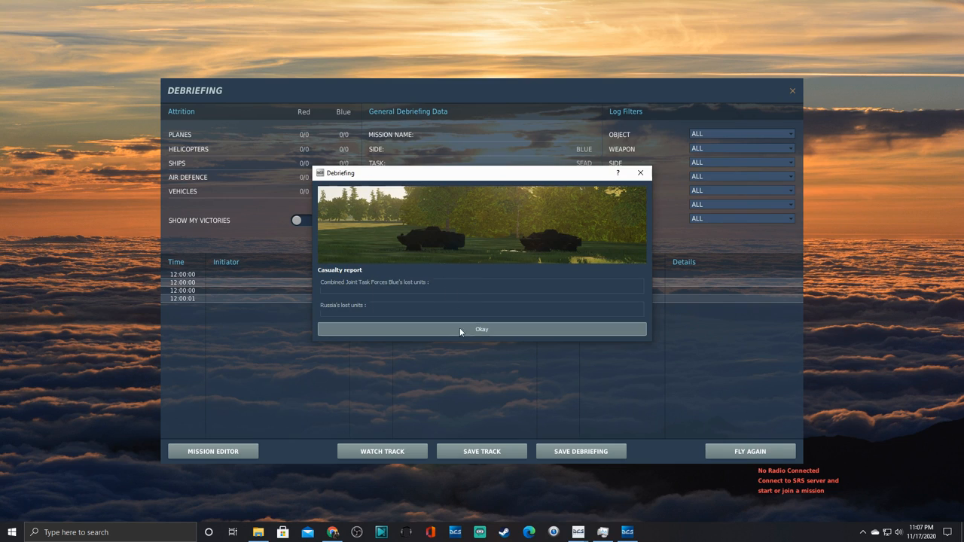
click(481, 329)
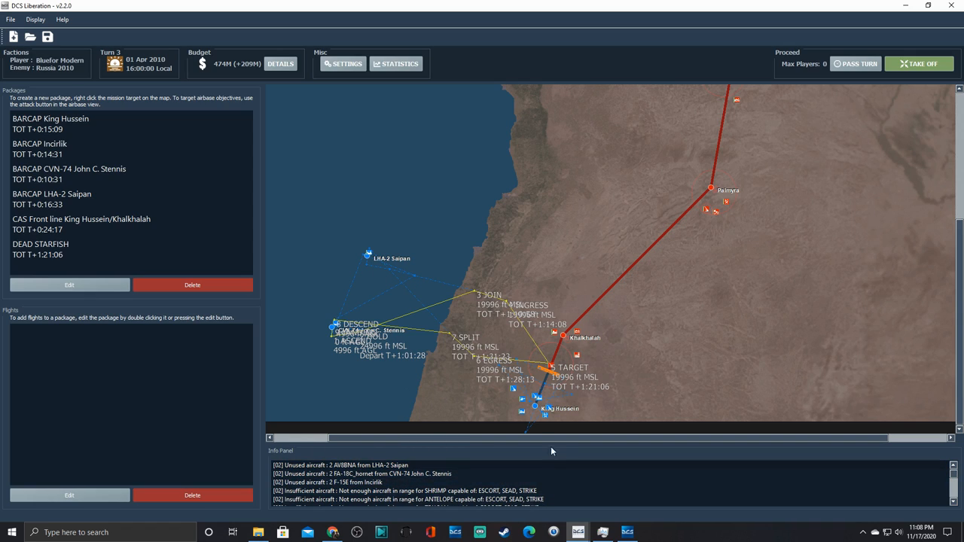
click(340, 465)
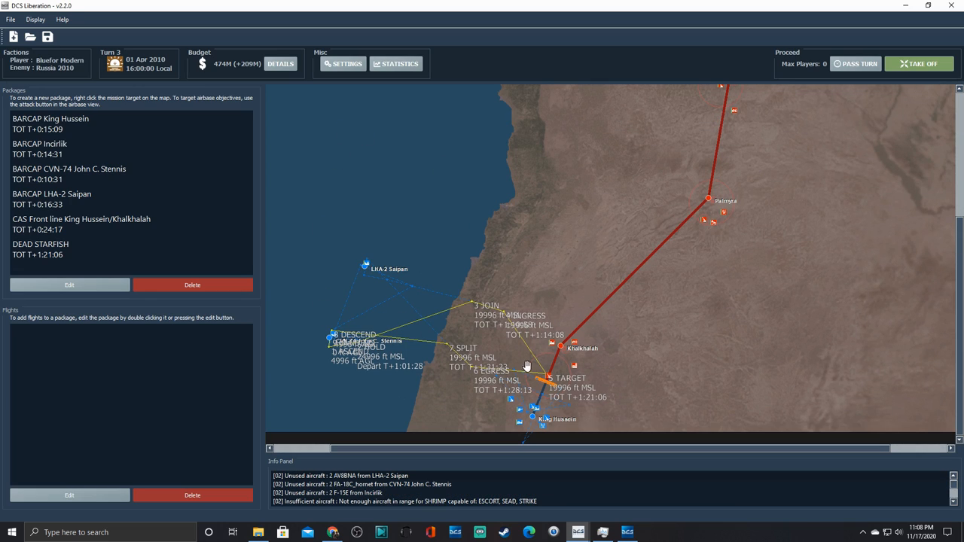
drag(527, 369, 493, 327)
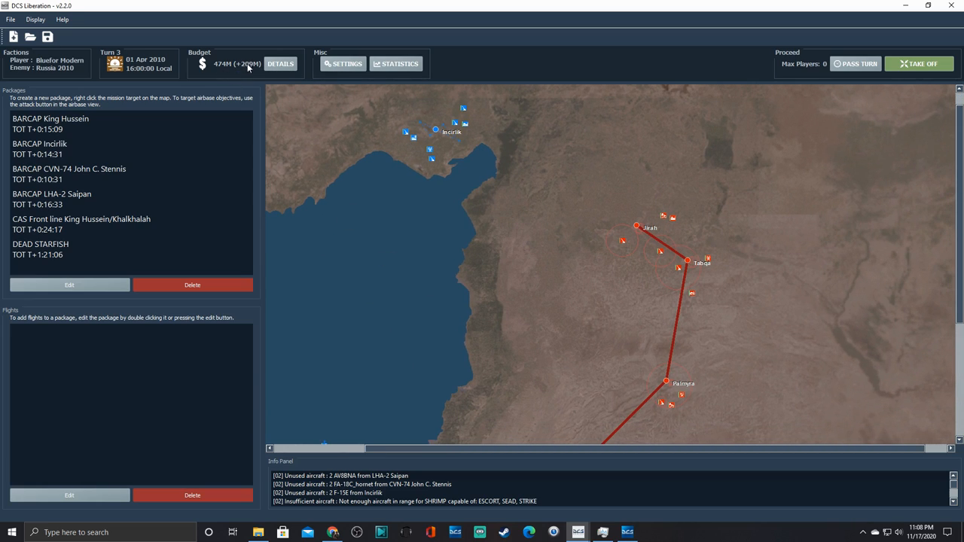
mouse_move(718, 189)
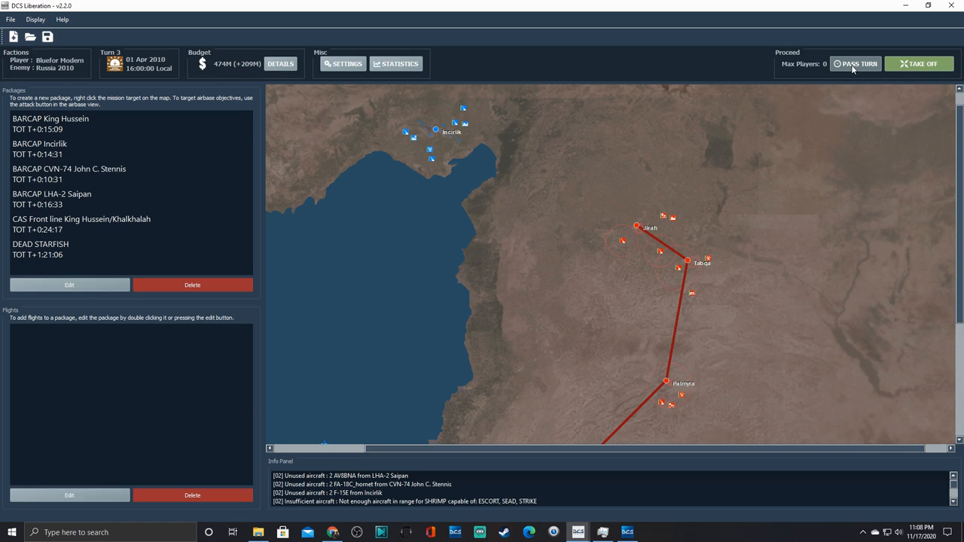
Step: End the turn to reach Turn 4 and inspect the DEAD STARFISH package and Khalkhalah target
click(855, 63)
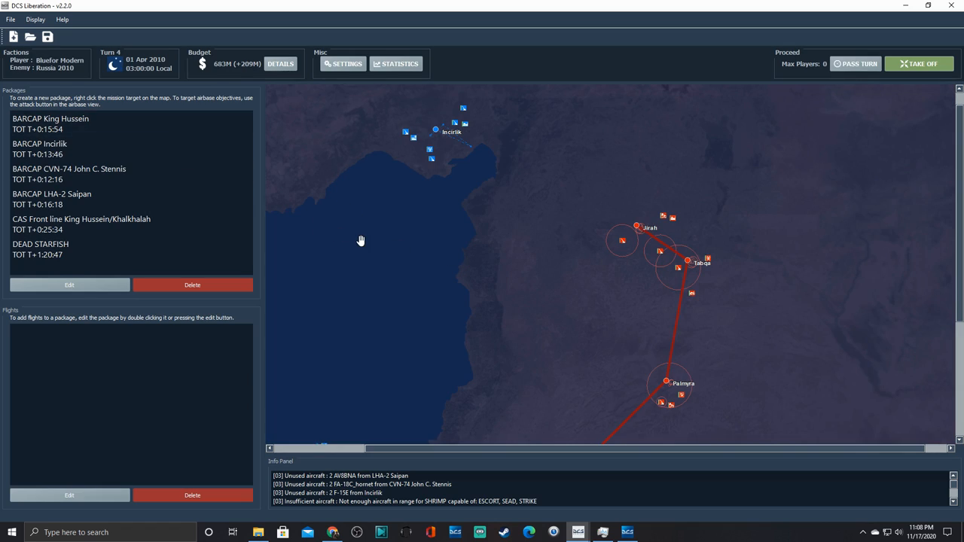
mouse_move(436, 236)
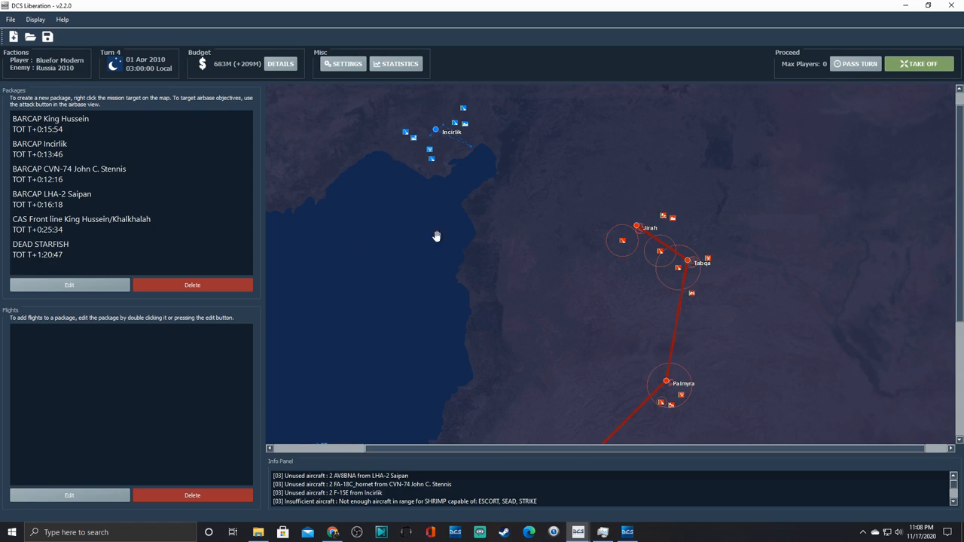
mouse_move(134, 99)
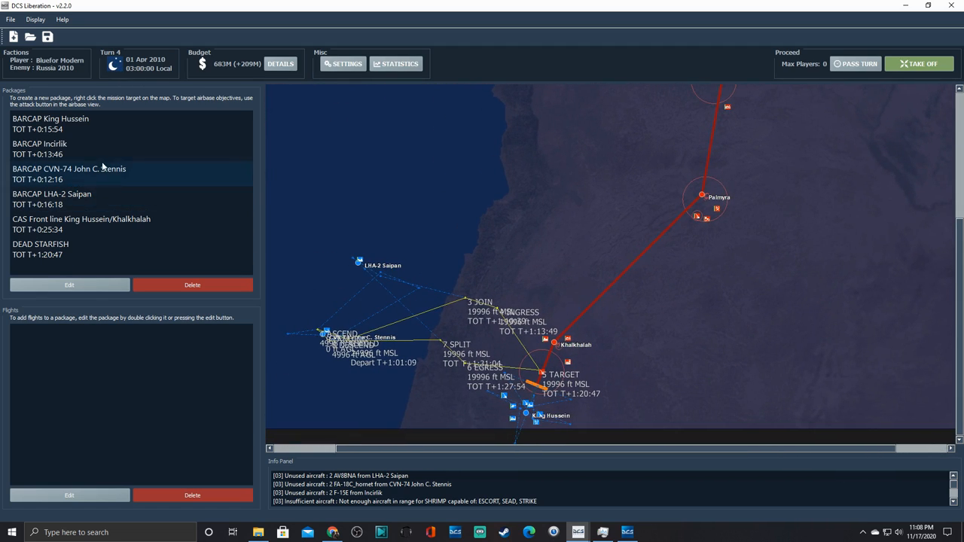
click(40, 248)
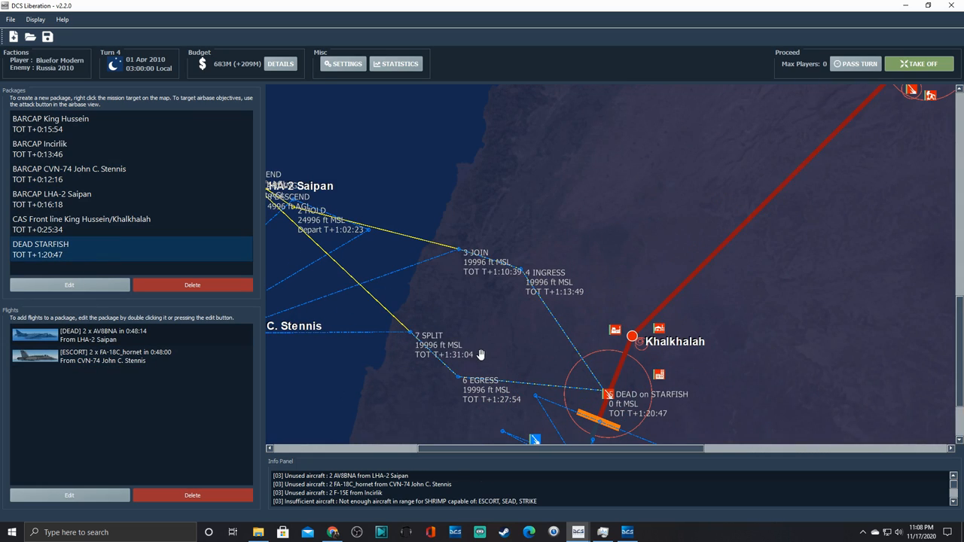
mouse_move(608, 397)
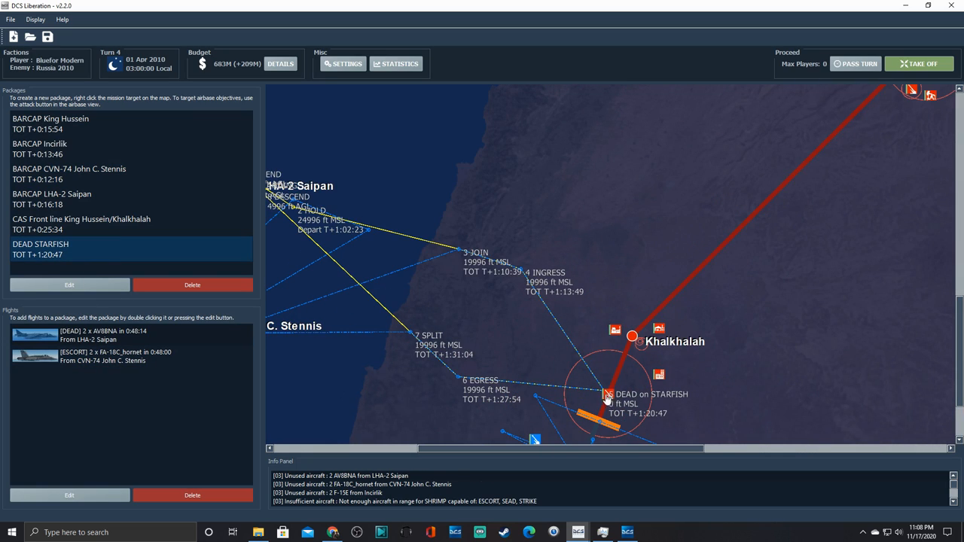
click(81, 224)
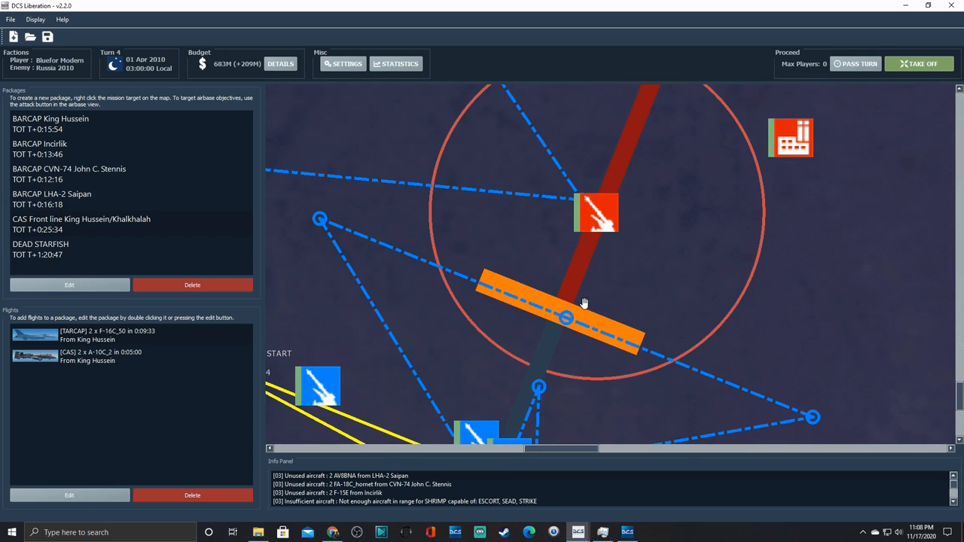
mouse_move(571, 352)
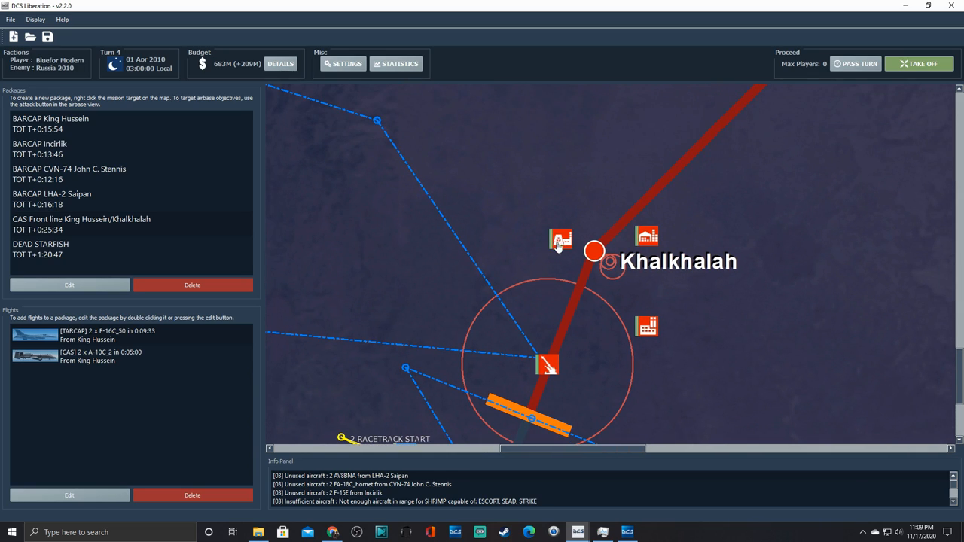
mouse_move(543, 403)
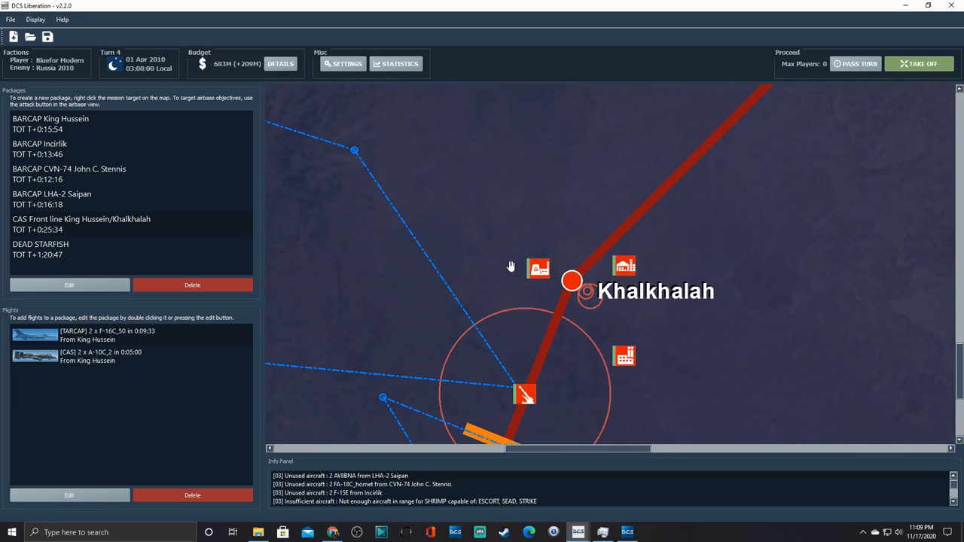
Step: Delete the DEAD STARFISH package from the planned packages list
click(50, 123)
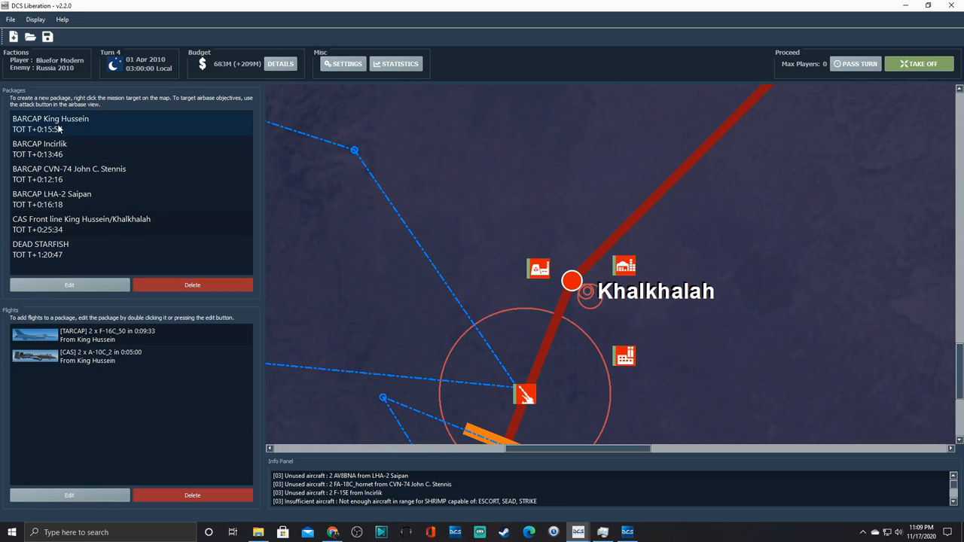
click(41, 244)
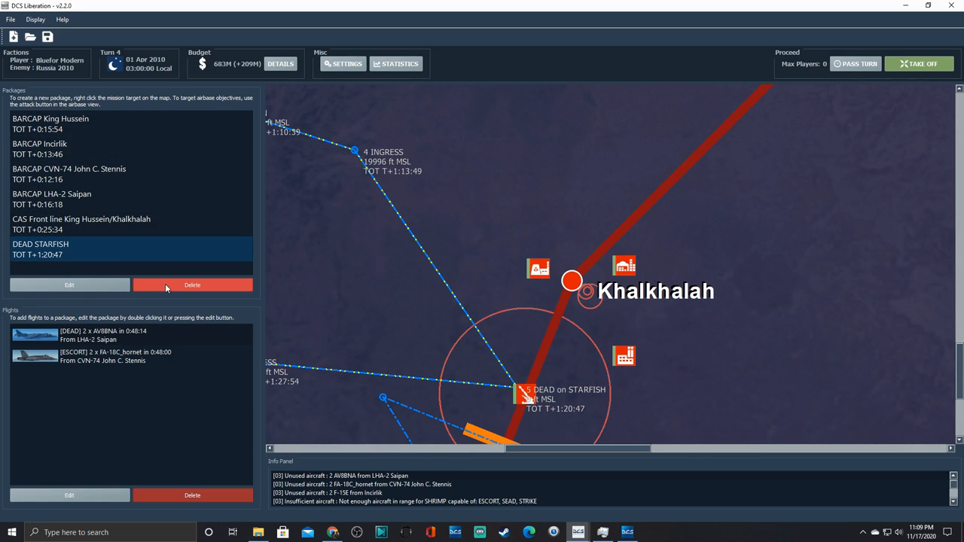
click(192, 285)
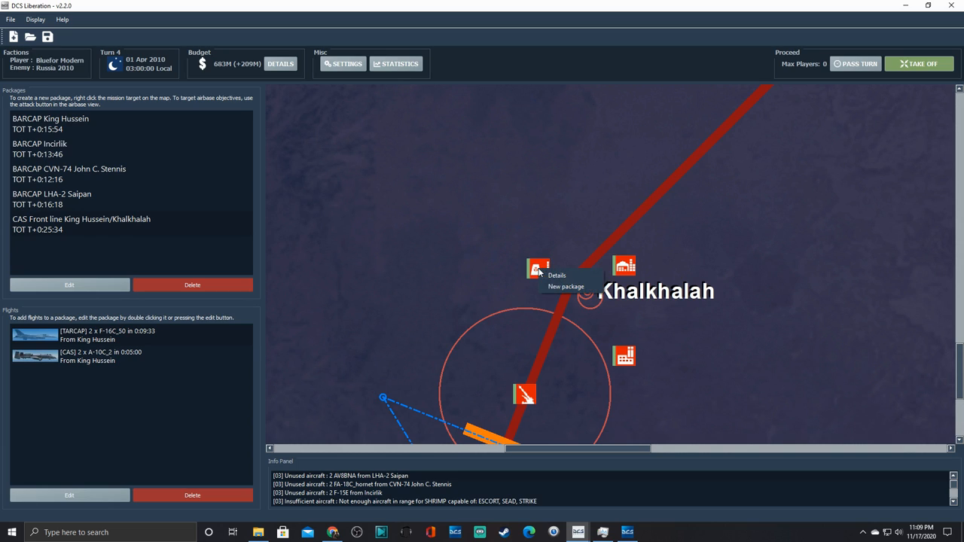
Step: Create a new package on the target with a STRIKE flight of AV8BNA from LHA-2 Saipan
click(566, 287)
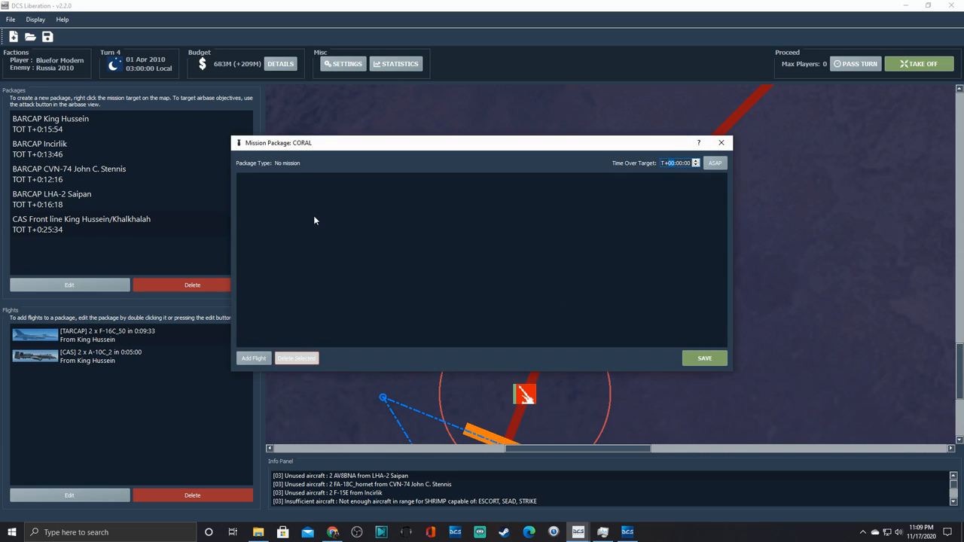
click(253, 358)
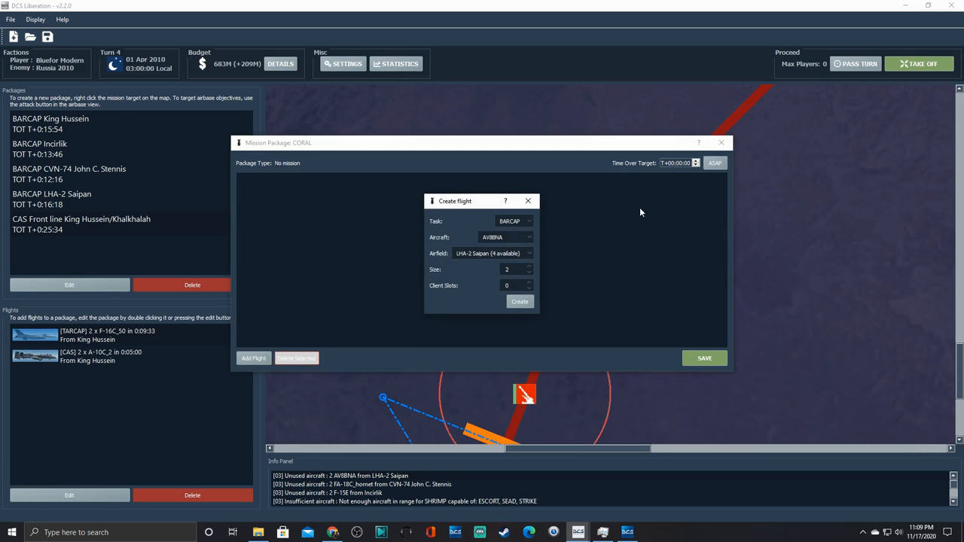
mouse_move(599, 227)
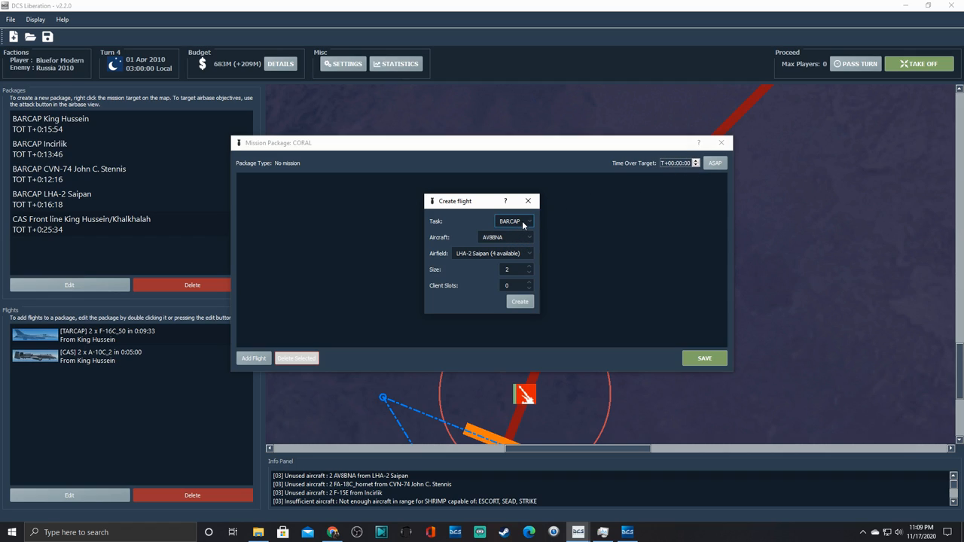
click(516, 237)
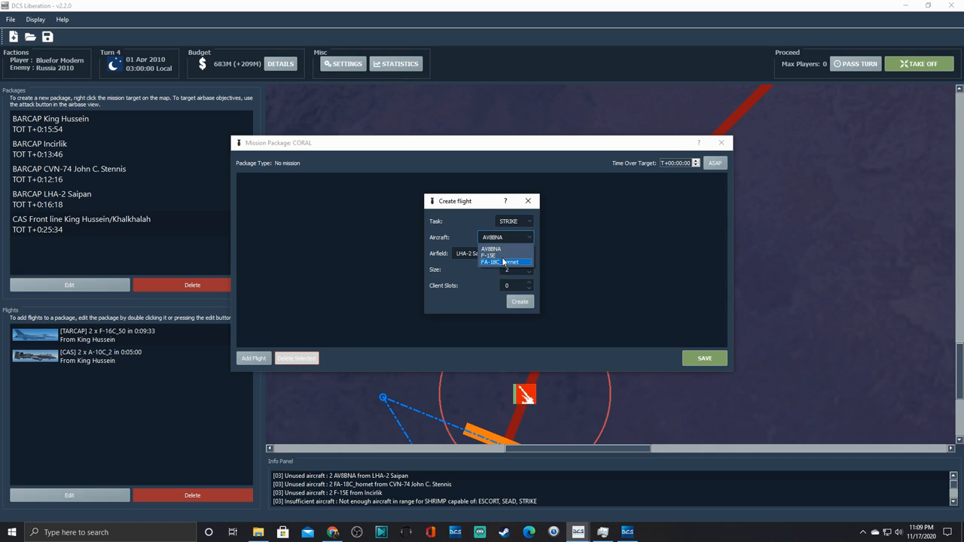
mouse_move(497, 255)
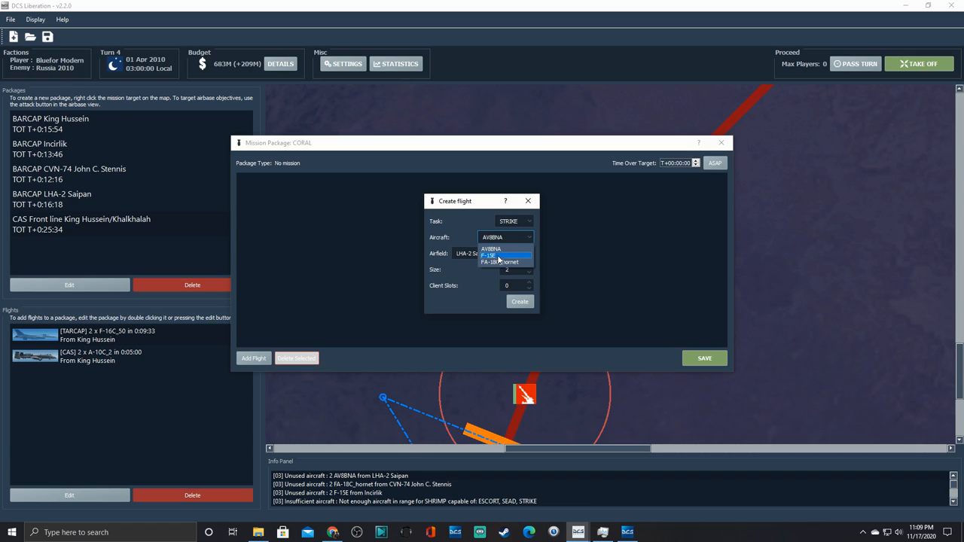
click(491, 249)
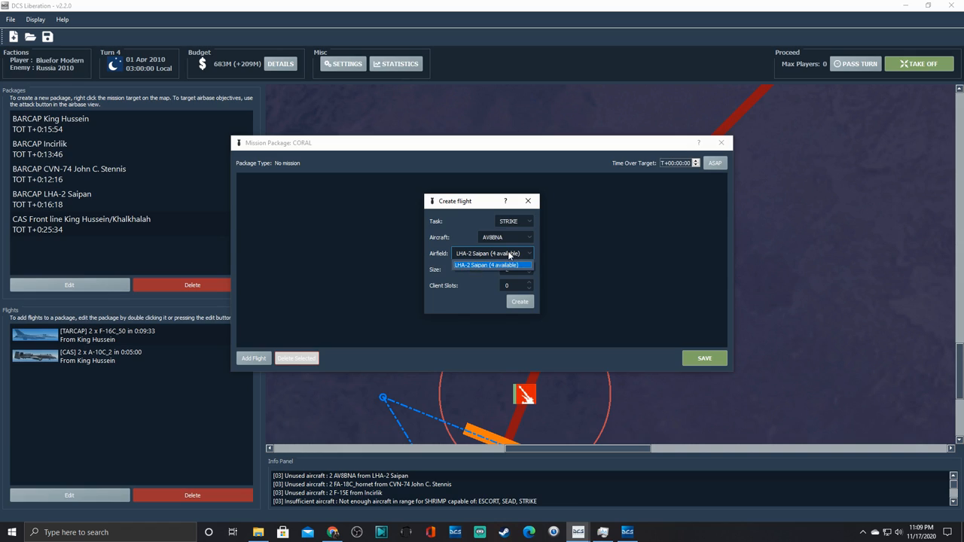
click(491, 265)
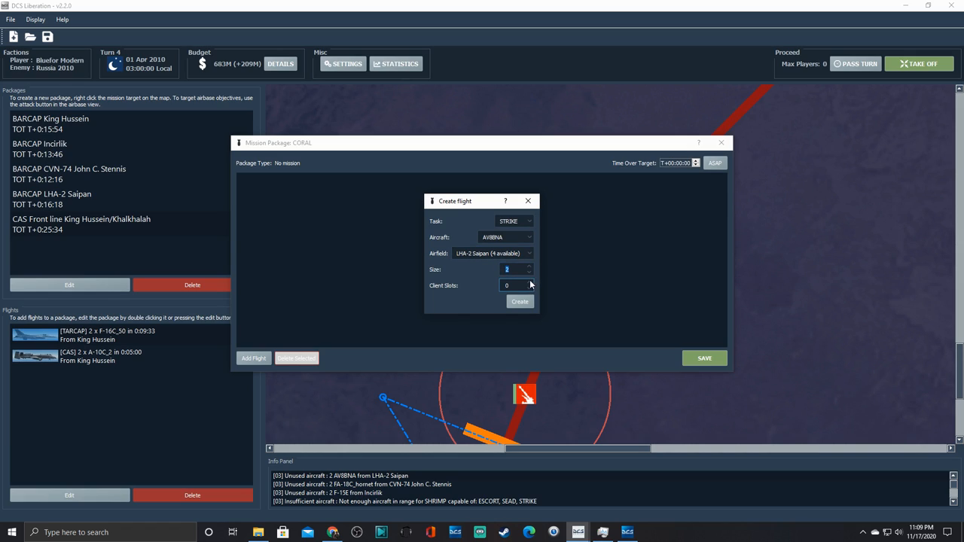
click(520, 302)
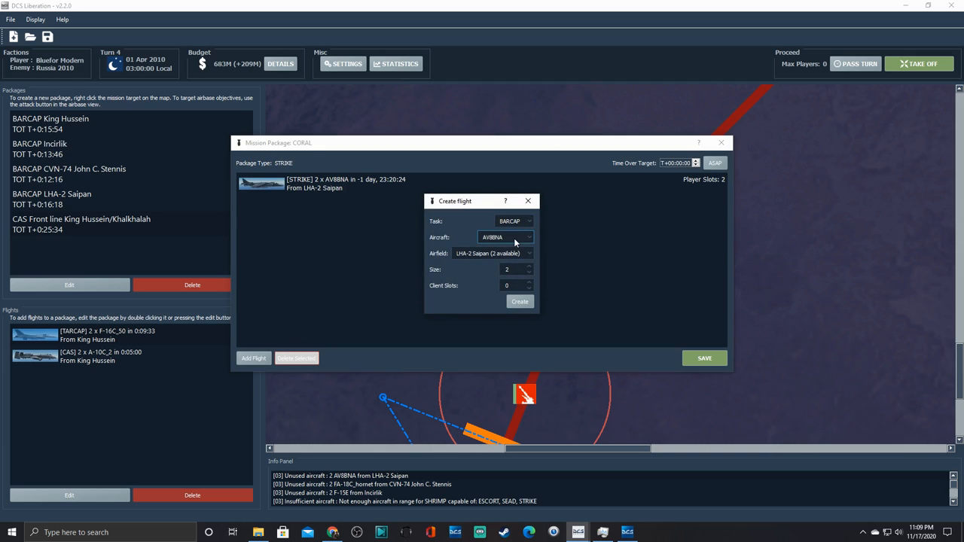
Step: Add an FA-18C BARCAP flight and save the package as STRIKE CORAL
click(515, 237)
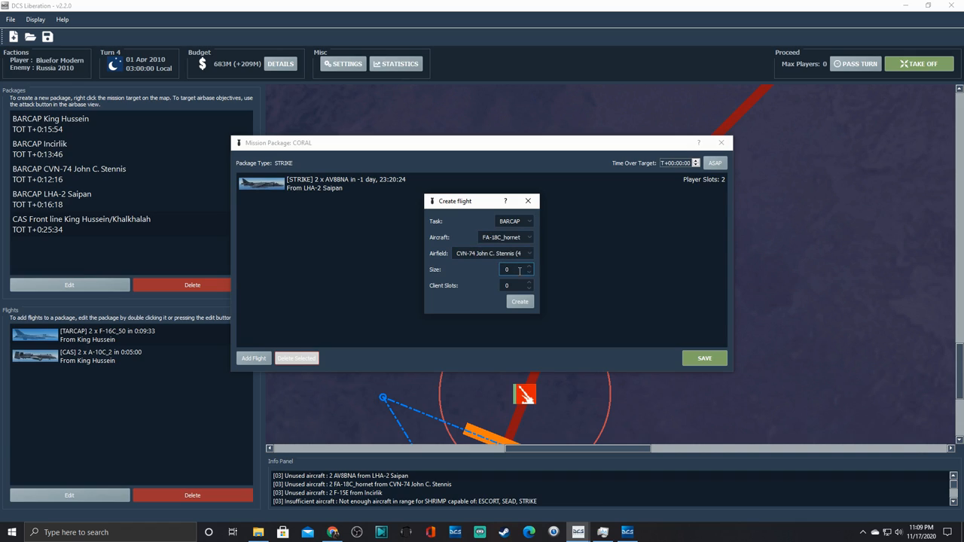
click(519, 301)
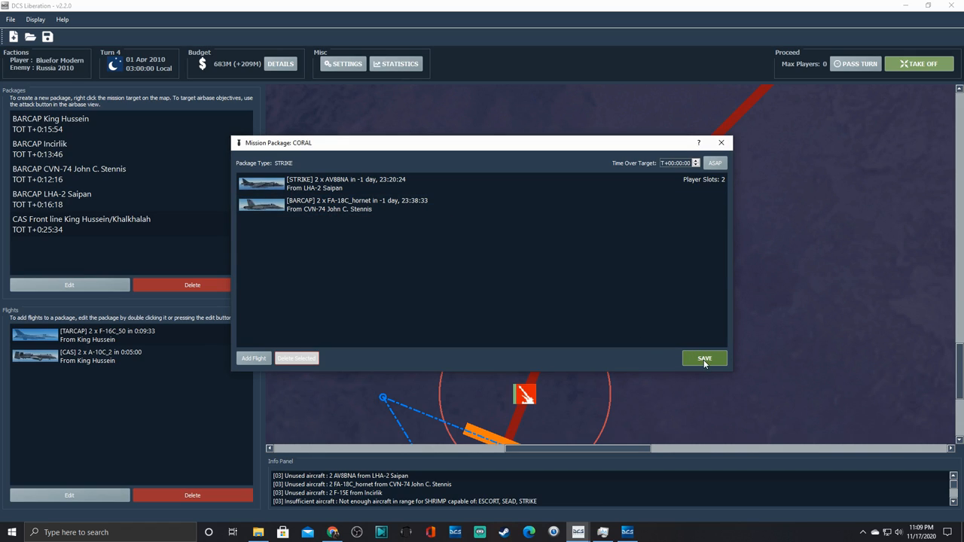
click(704, 357)
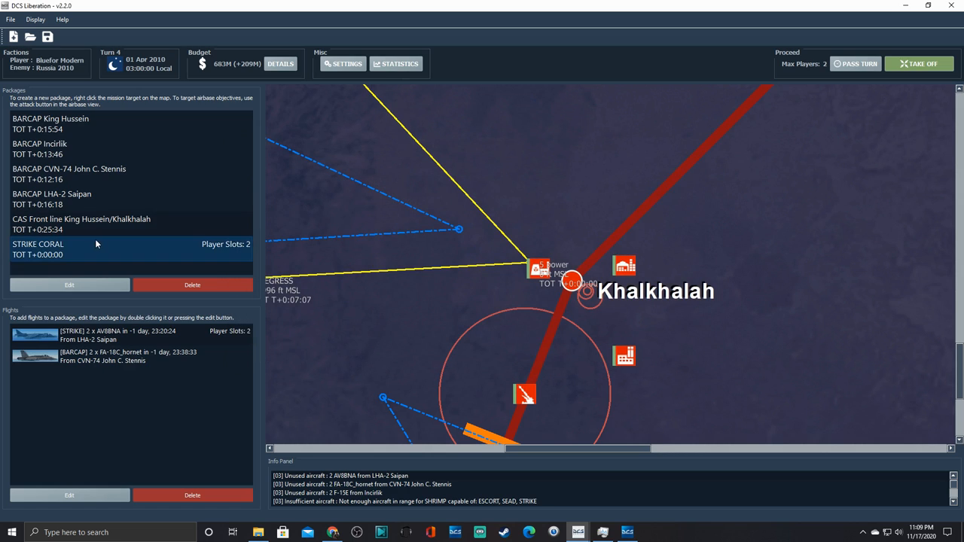
Step: Review the Khalkhalah target options and pan along the STRIKE CORAL route waypoints
click(81, 224)
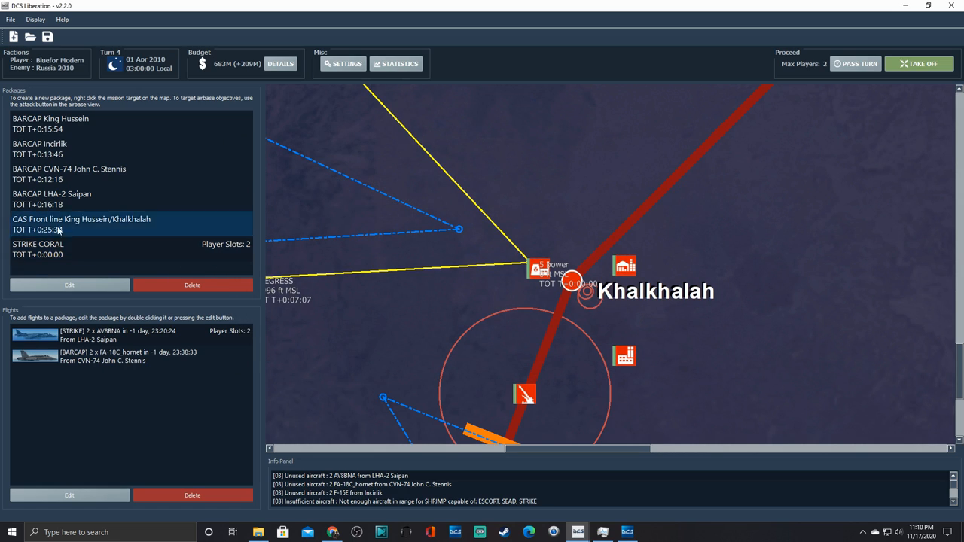
click(38, 249)
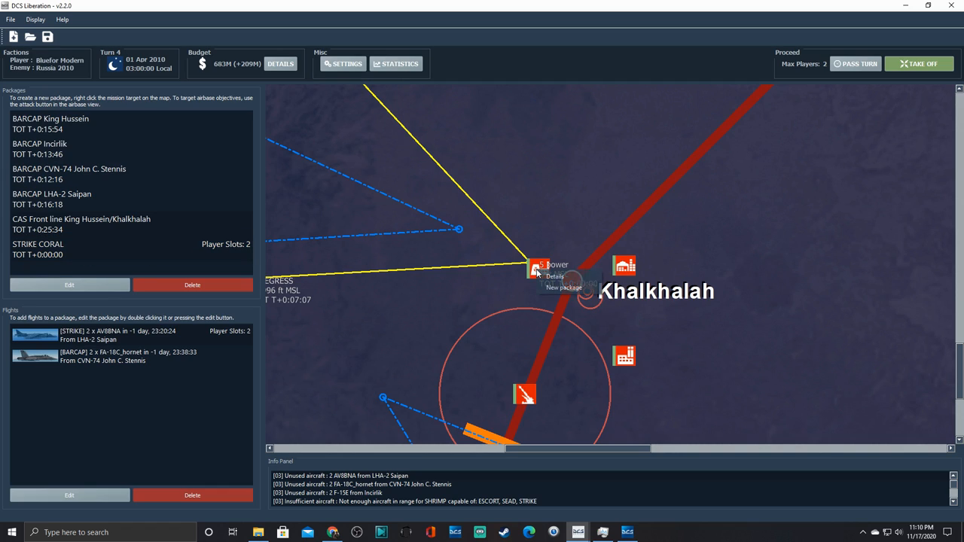
click(554, 277)
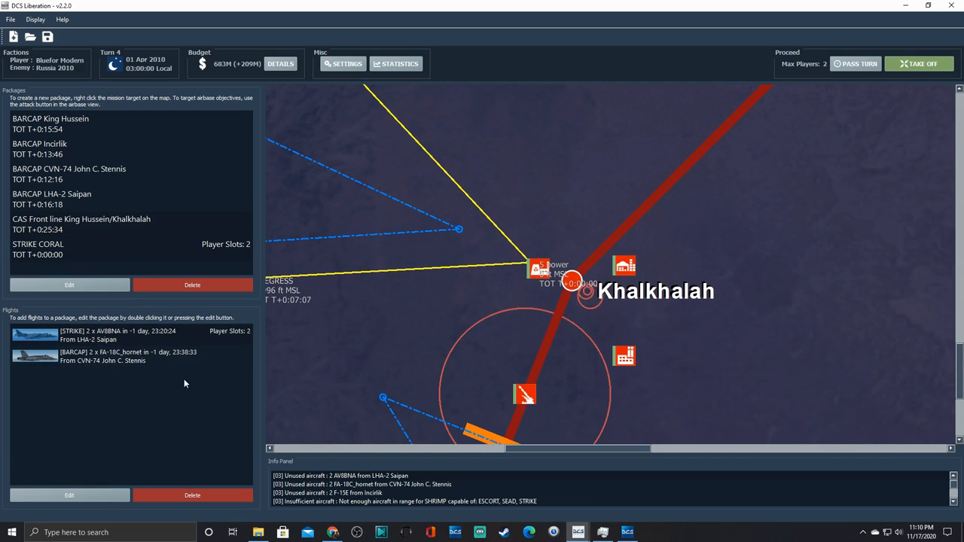
mouse_move(355, 274)
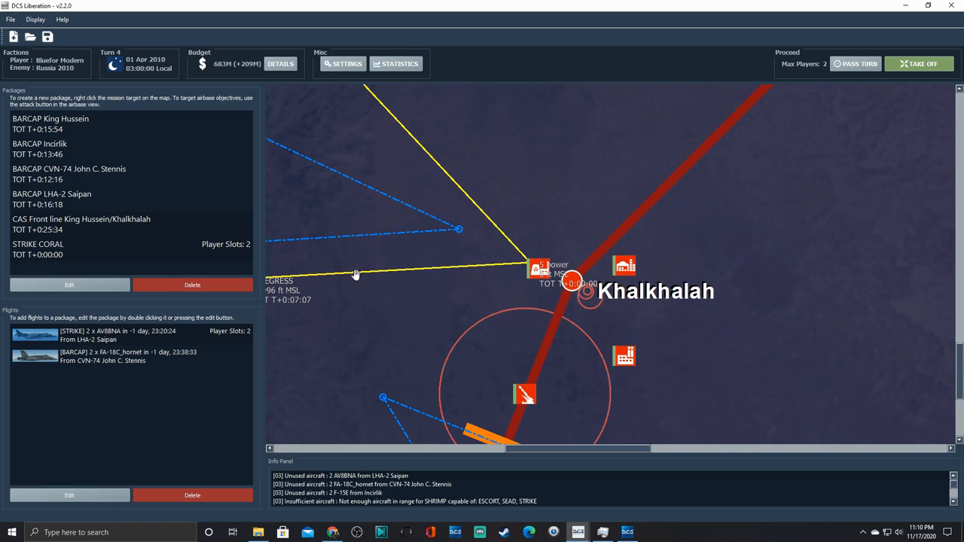
mouse_move(755, 456)
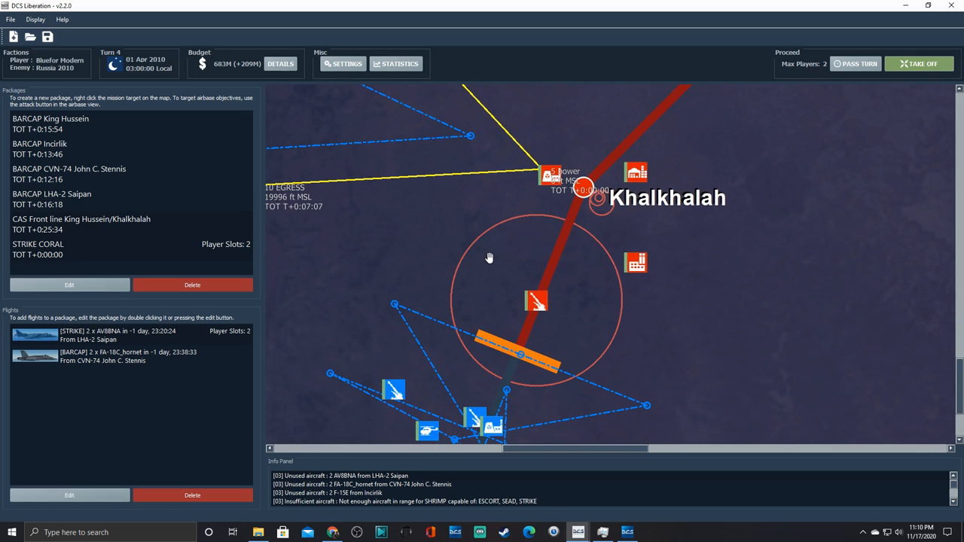
mouse_move(538, 276)
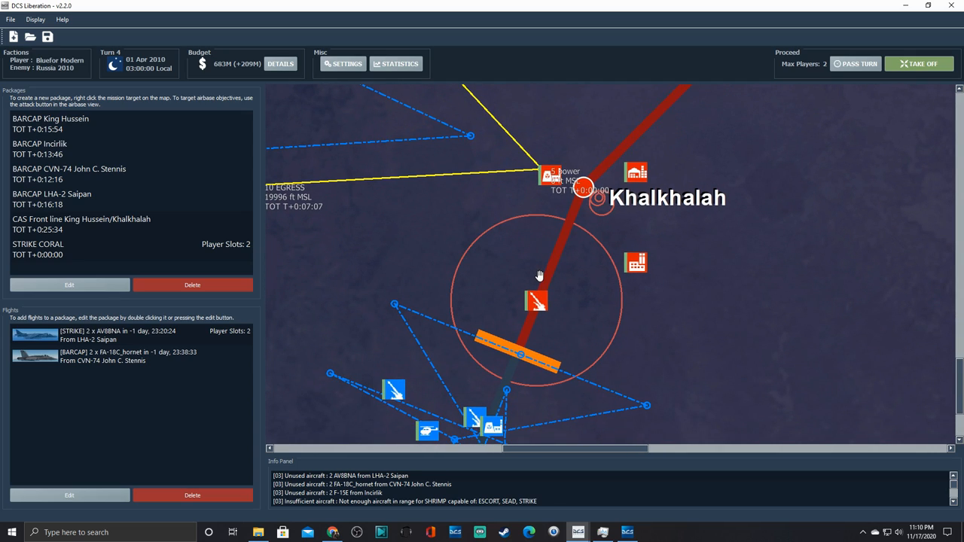
mouse_move(510, 261)
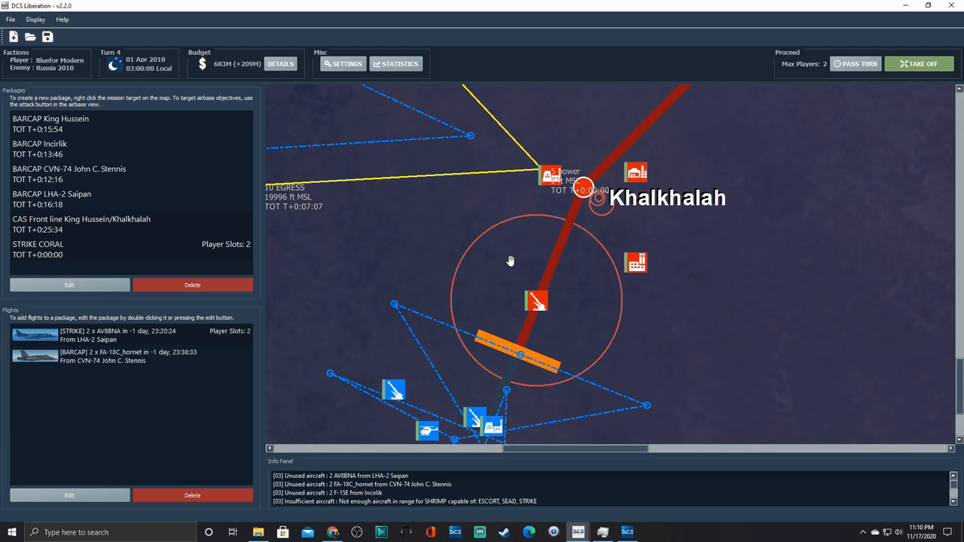
drag(511, 261, 538, 288)
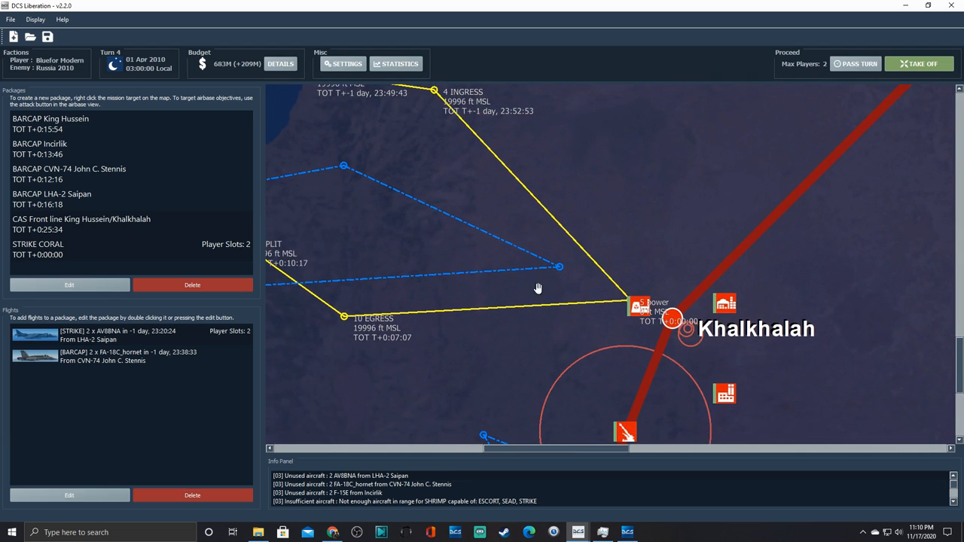
drag(538, 288, 531, 223)
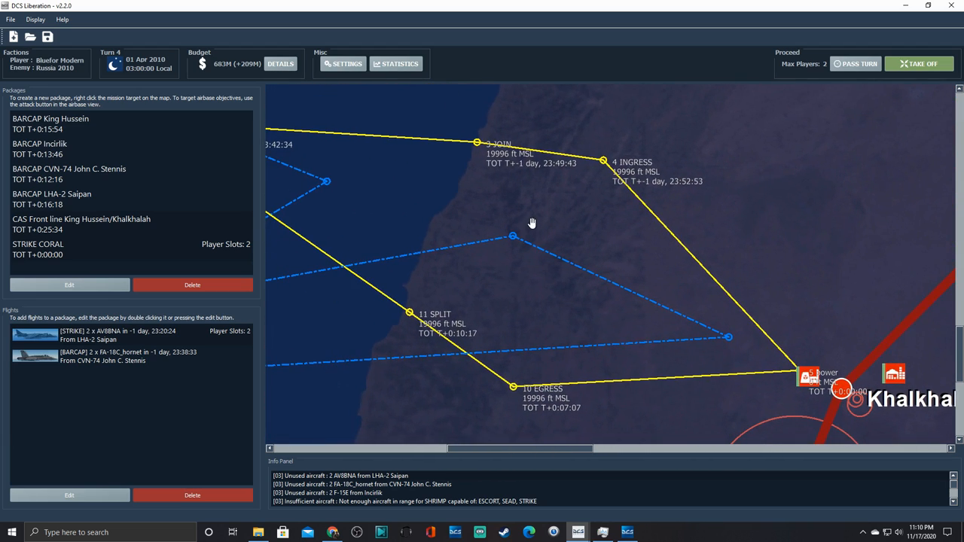
mouse_move(368, 374)
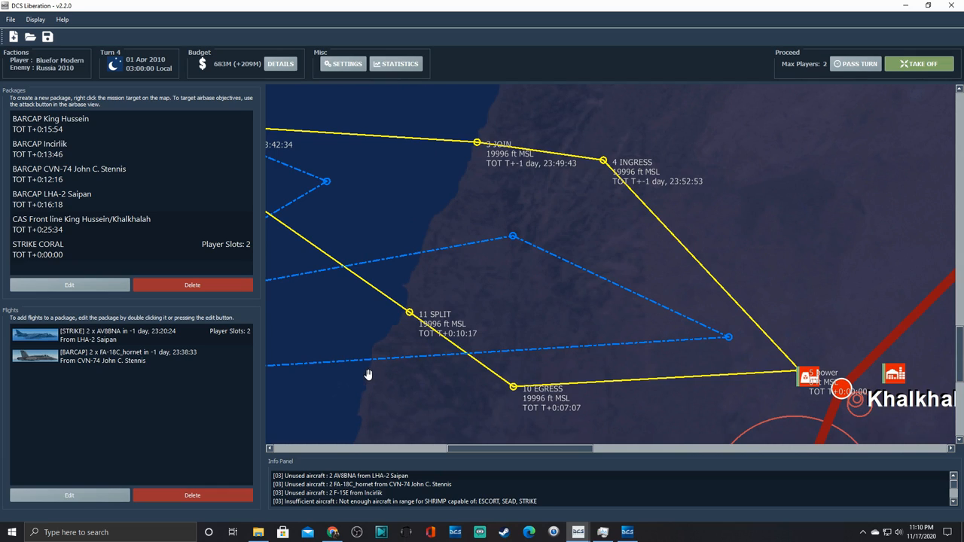
mouse_move(460, 185)
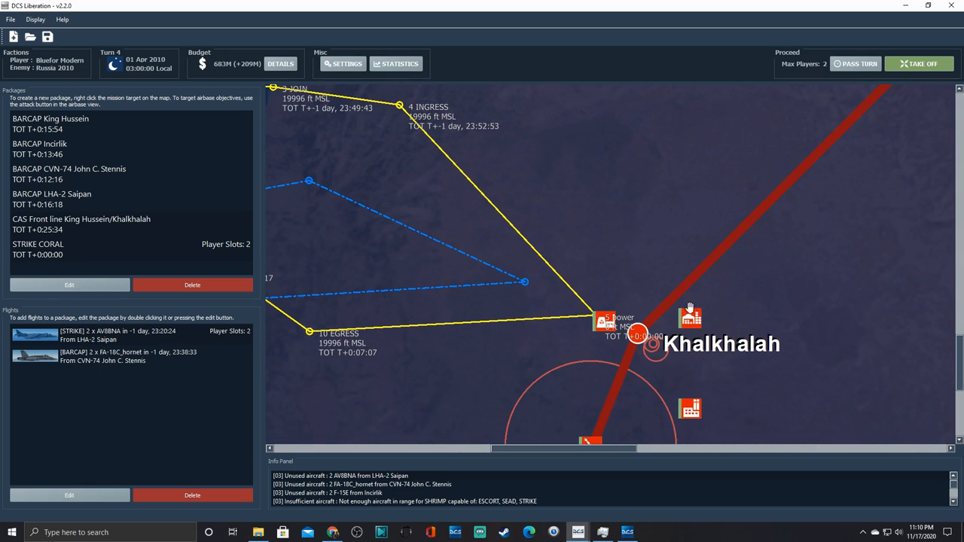
mouse_move(729, 365)
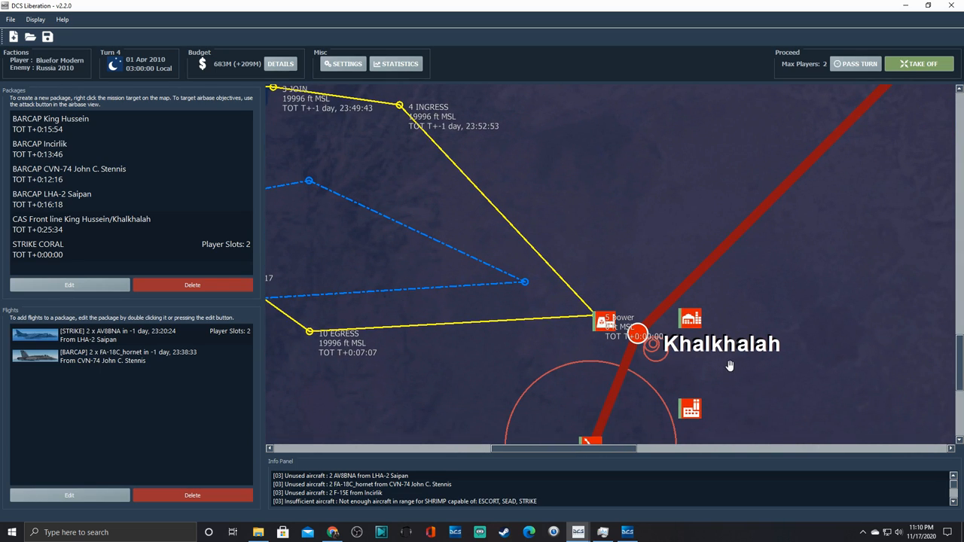
mouse_move(706, 370)
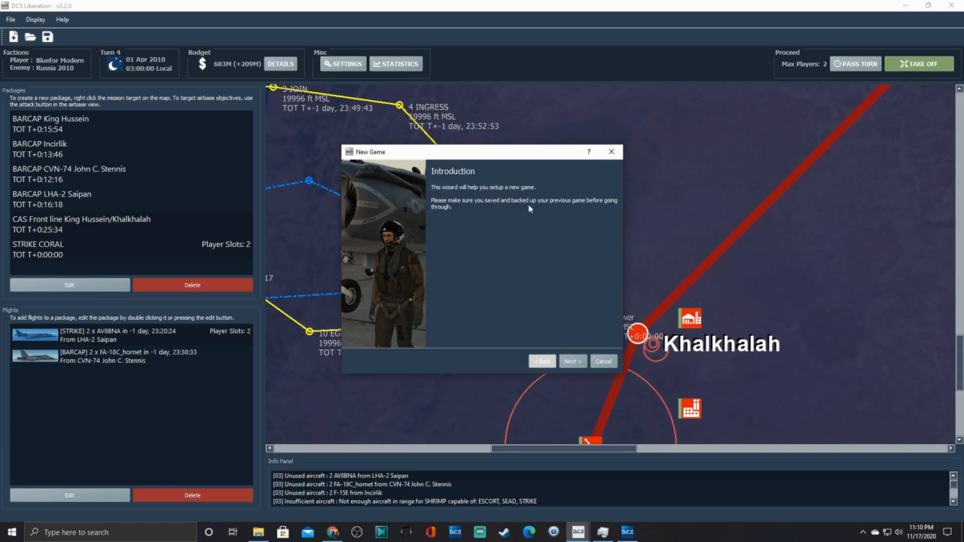
Step: Move past the New Game introduction to the faction selection page
click(571, 362)
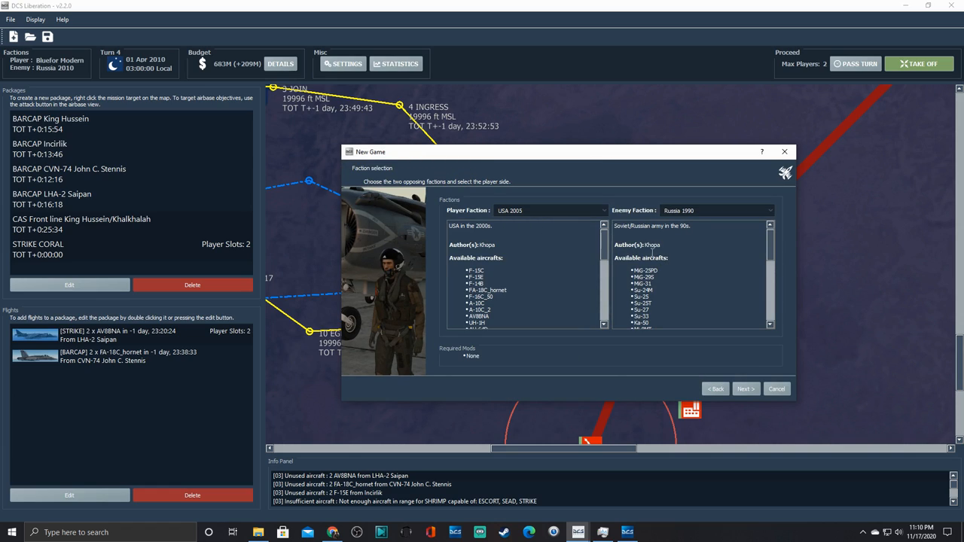
double_click(653, 245)
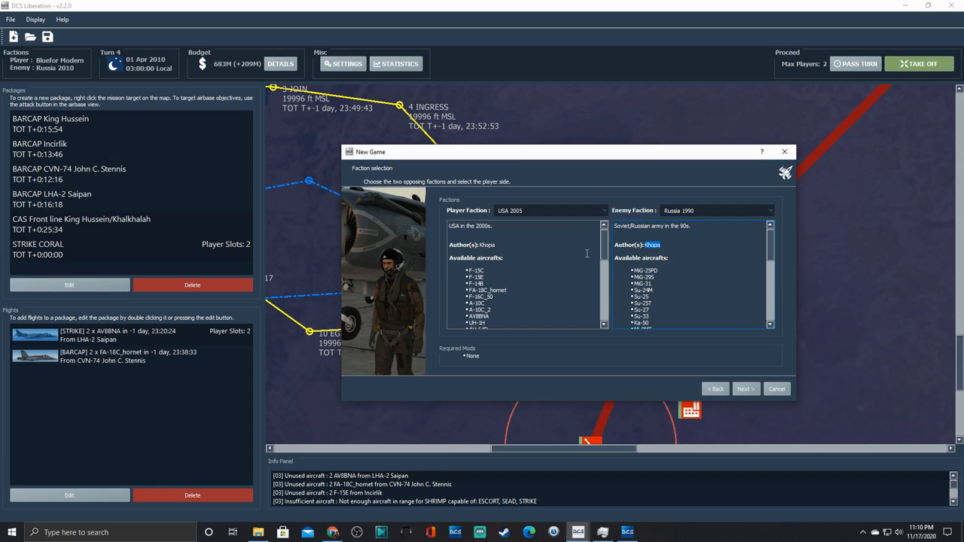
mouse_move(459, 194)
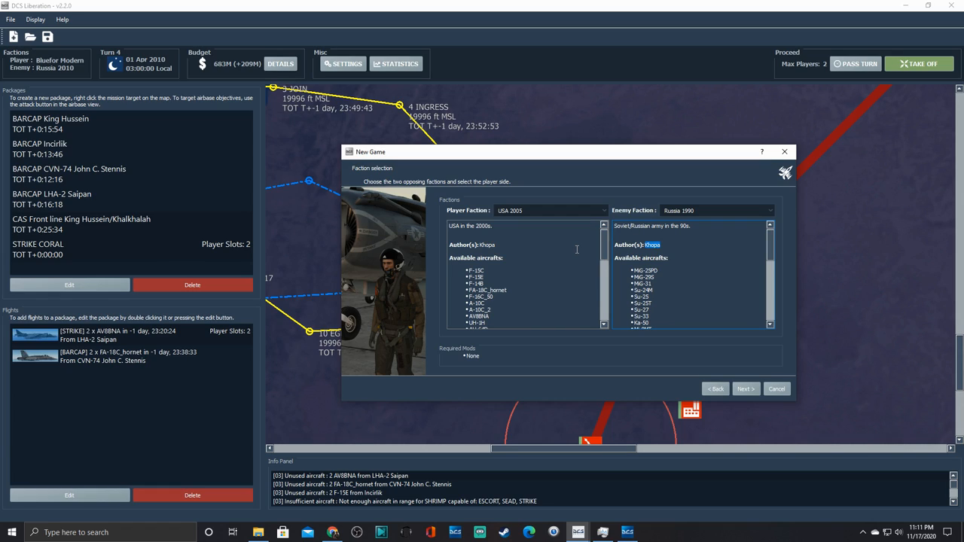
mouse_move(395, 110)
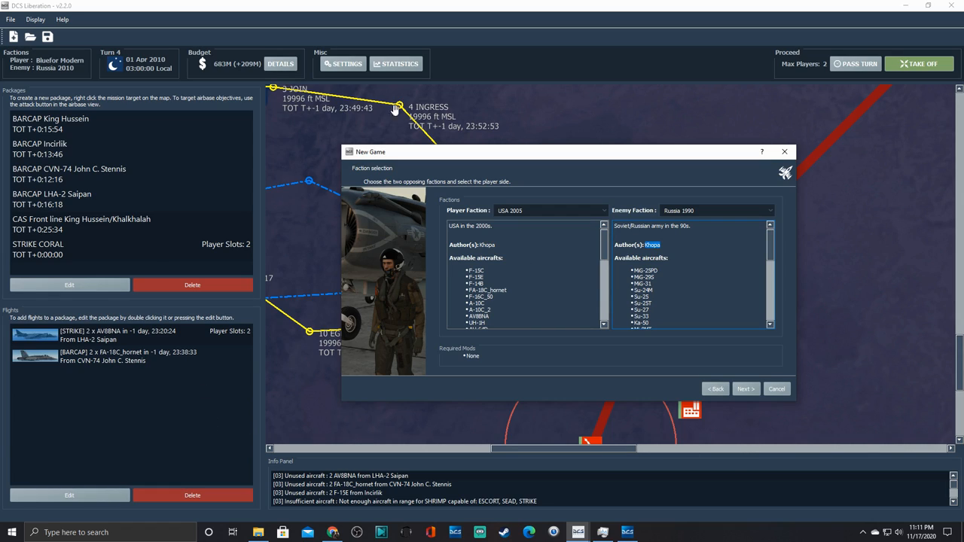